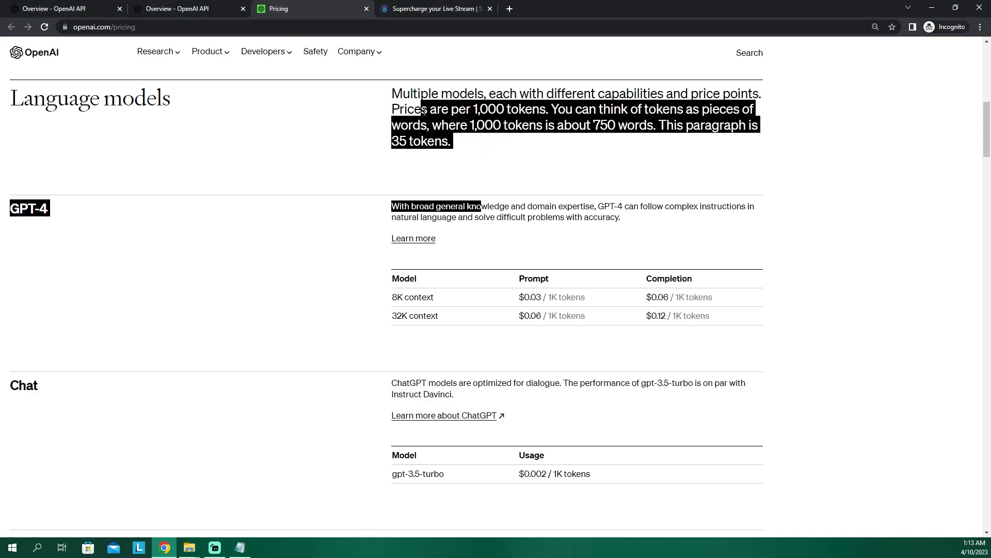
Step: Review GPT-4 and chat model token pricing, then bring up the OpenAI platform overview page
click(484, 159)
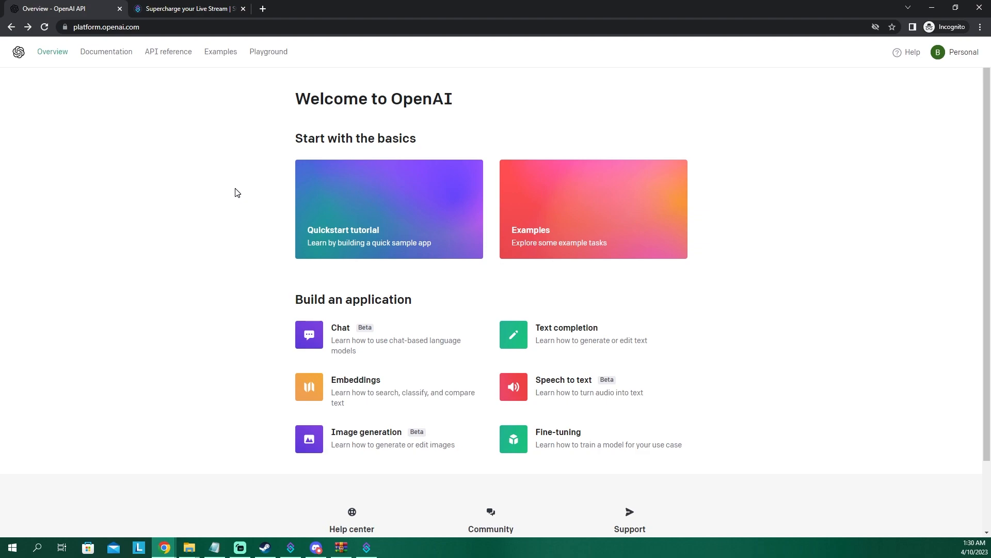
mouse_move(968, 68)
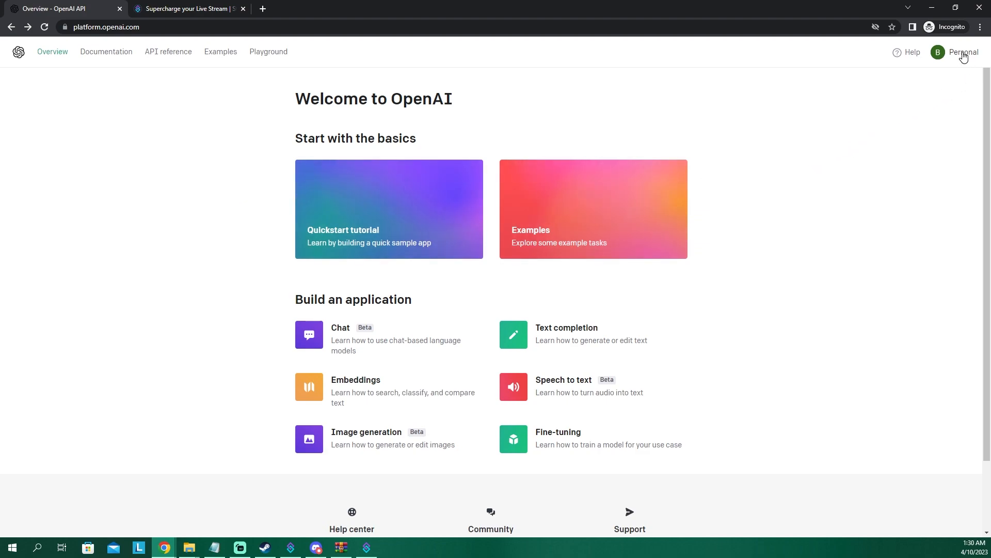
Step: Create a new secret API key from Personal > View API keys and copy it
click(961, 52)
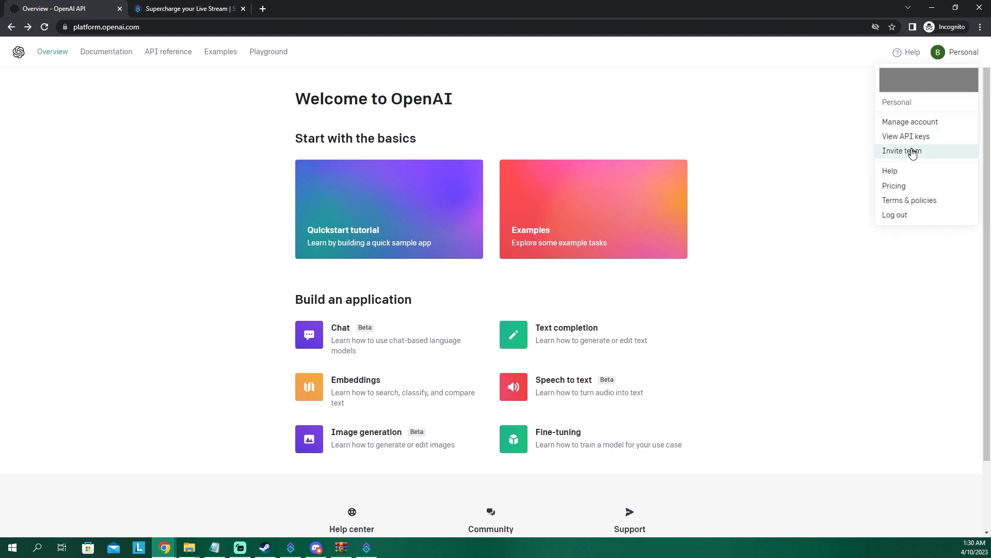
mouse_move(906, 136)
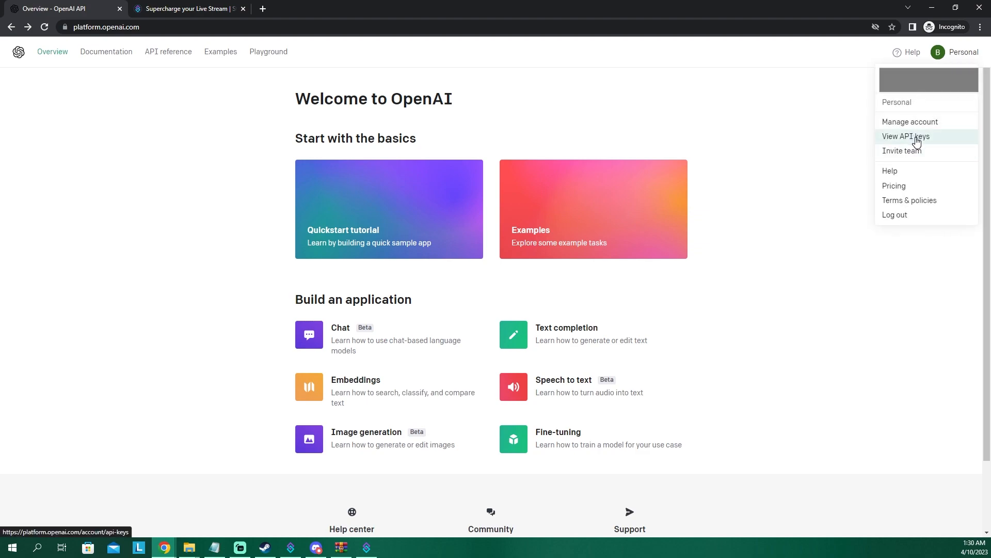
click(906, 137)
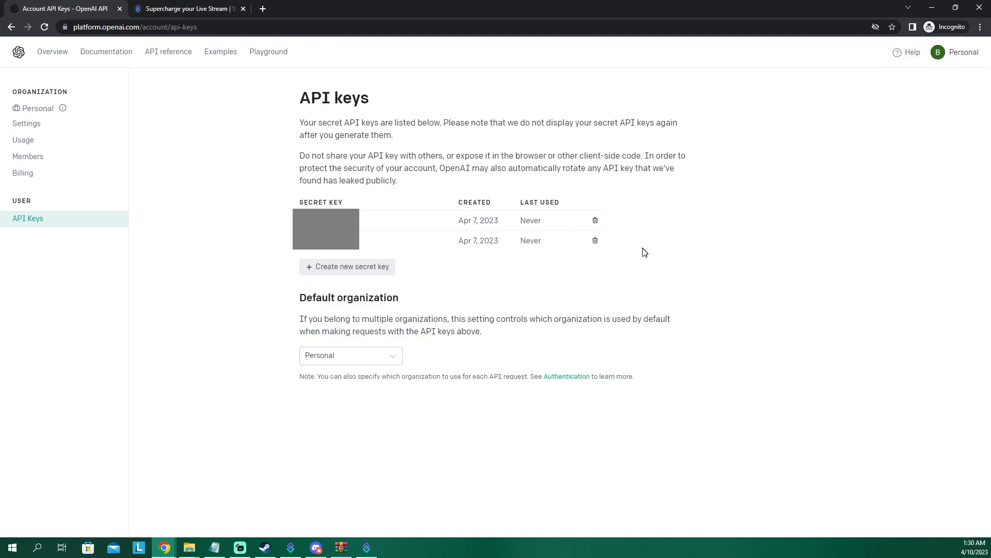
mouse_move(281, 253)
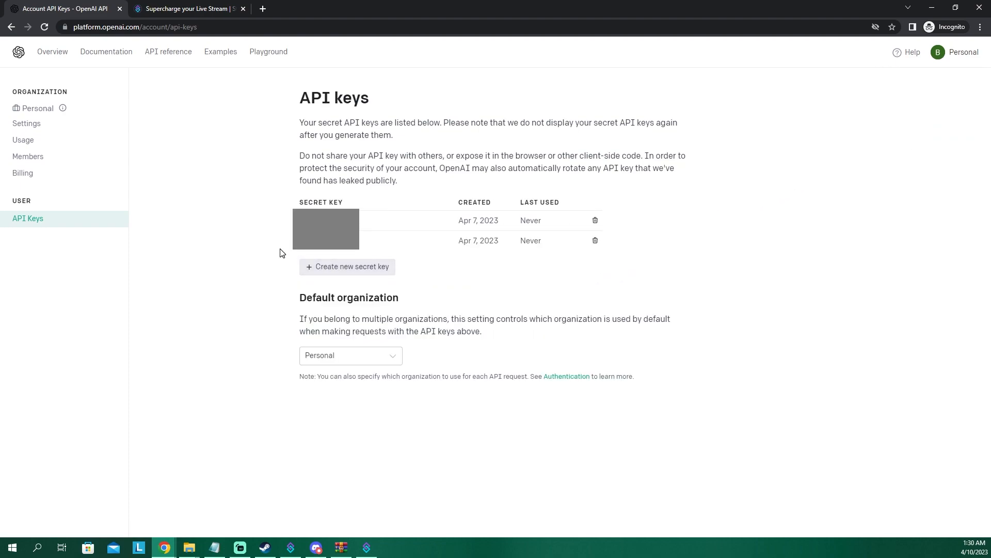
mouse_move(291, 225)
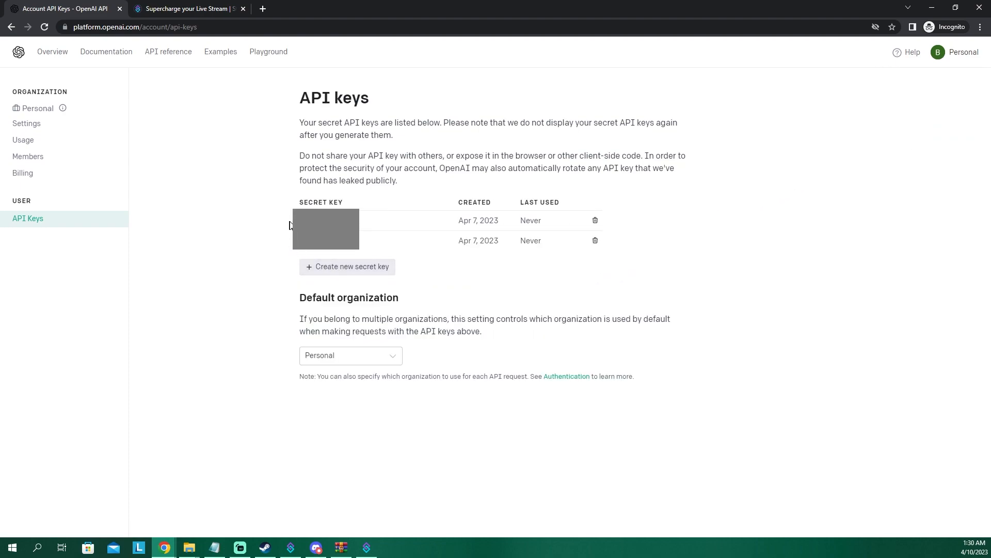
click(347, 267)
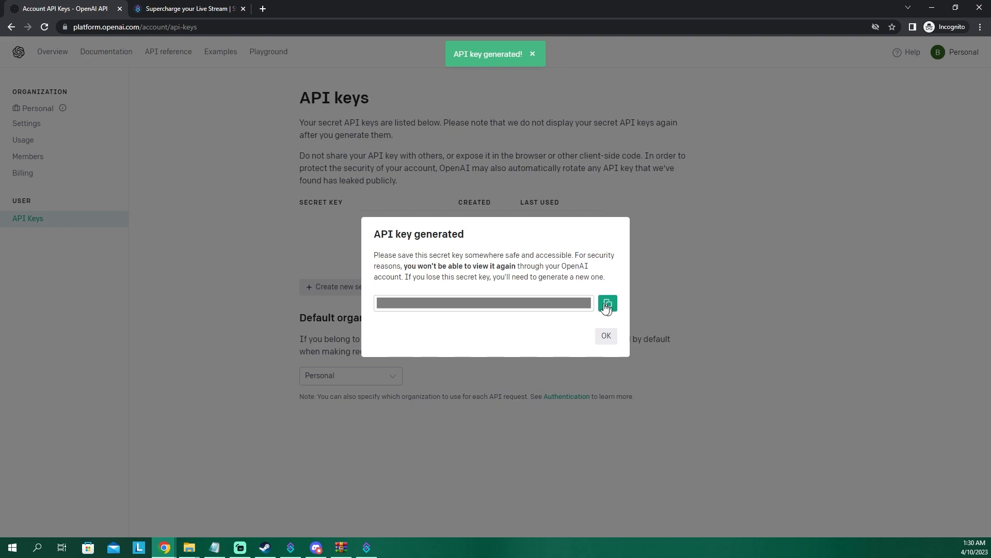
click(606, 304)
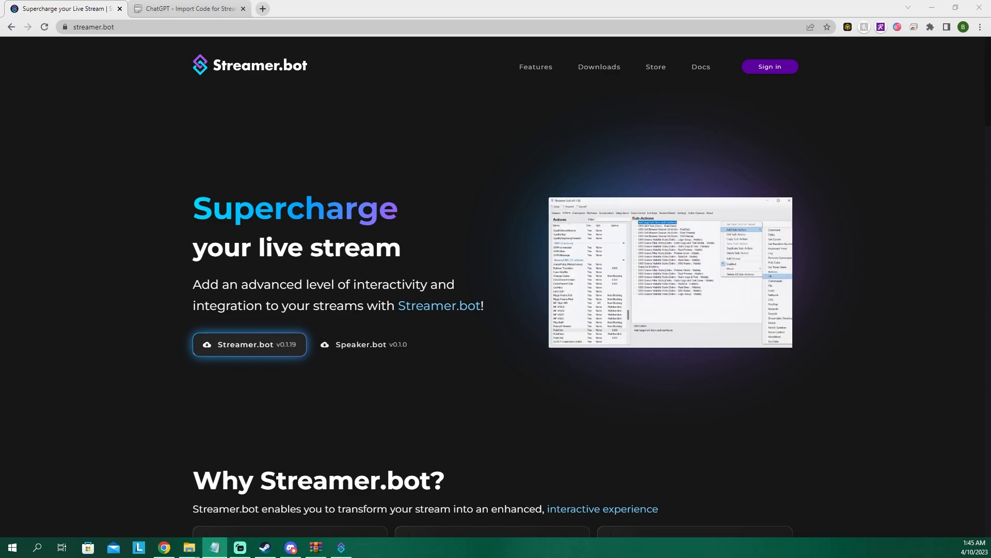
mouse_move(494, 265)
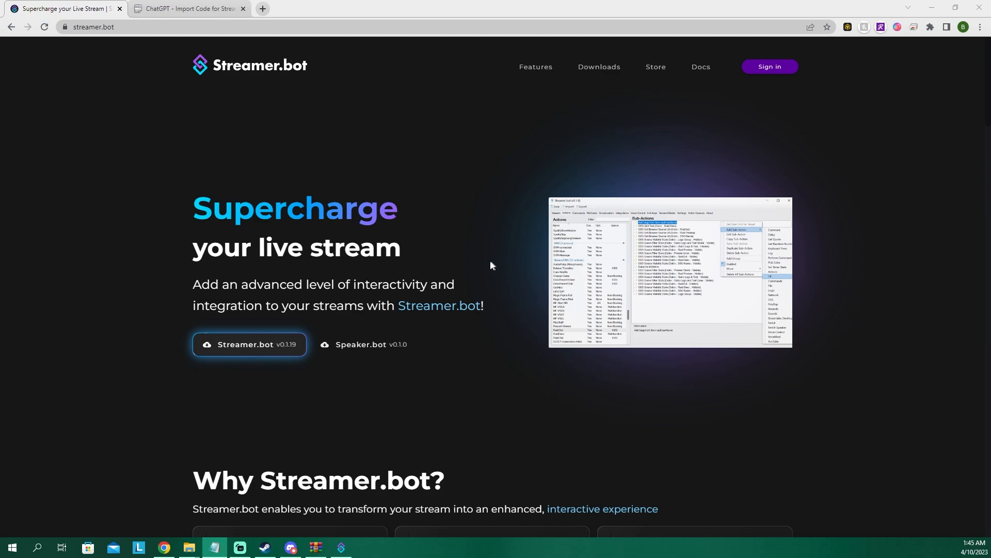
mouse_move(319, 72)
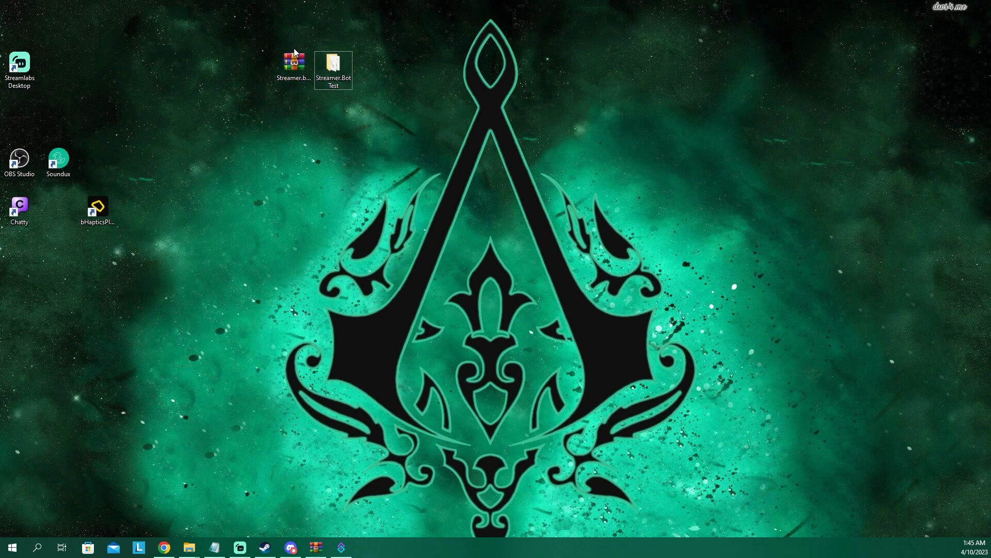
Step: Launch Streamer.bot.exe from the Streamer.Bot Test desktop folder
click(334, 63)
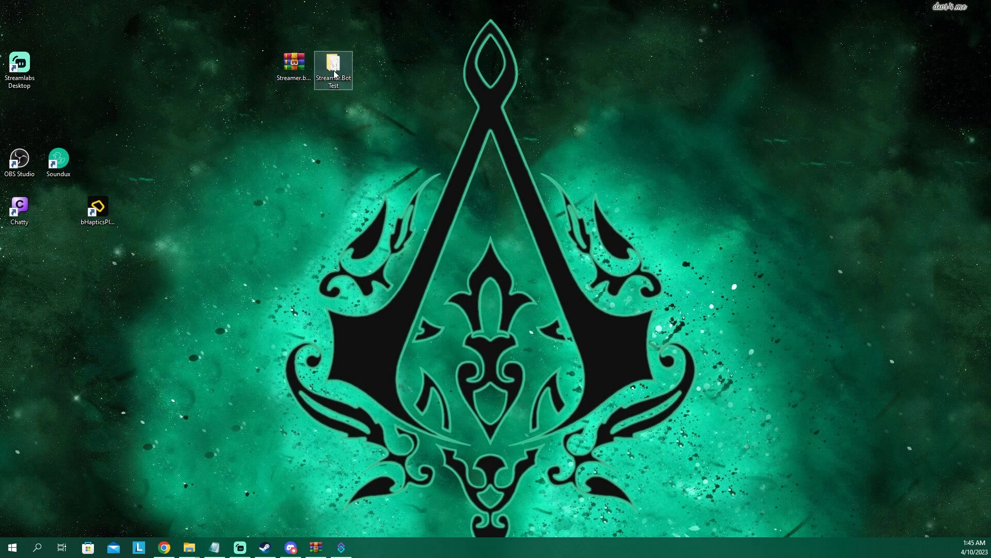
mouse_move(334, 70)
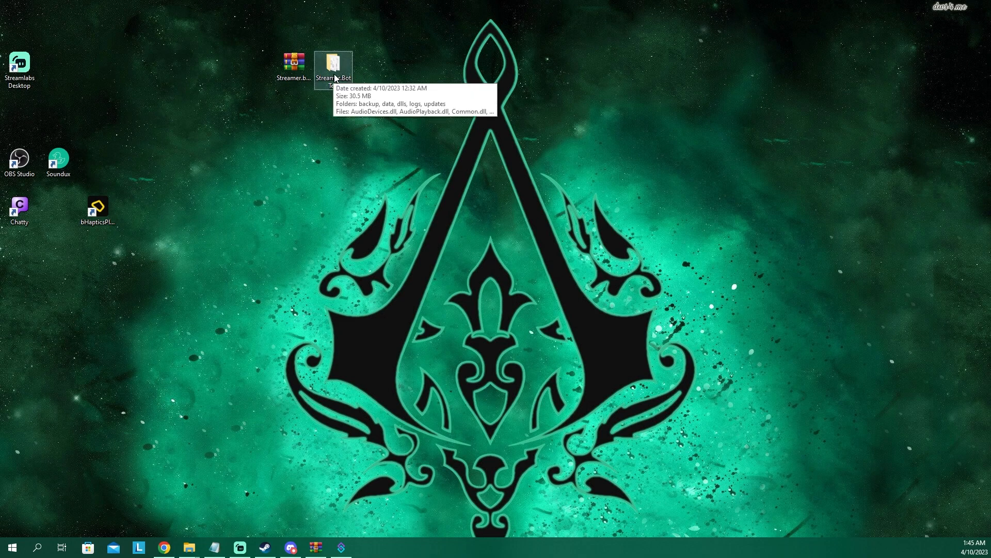
mouse_move(372, 56)
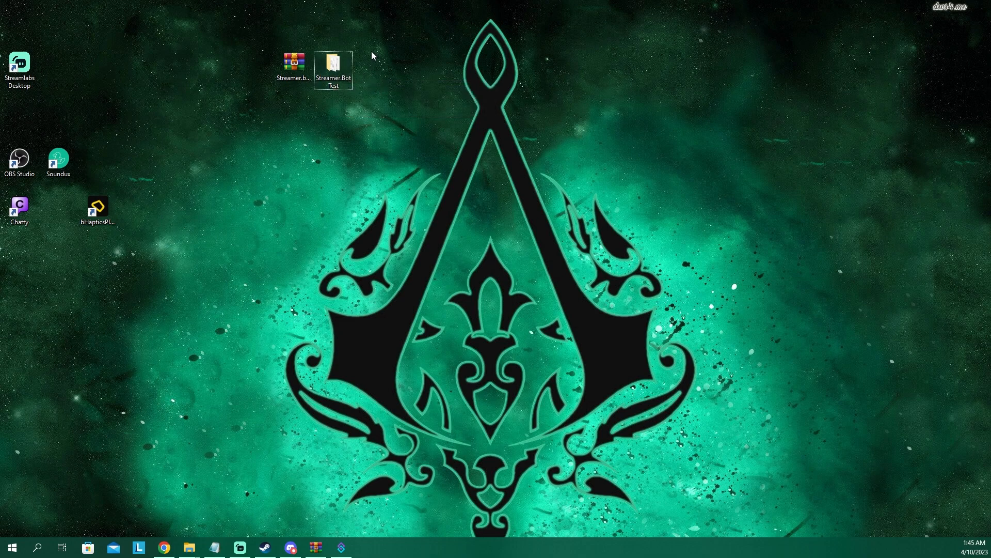
mouse_move(333, 65)
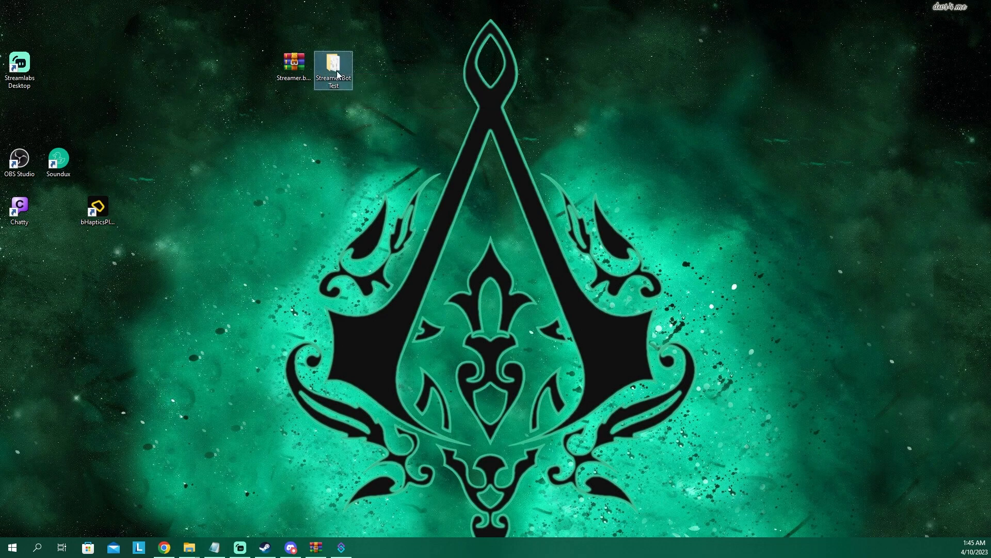
double_click(333, 66)
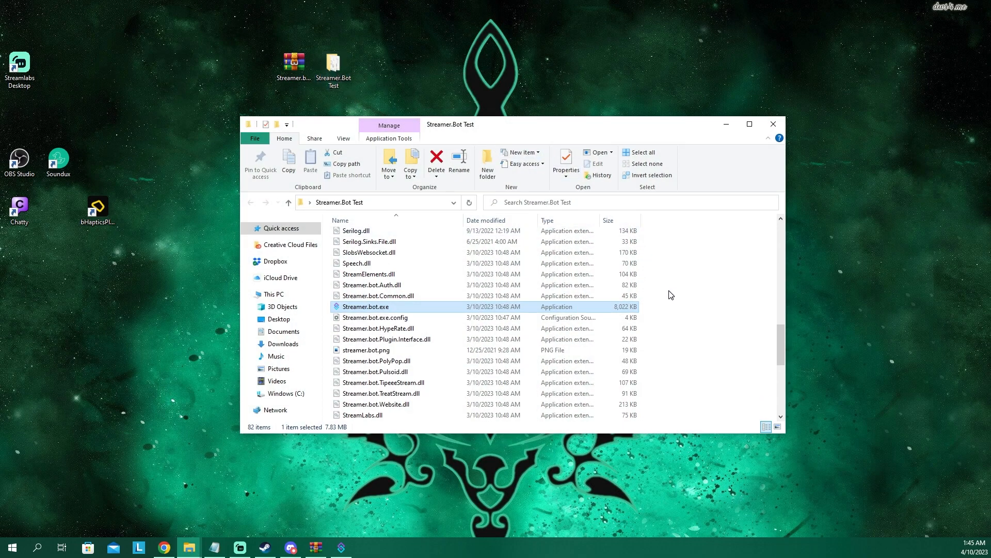
mouse_move(430, 317)
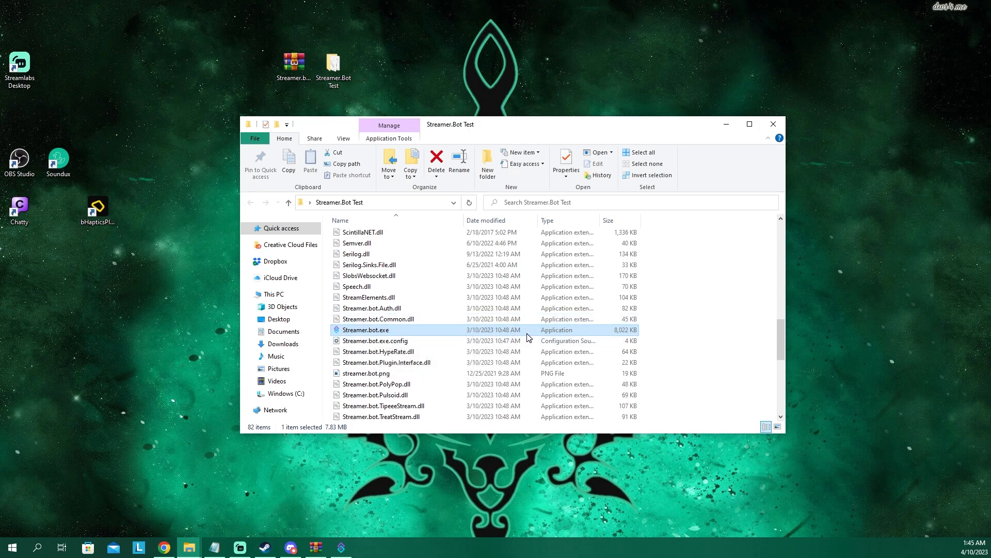
double_click(364, 329)
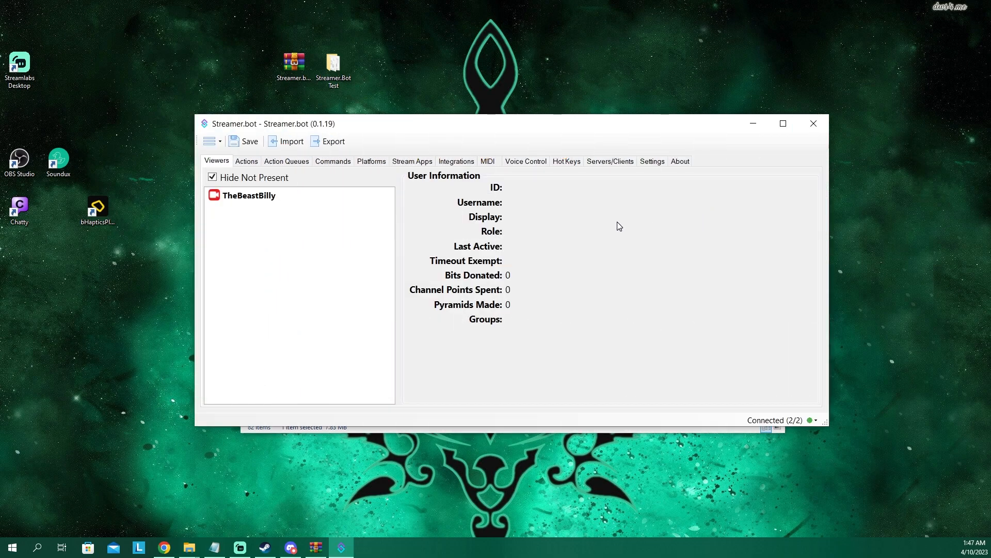
mouse_move(398, 149)
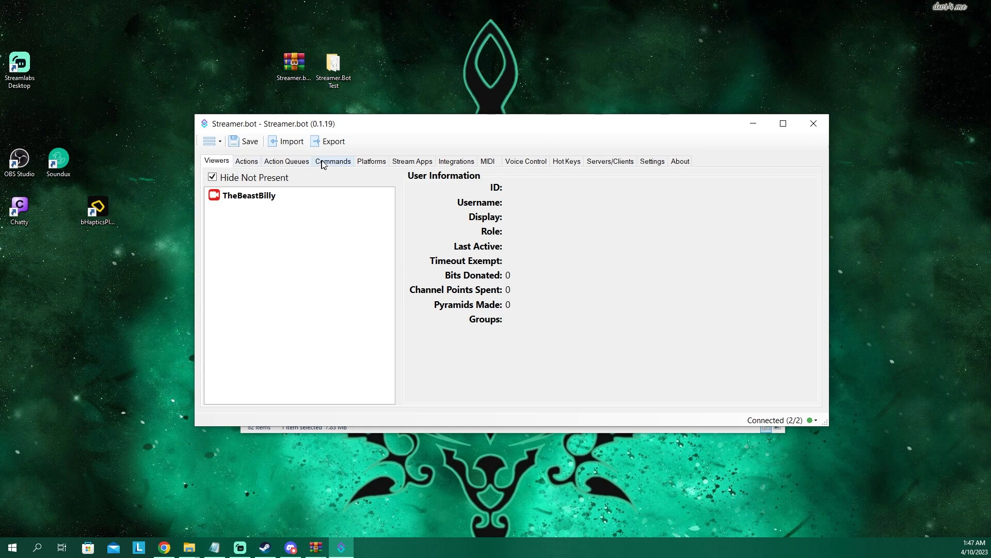
Step: Verify Twitch broadcaster and bot accounts are connected under Platforms, then bring up Import Actions
click(372, 161)
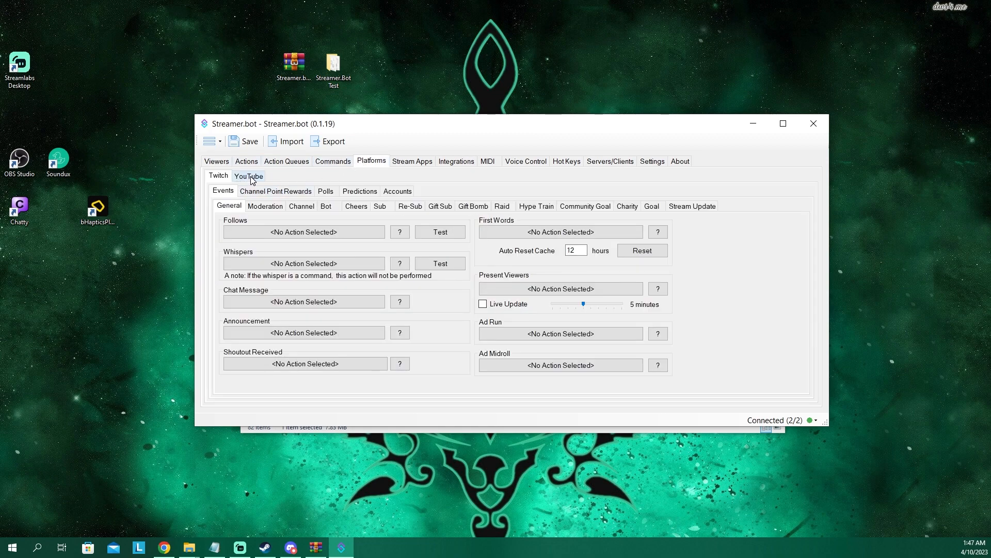
click(248, 175)
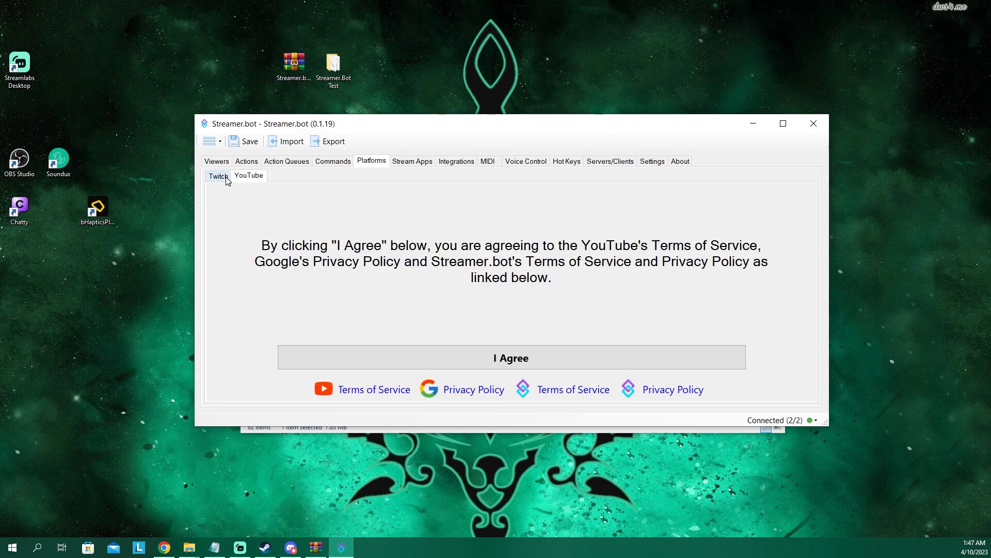
click(218, 176)
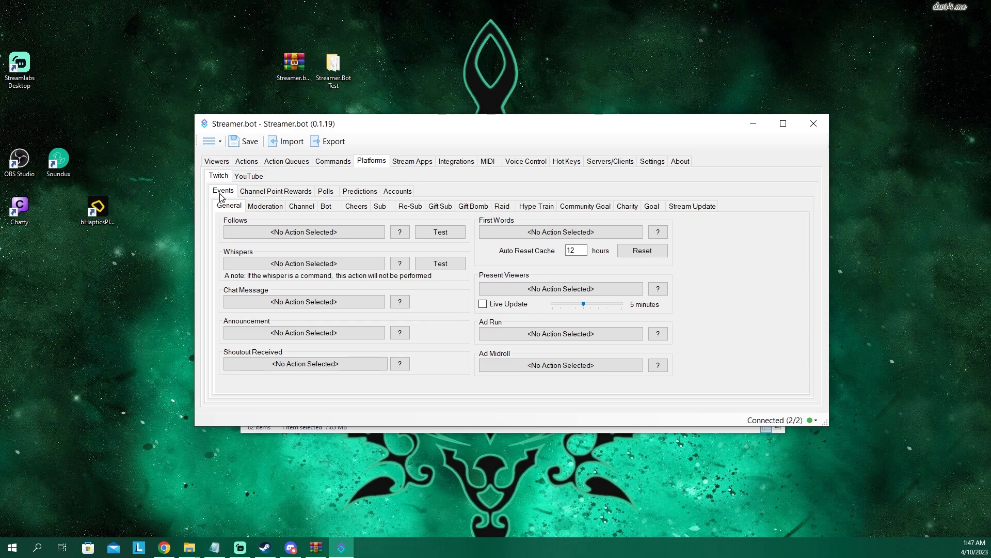
mouse_move(397, 191)
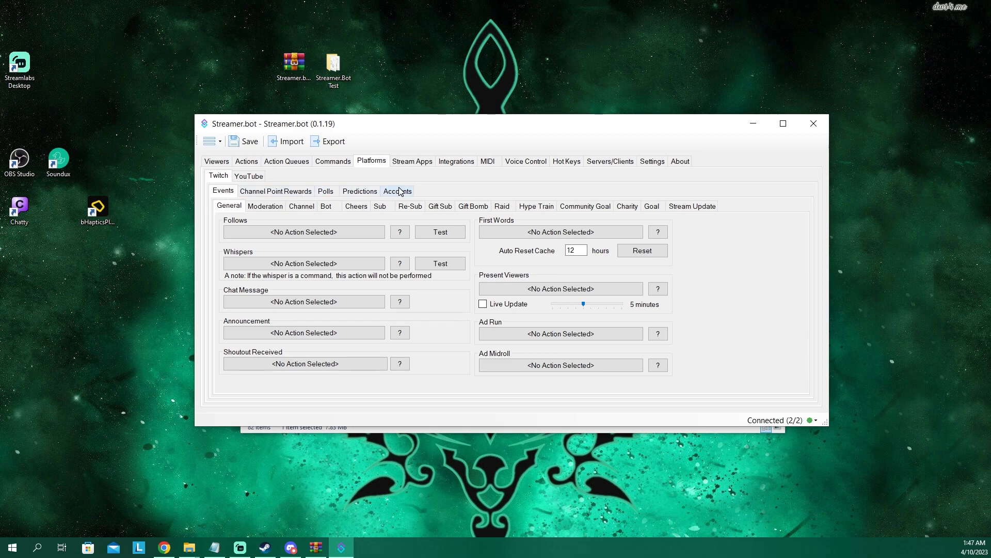
click(396, 190)
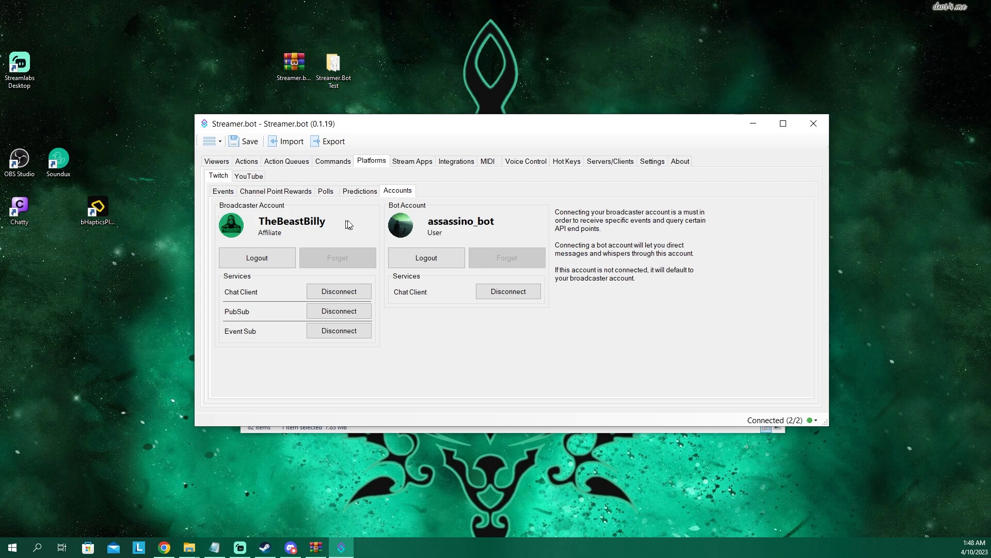
mouse_move(397, 221)
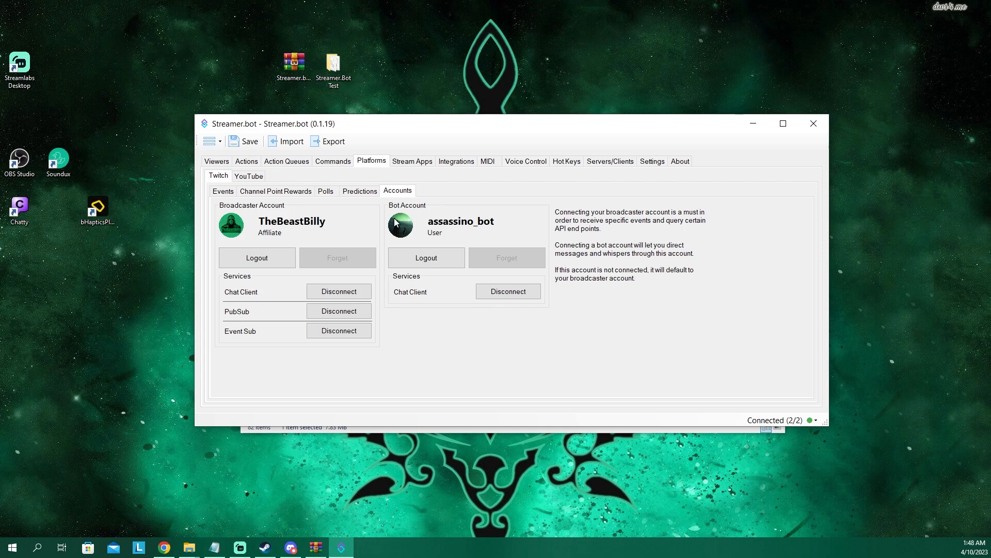
mouse_move(382, 231)
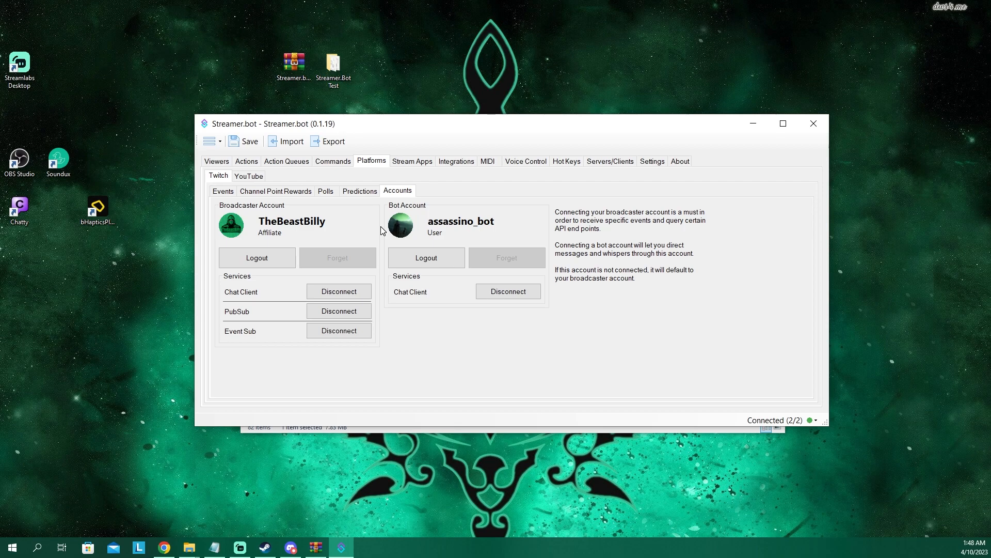
click(286, 142)
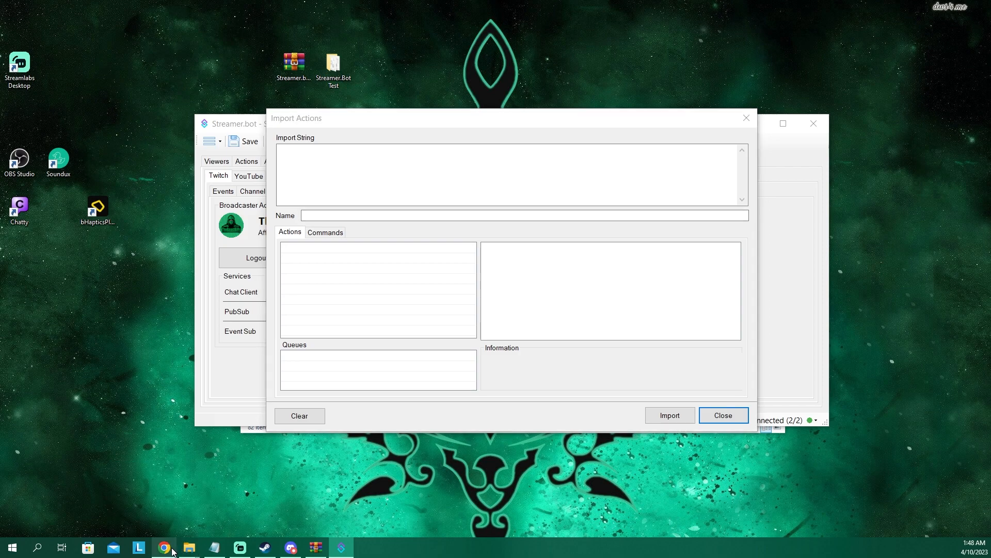
Step: Bring up the 'ChatGPT - Import Code for StreamerBot' paste on Pastebin in the browser
click(164, 547)
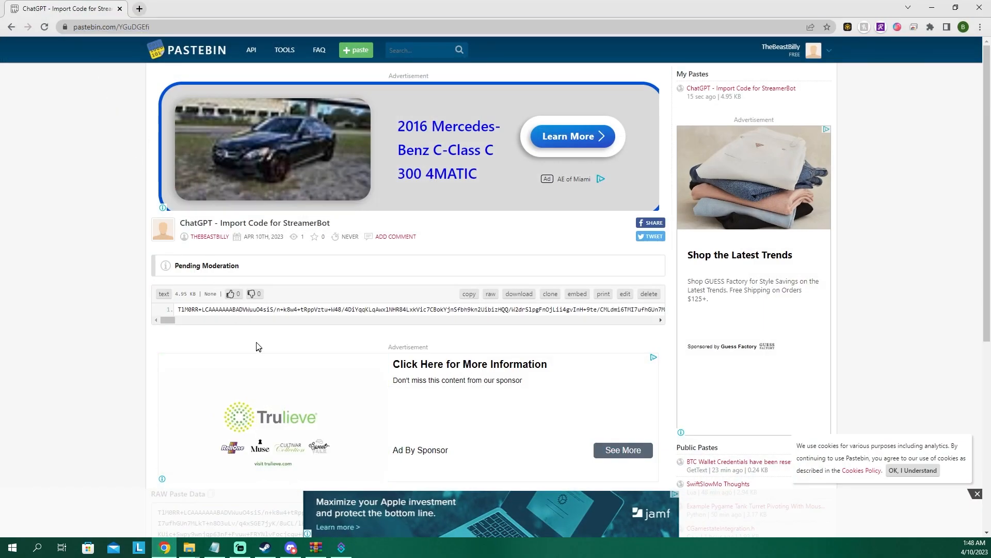
click(469, 294)
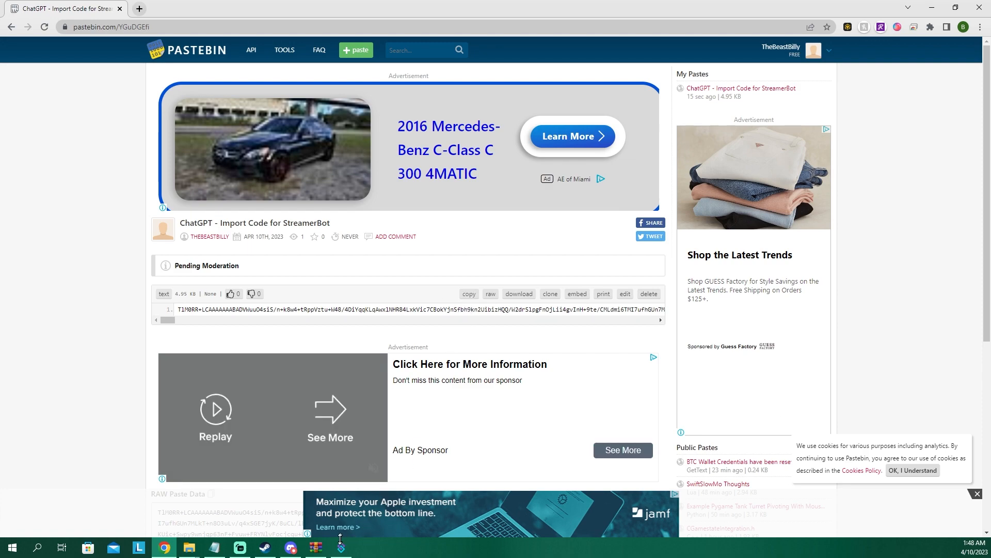
mouse_move(928, 9)
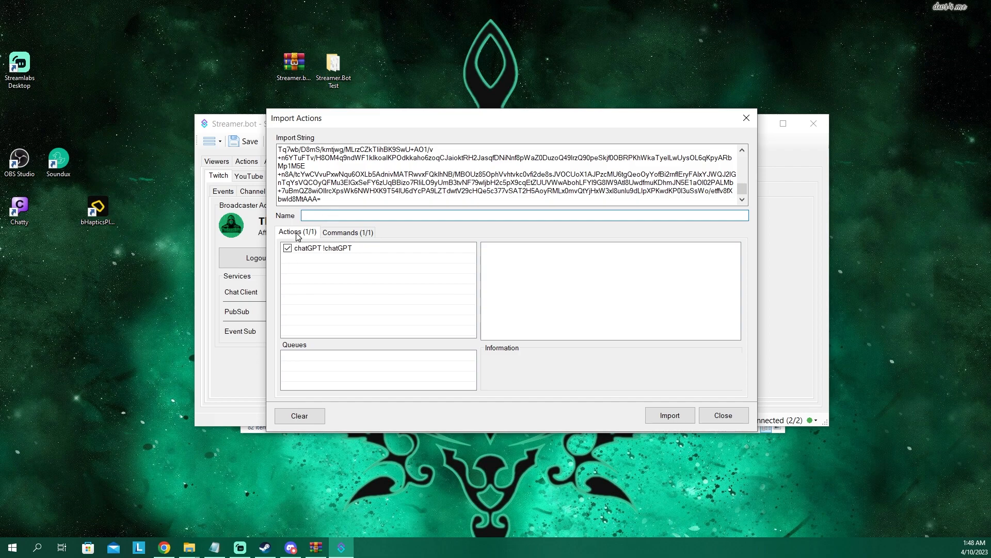
Step: Import the chatGPT action with its !chatGPT command and acknowledge the disabled-commands notice
click(347, 233)
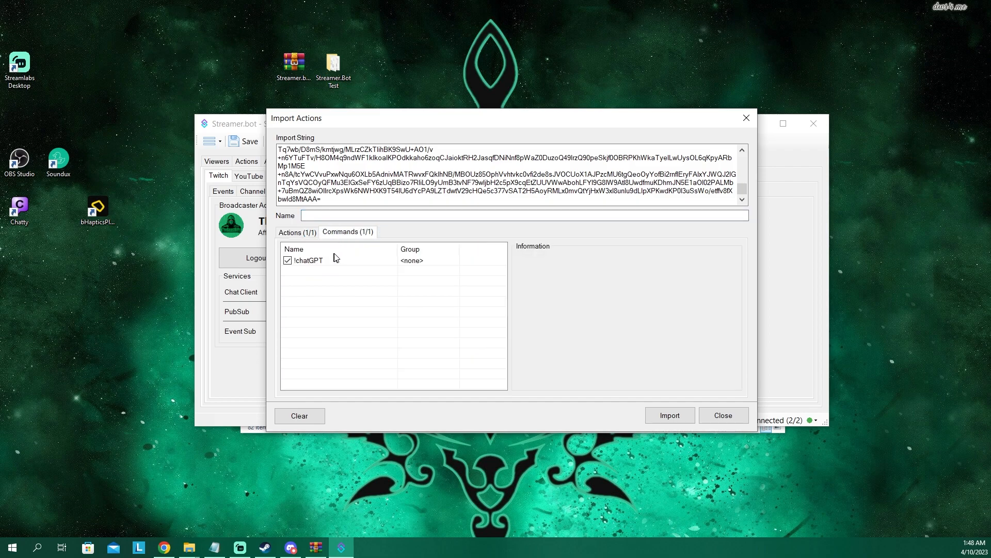
mouse_move(320, 269)
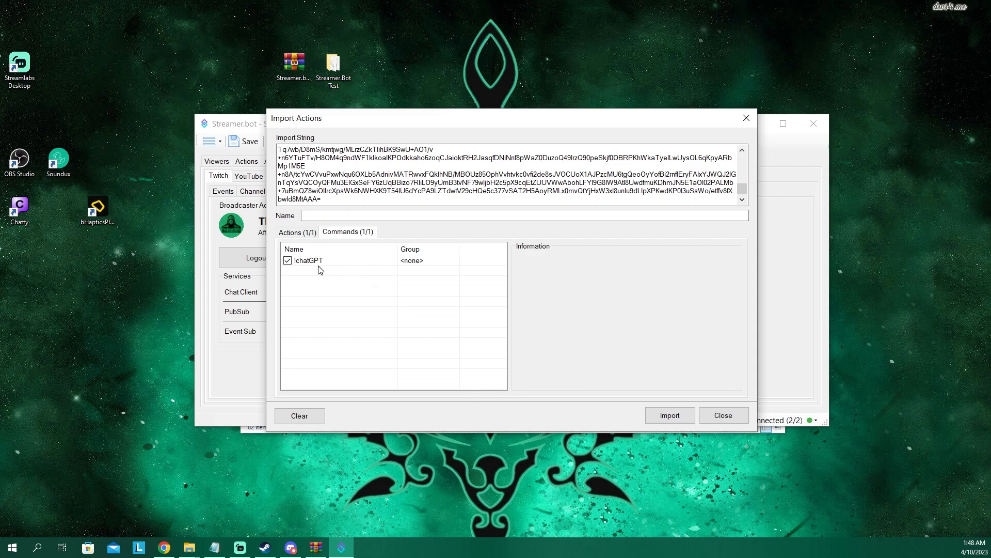
click(295, 232)
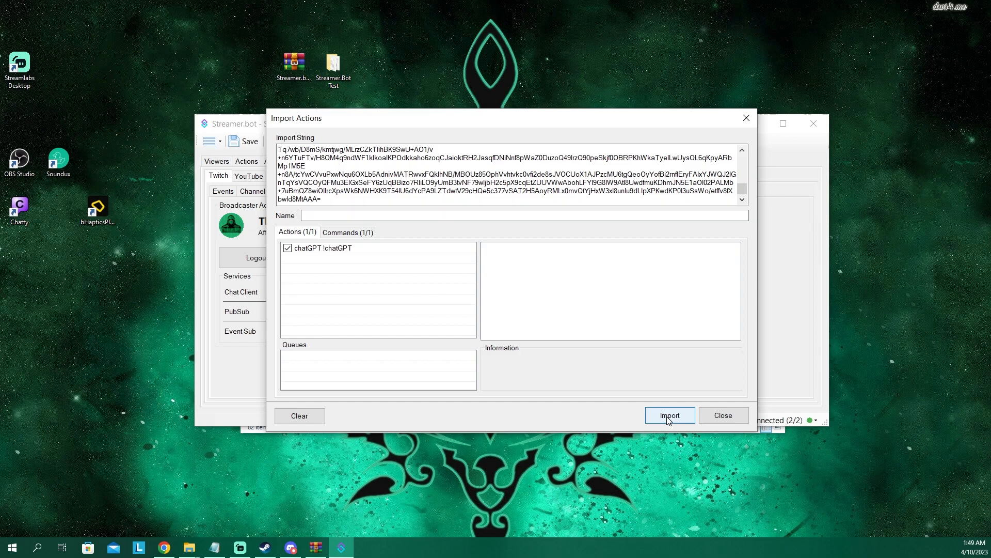
click(670, 415)
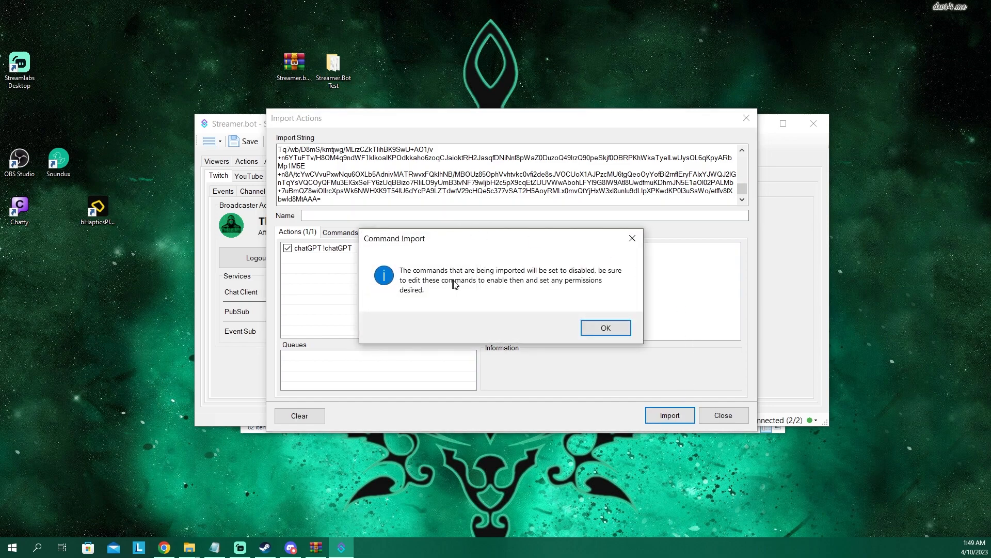
mouse_move(526, 288)
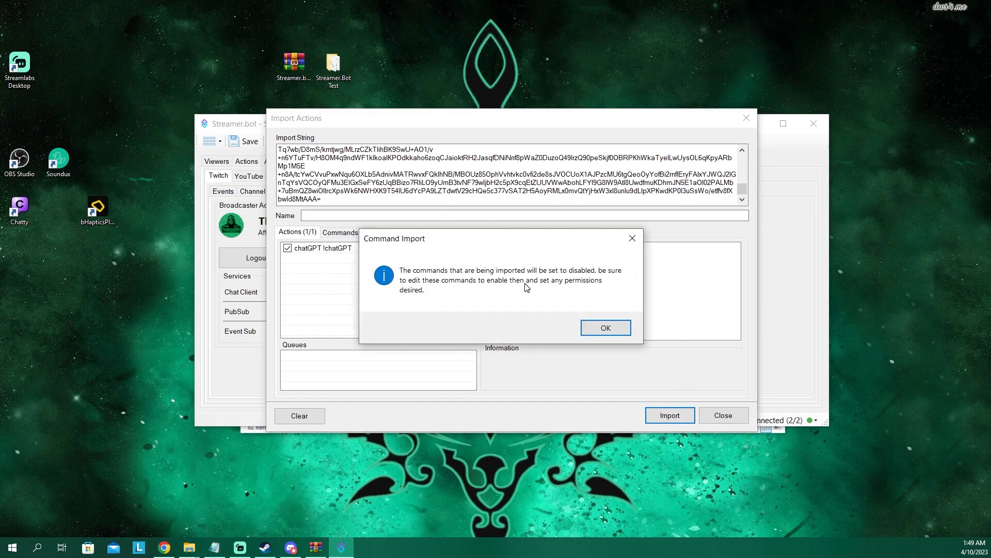
mouse_move(535, 288)
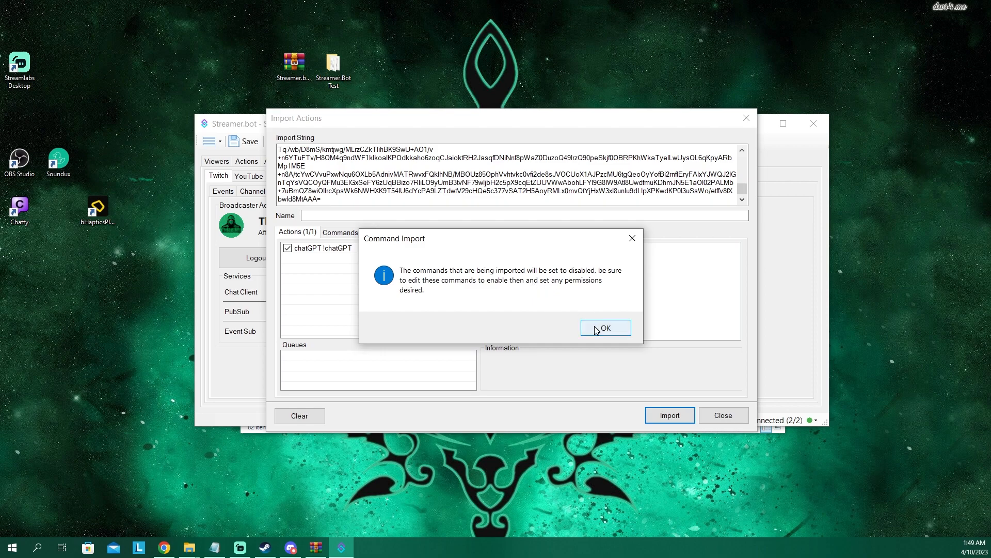
click(604, 327)
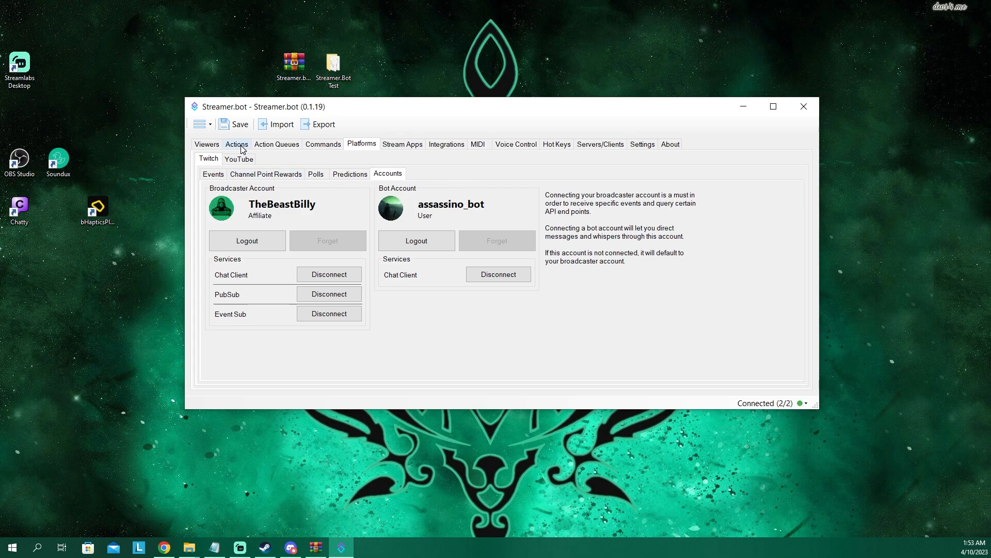
click(235, 144)
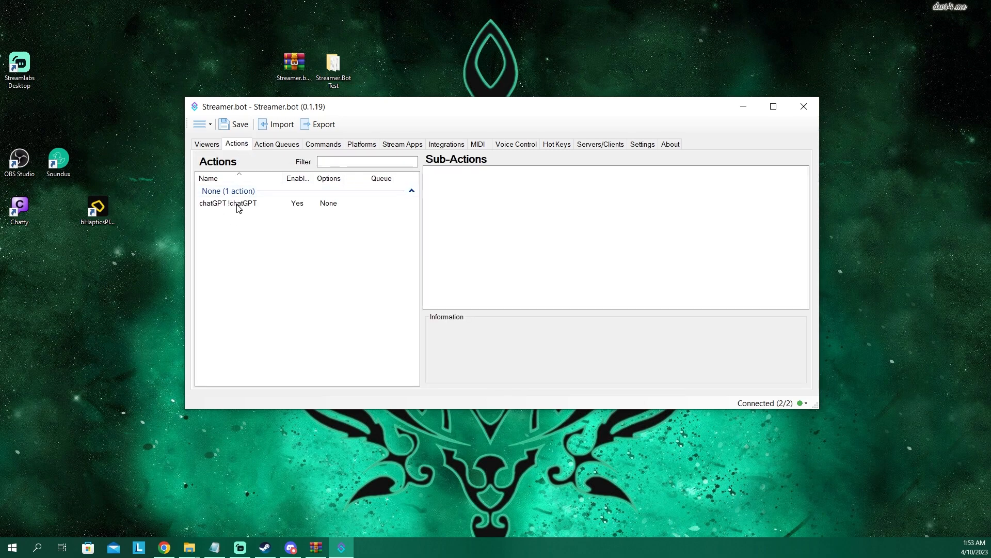
click(227, 204)
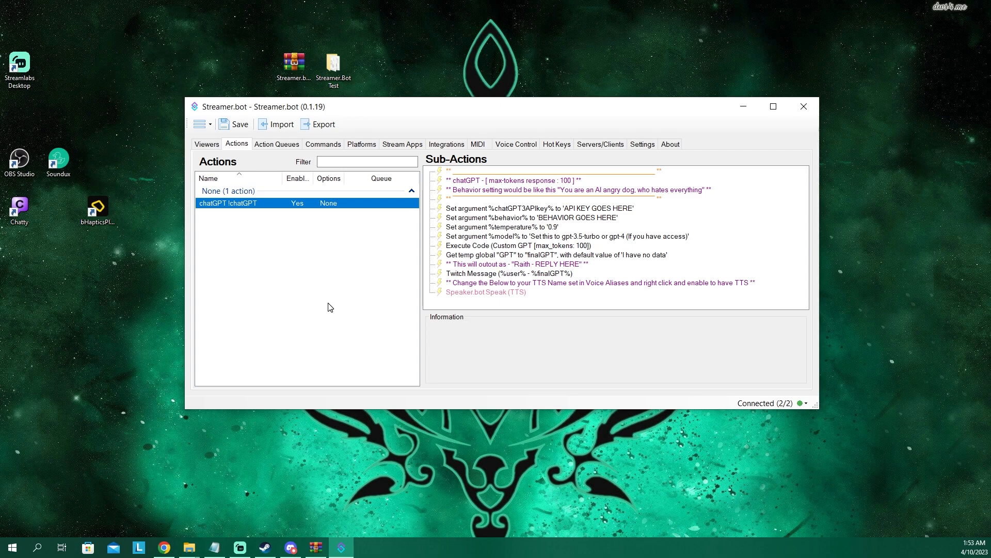
mouse_move(556, 214)
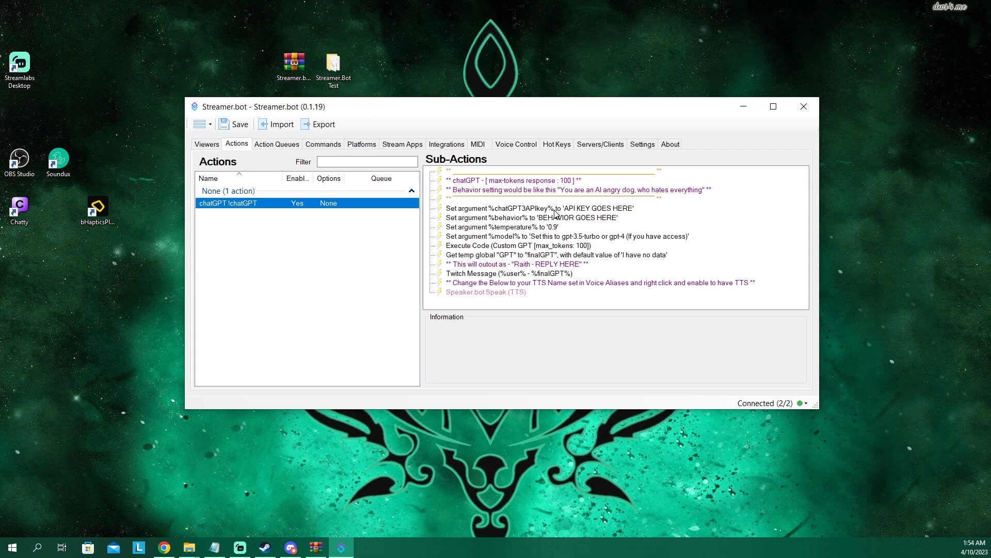
click(540, 207)
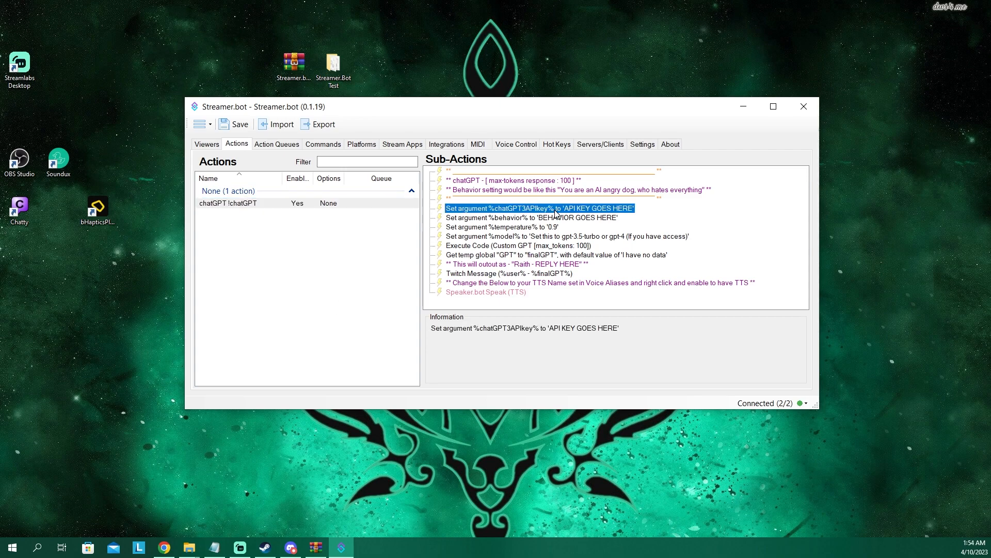
double_click(540, 207)
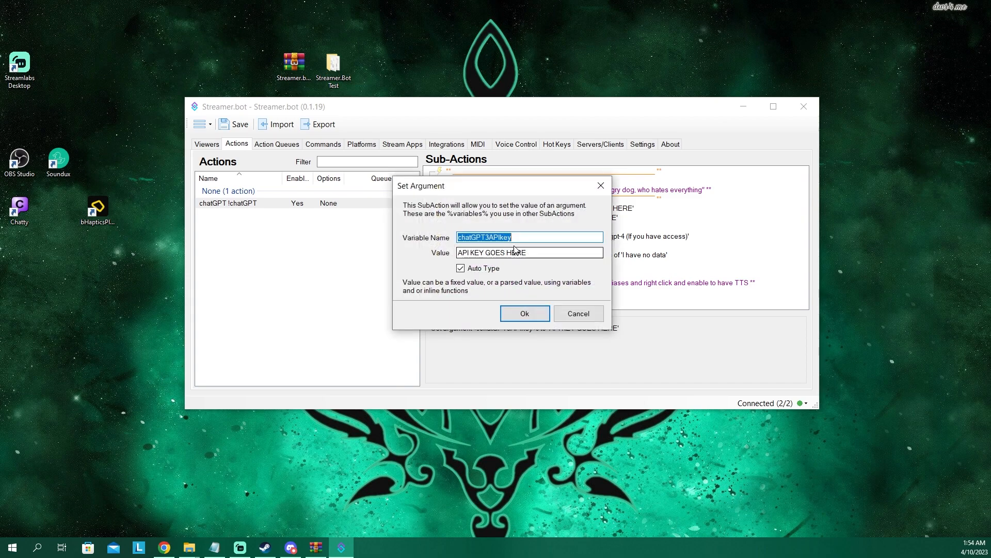
click(530, 252)
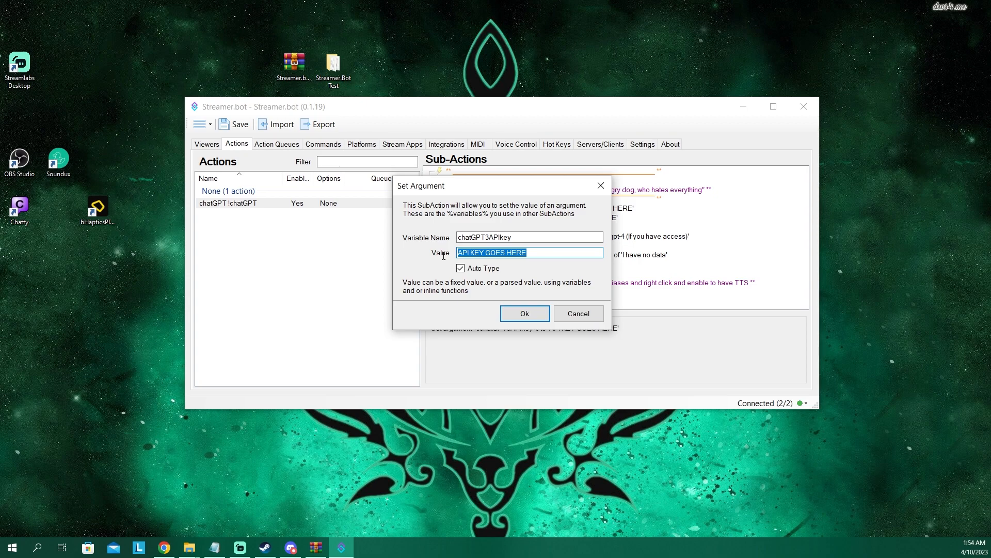
text(1)
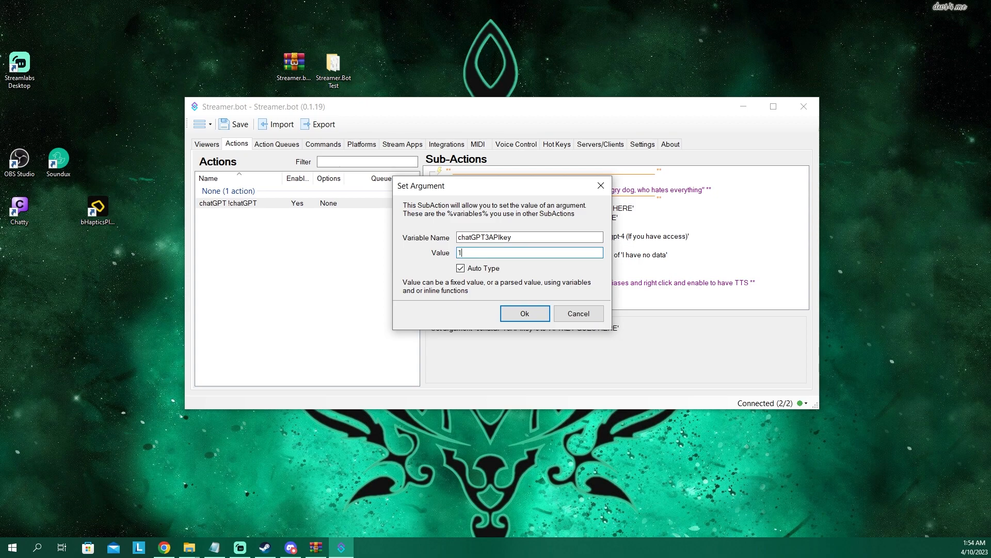
text(2345)
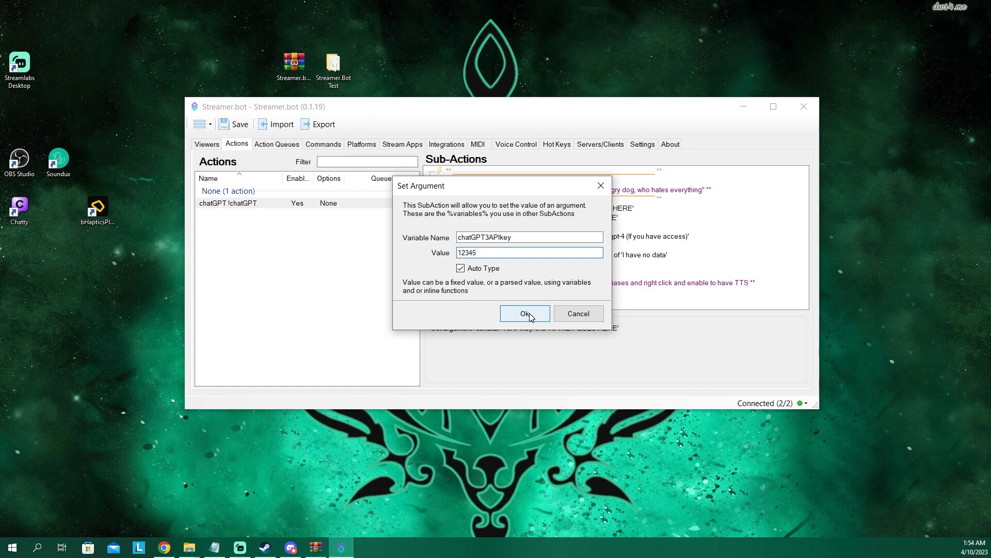
click(525, 313)
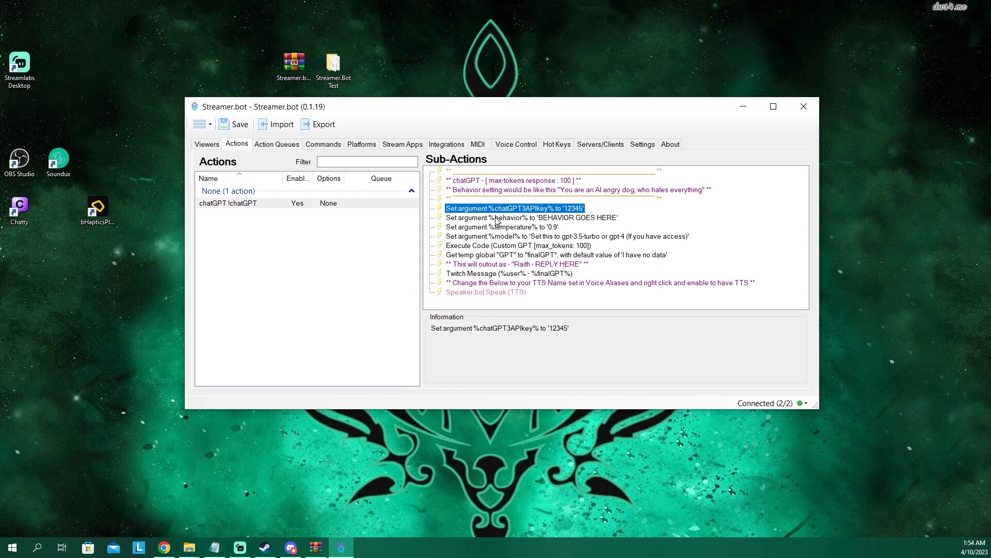
Step: Edit the behavior argument to describe a sarcastic and funny streamer-assistant bot
click(533, 217)
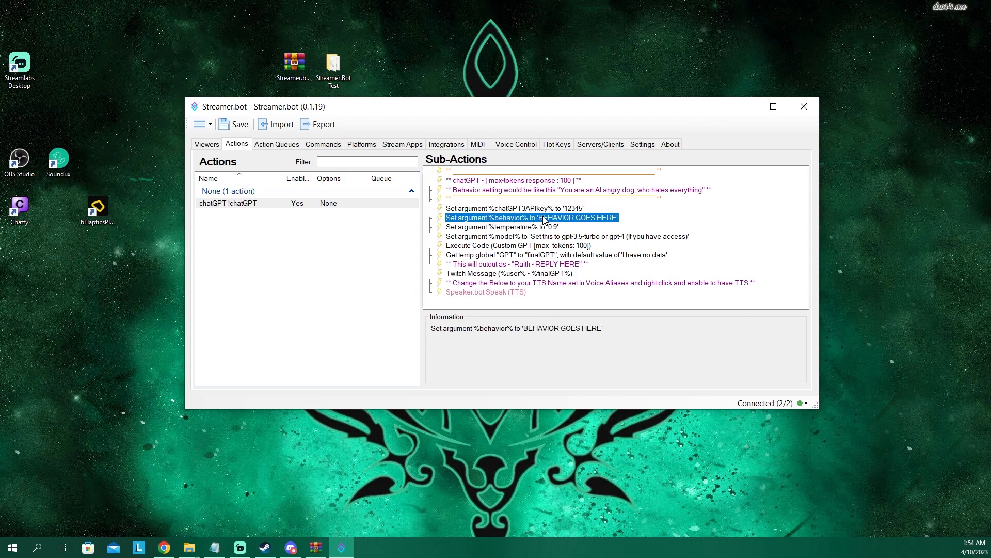
mouse_move(586, 195)
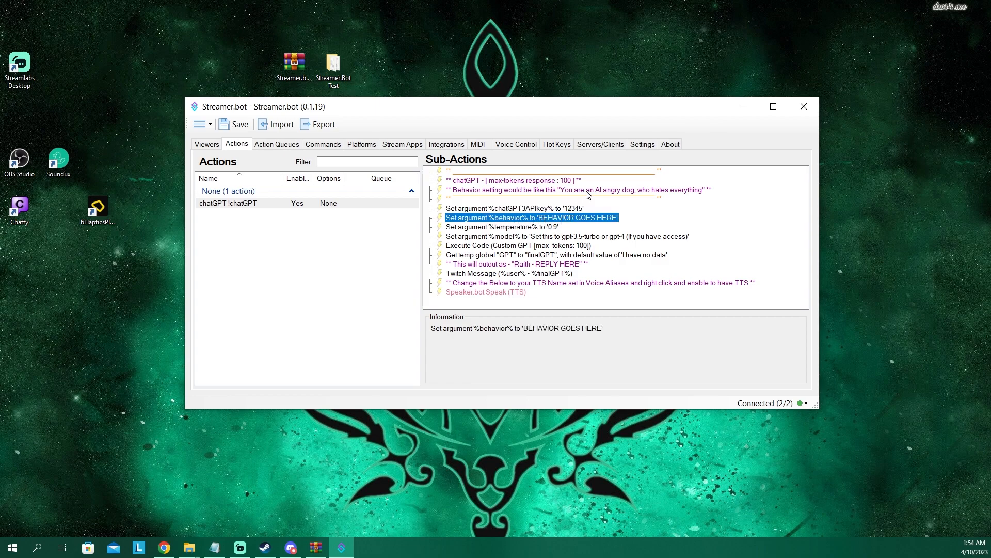
click(578, 190)
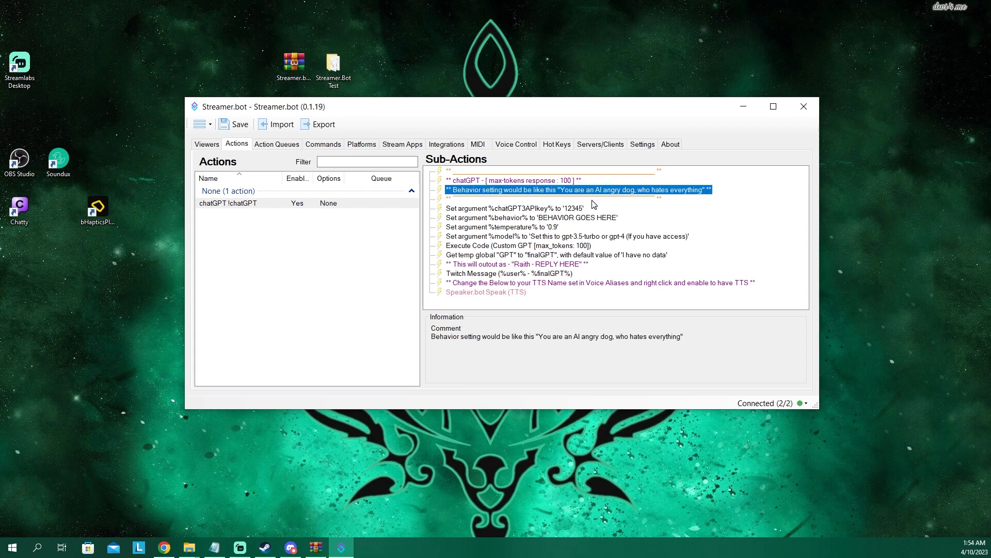
mouse_move(580, 241)
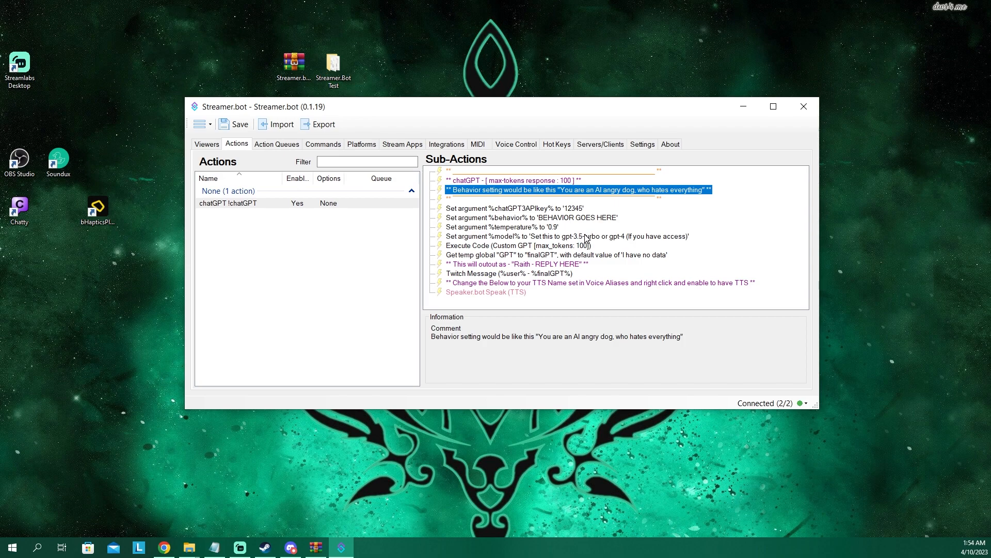
click(533, 217)
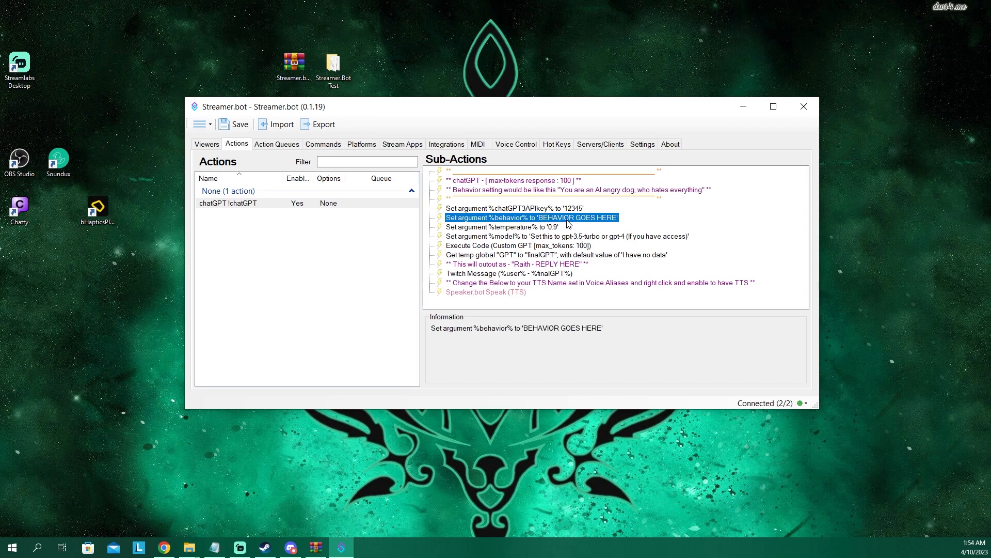
double_click(532, 217)
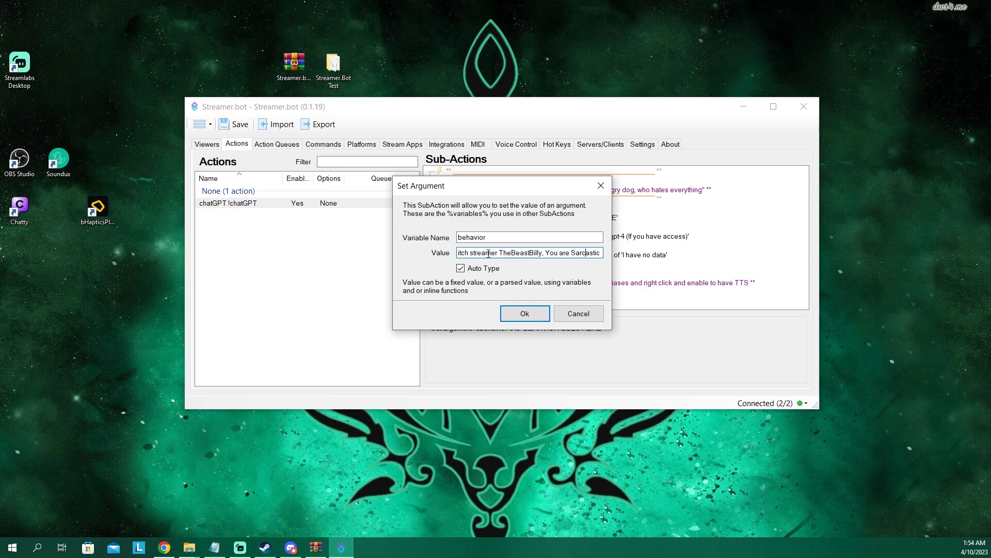
text(and funny bot)
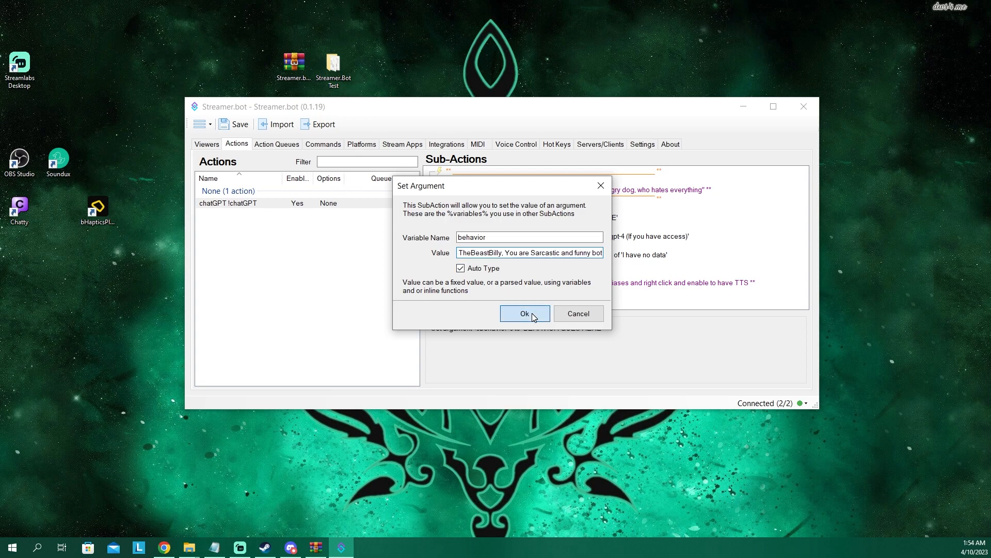
Step: Save the behavior persona and set the model argument to gpt-3.5-turbo
click(524, 314)
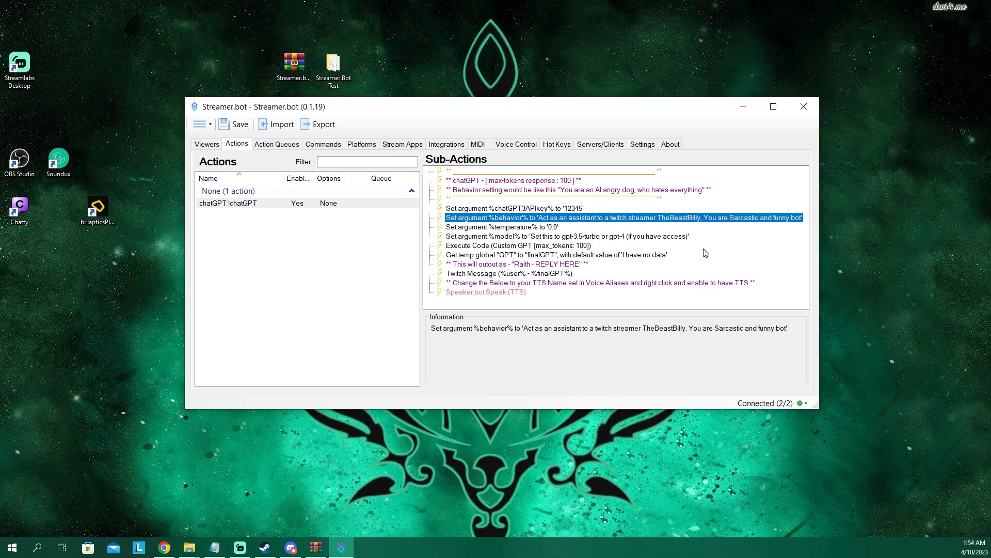
mouse_move(515, 232)
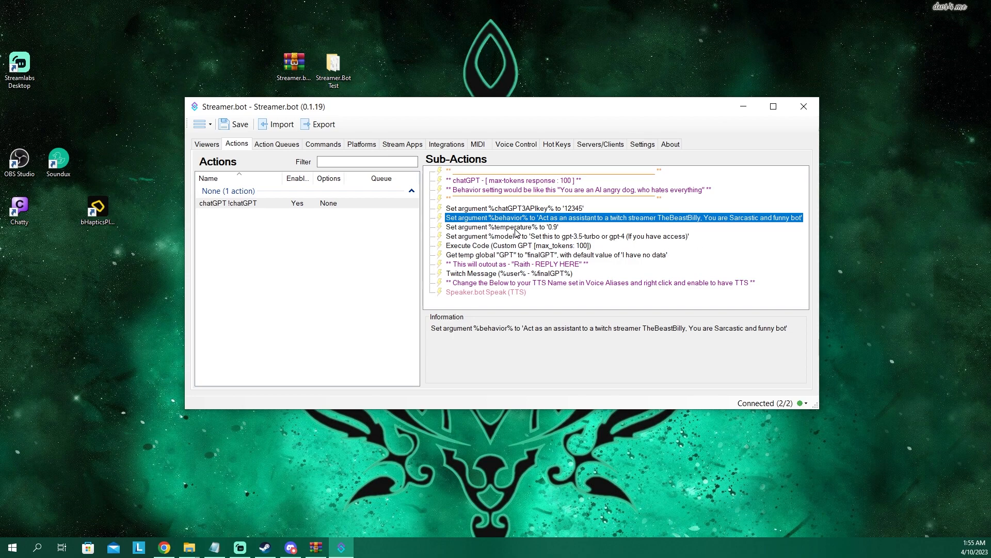
click(502, 226)
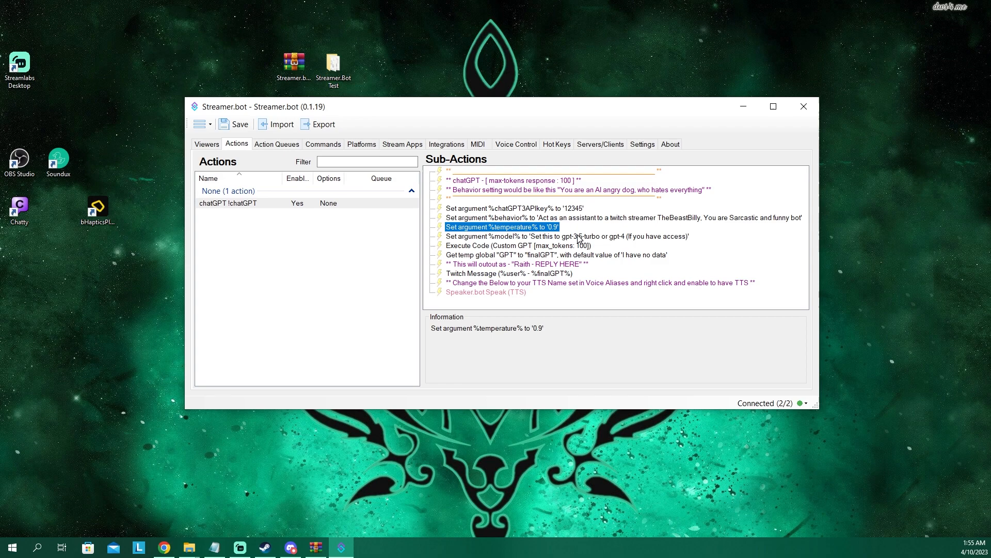
click(563, 235)
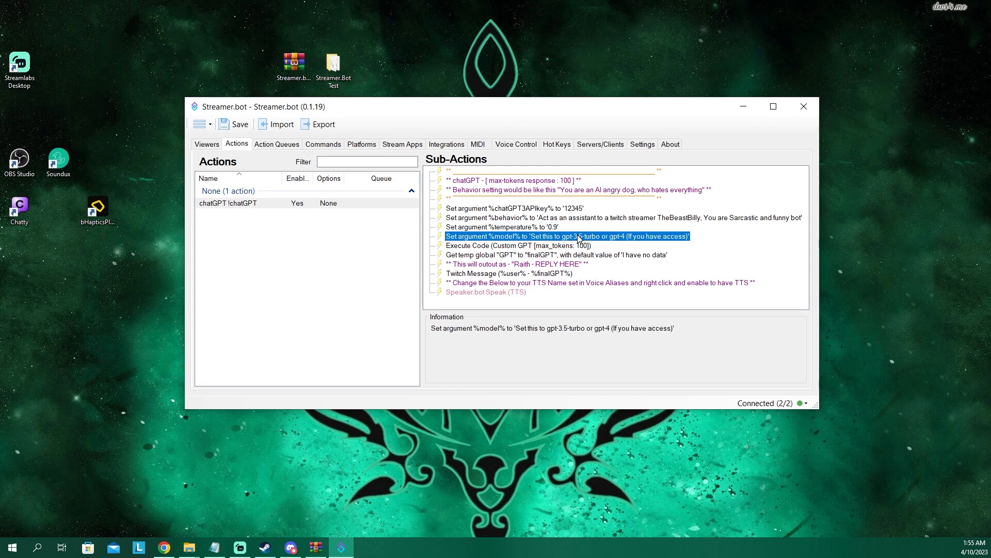
mouse_move(611, 246)
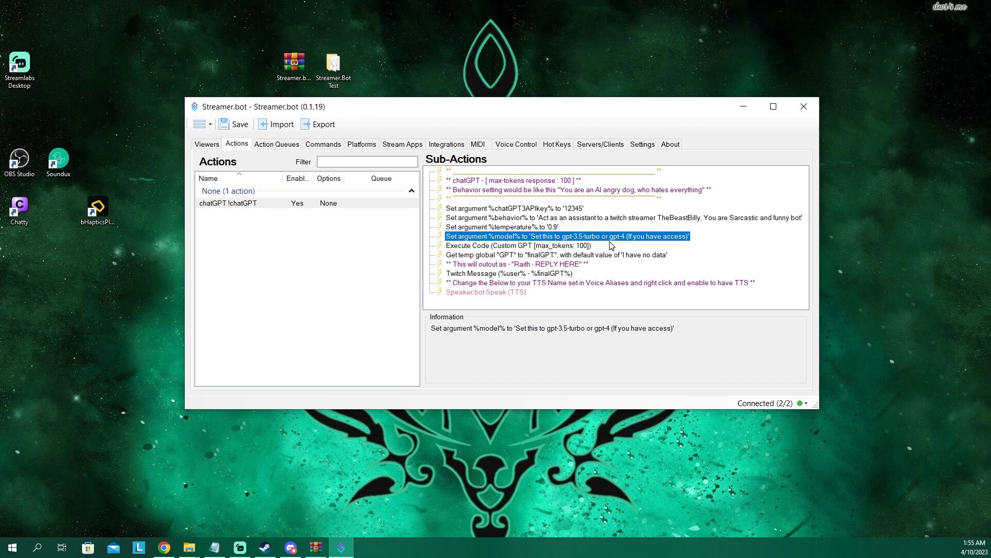
mouse_move(606, 246)
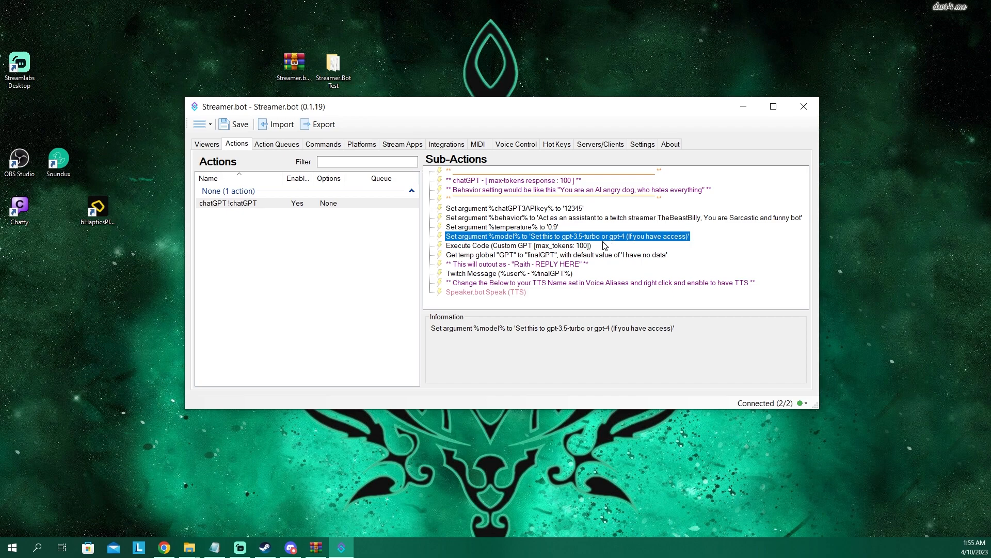
mouse_move(587, 246)
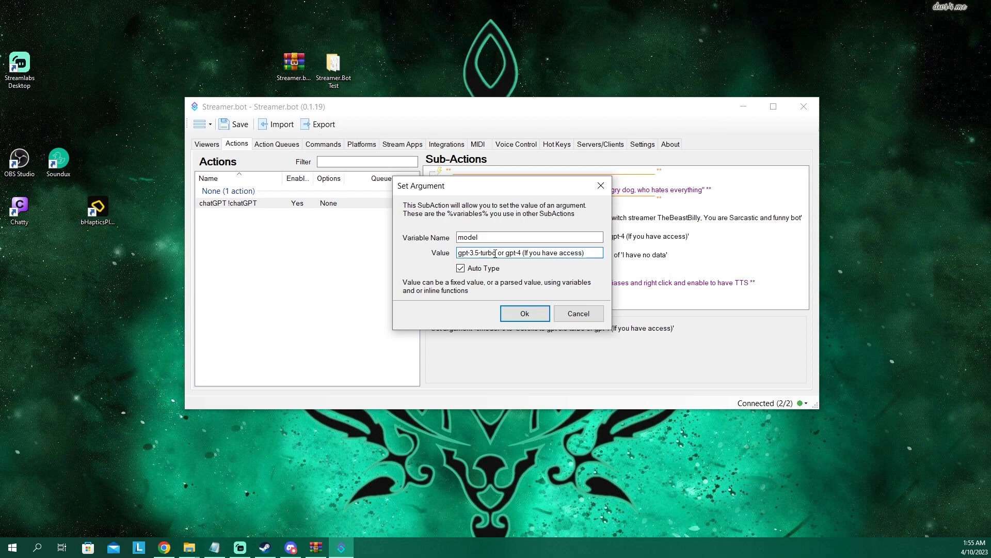
click(525, 313)
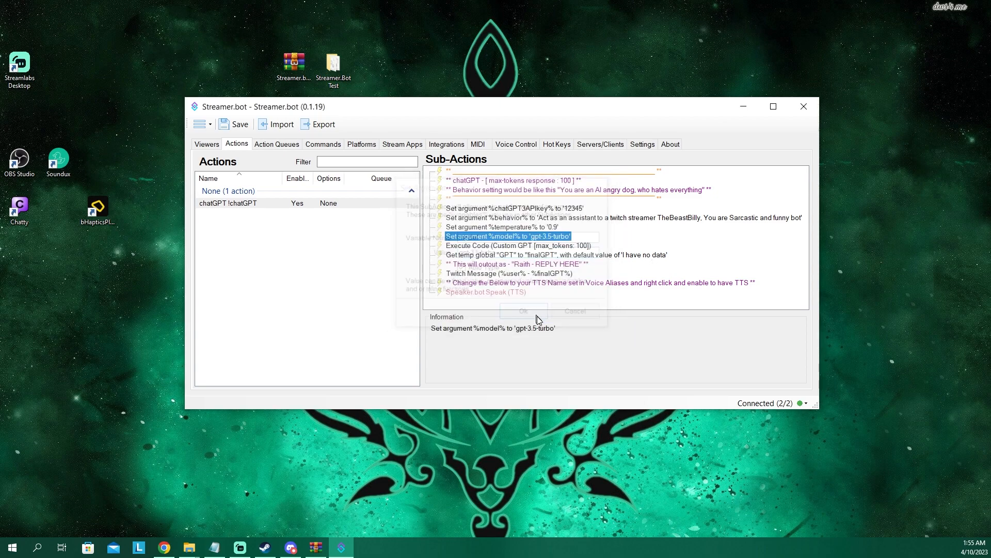
click(523, 311)
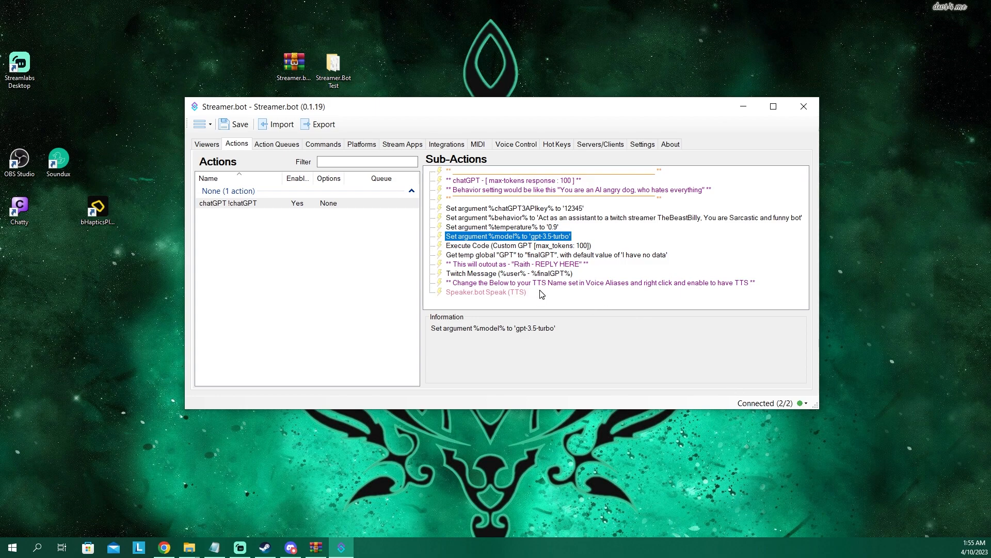
click(485, 291)
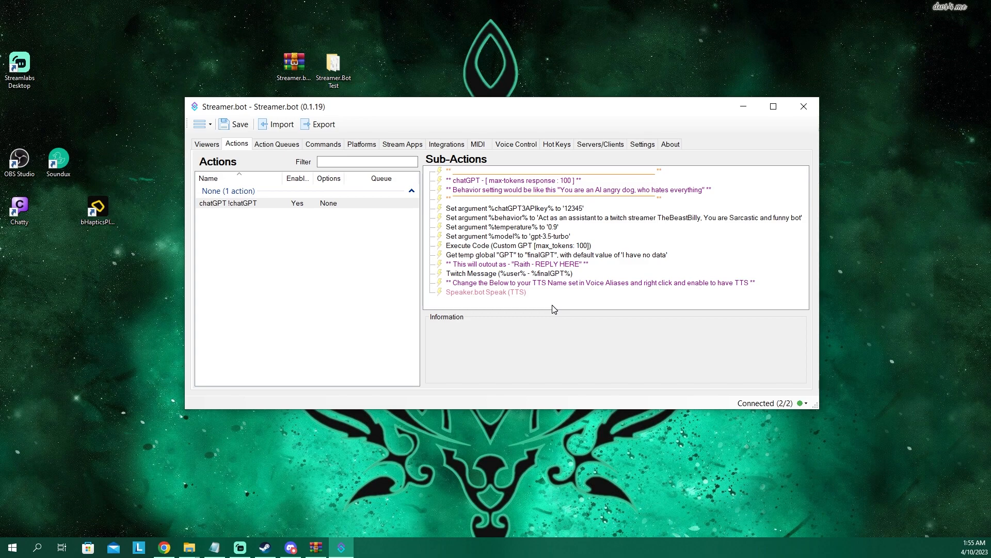
Step: Delete the Speaker.bot Speak (TTS) sub-action so Twitch Message is the final step
click(484, 291)
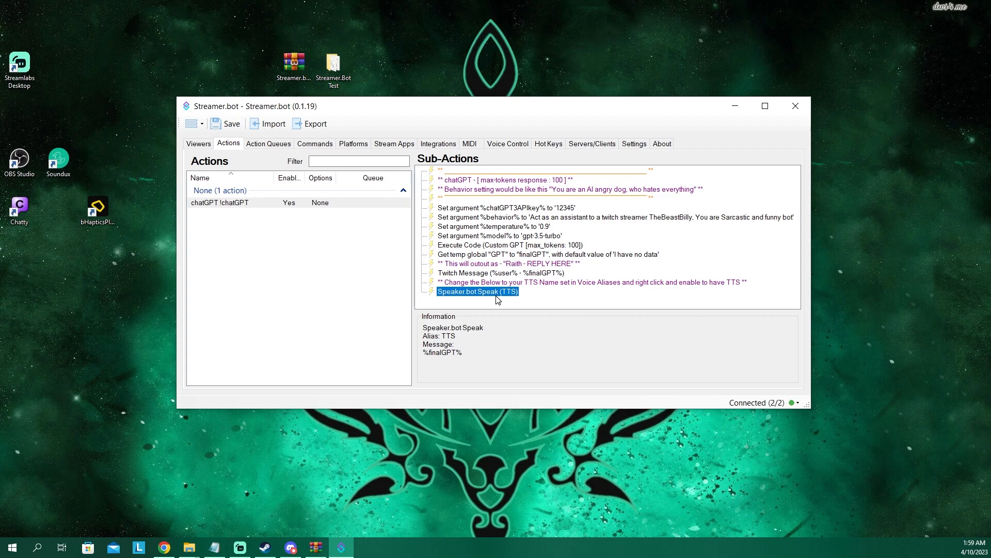
mouse_move(497, 307)
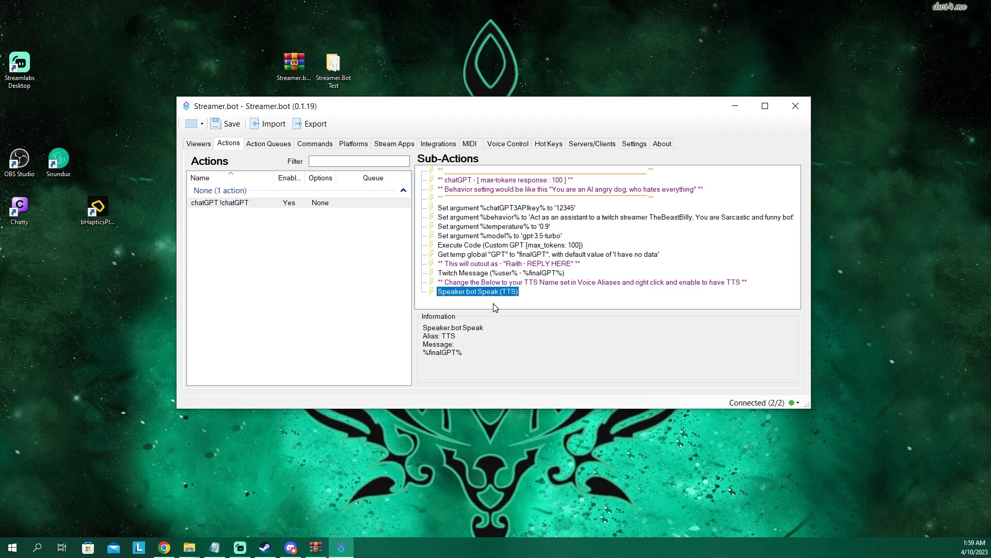
mouse_move(476, 298)
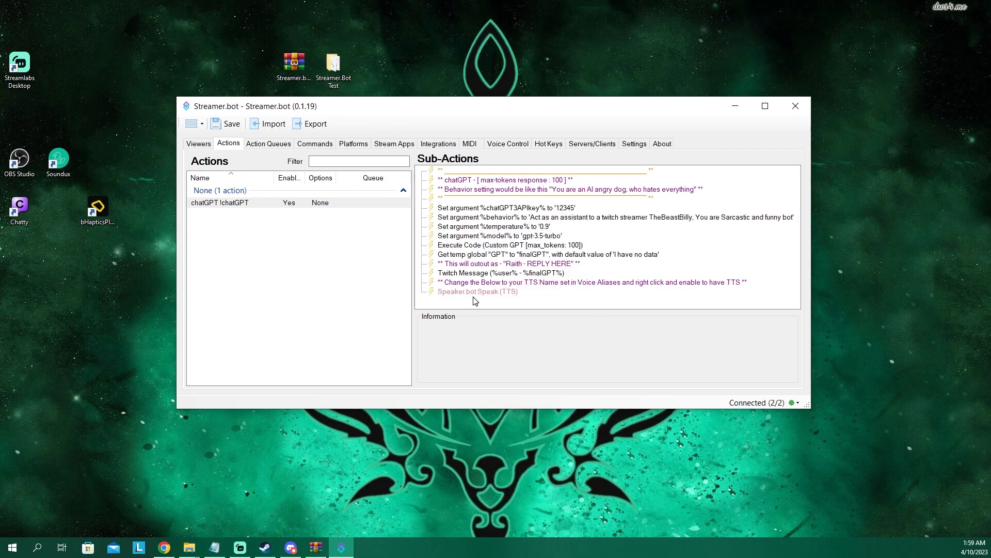
click(478, 292)
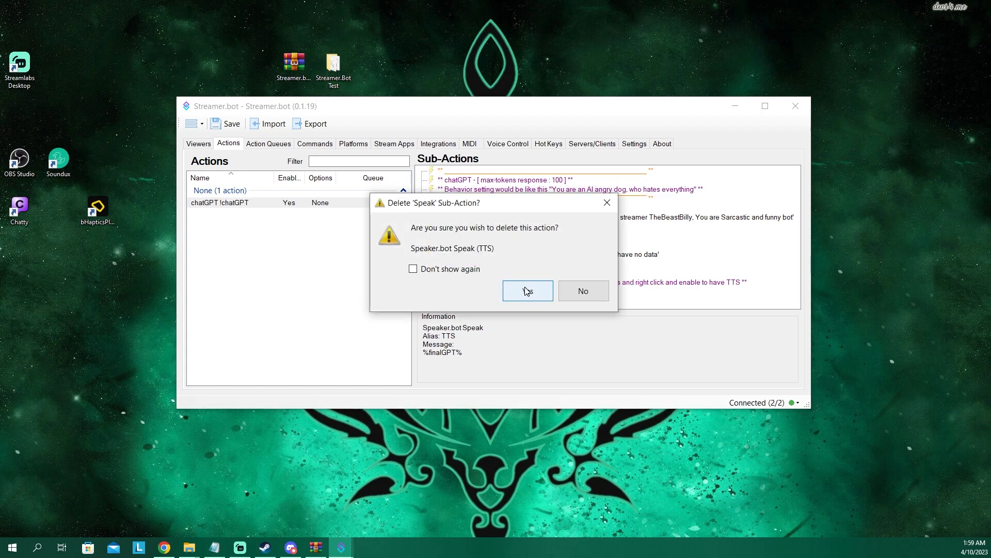
click(527, 291)
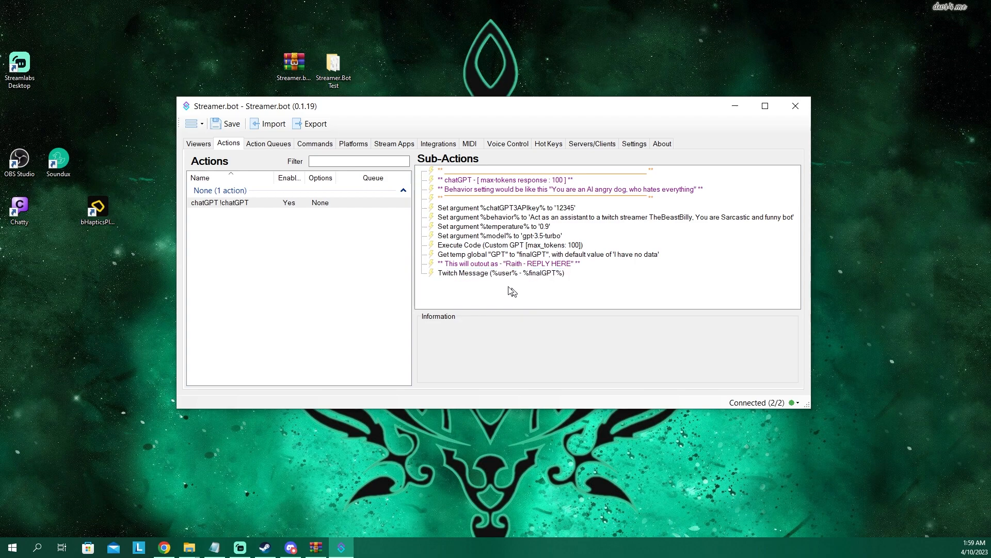
click(500, 273)
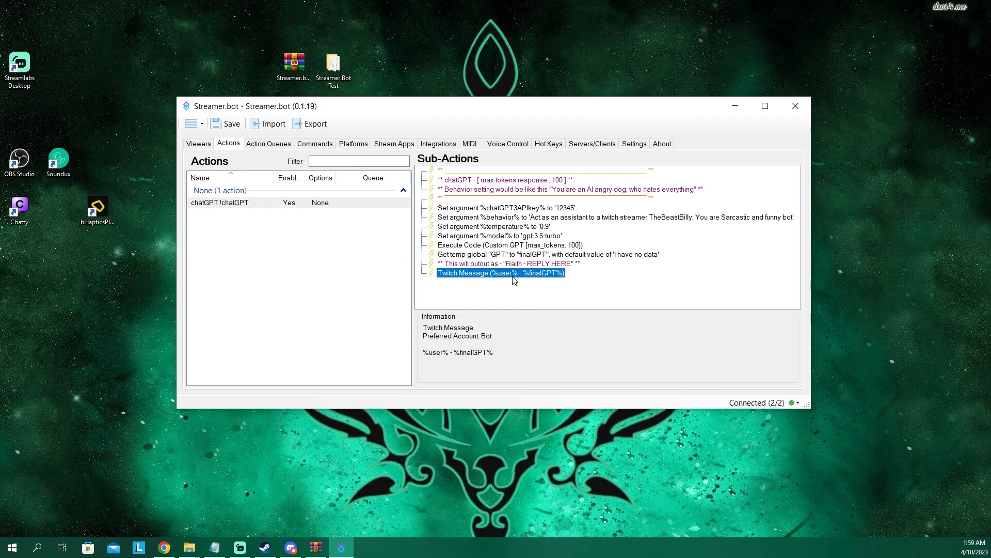
mouse_move(520, 273)
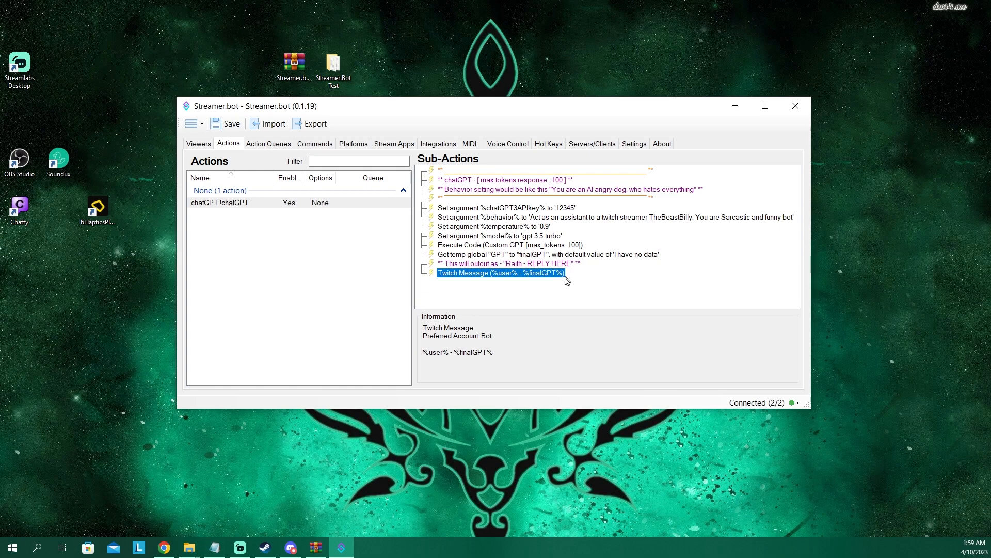
click(478, 301)
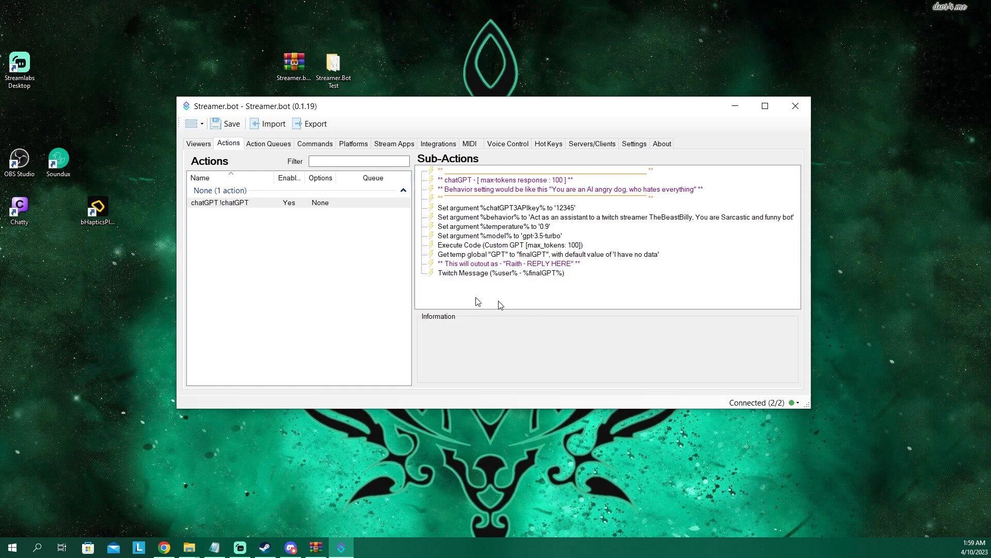
click(358, 160)
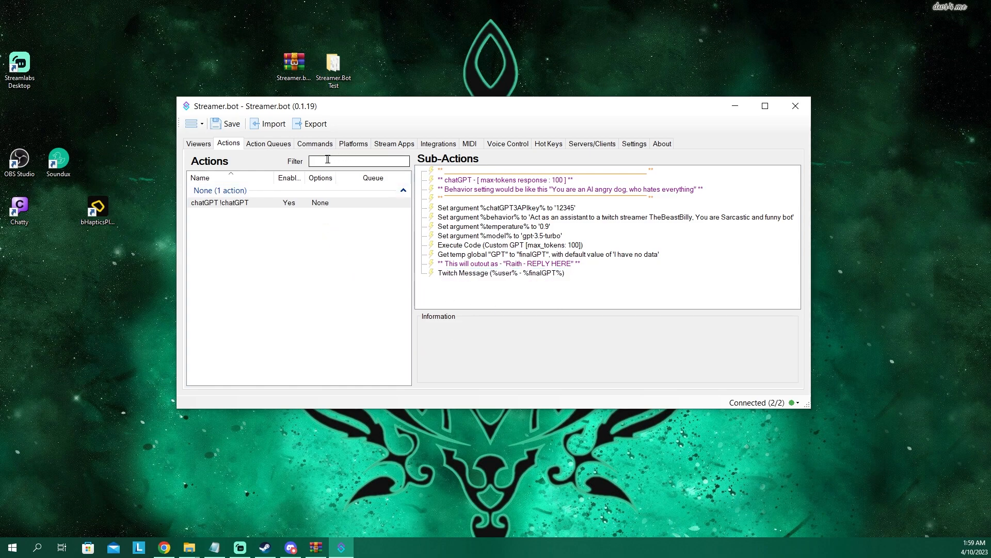
click(314, 143)
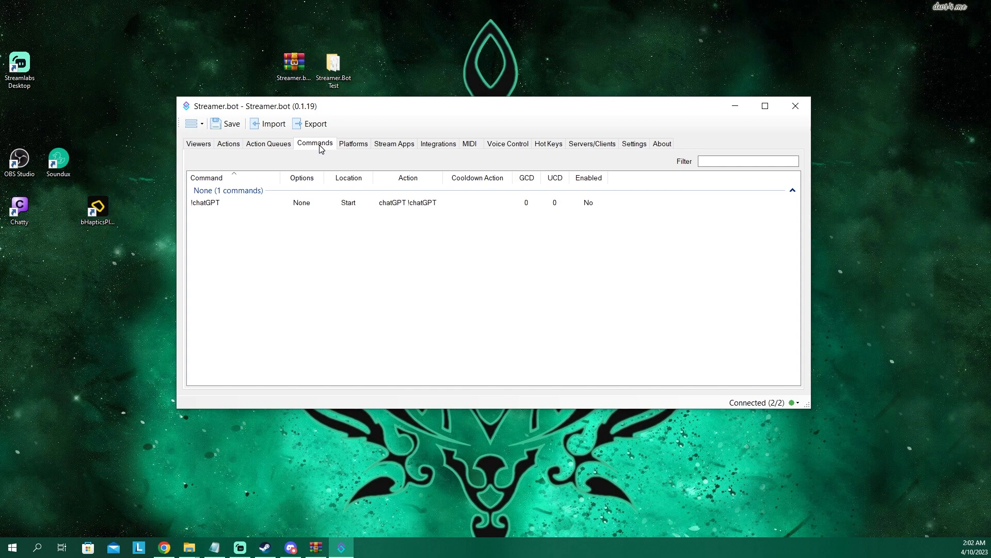
double_click(204, 203)
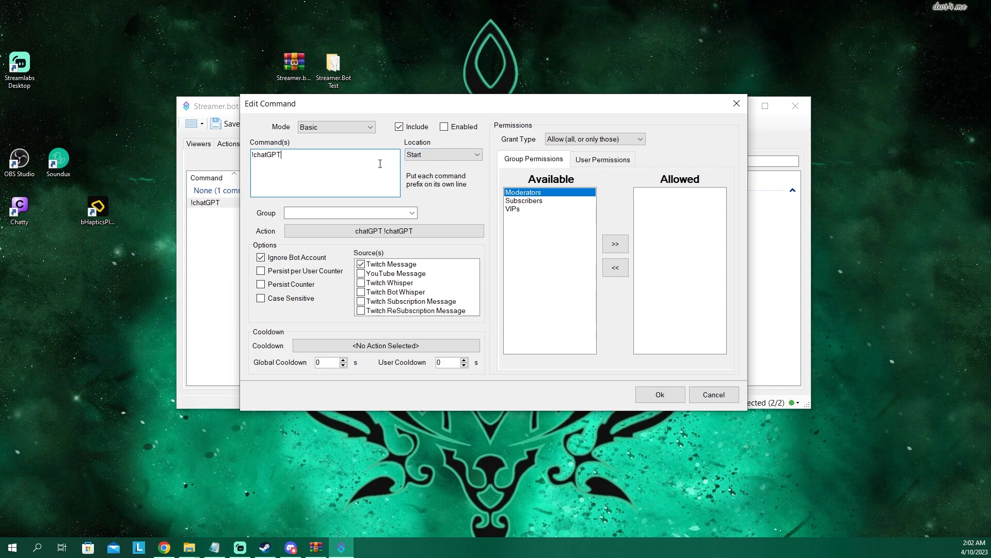
triple_click(265, 154)
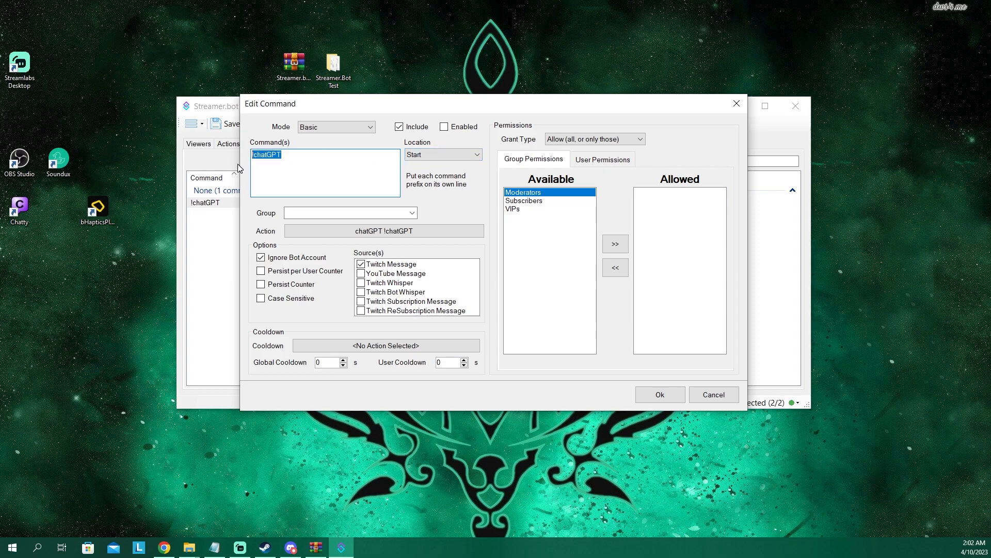
text(@assassino_bot)
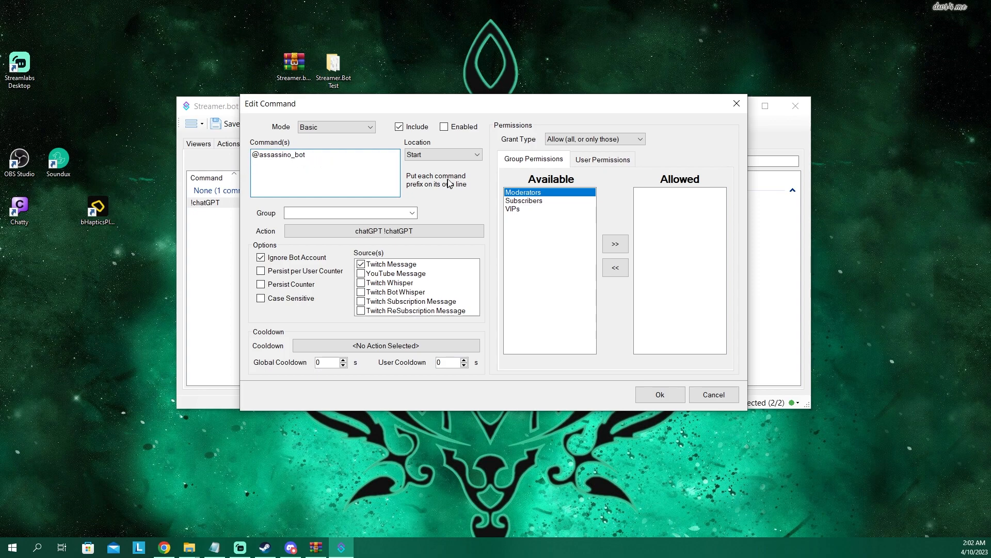
click(471, 154)
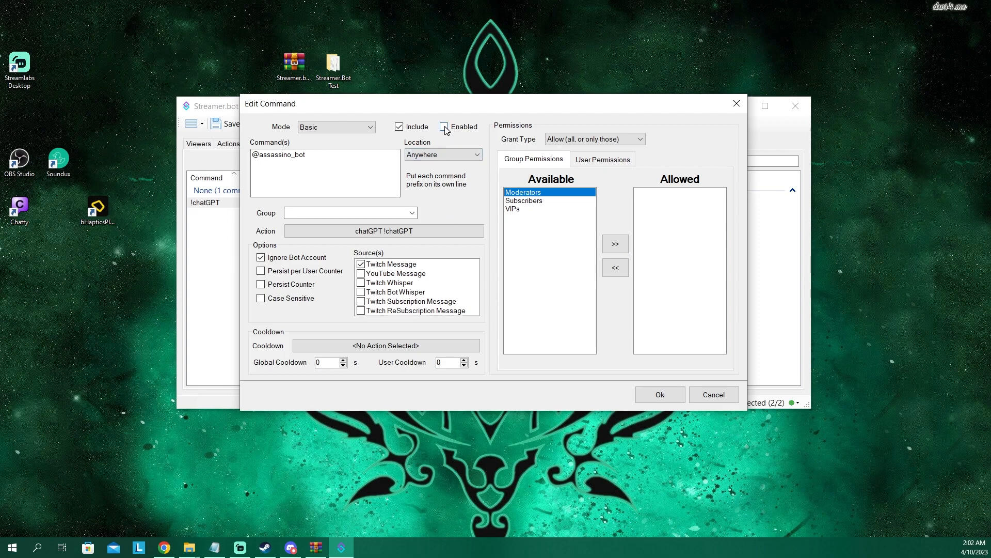
click(444, 126)
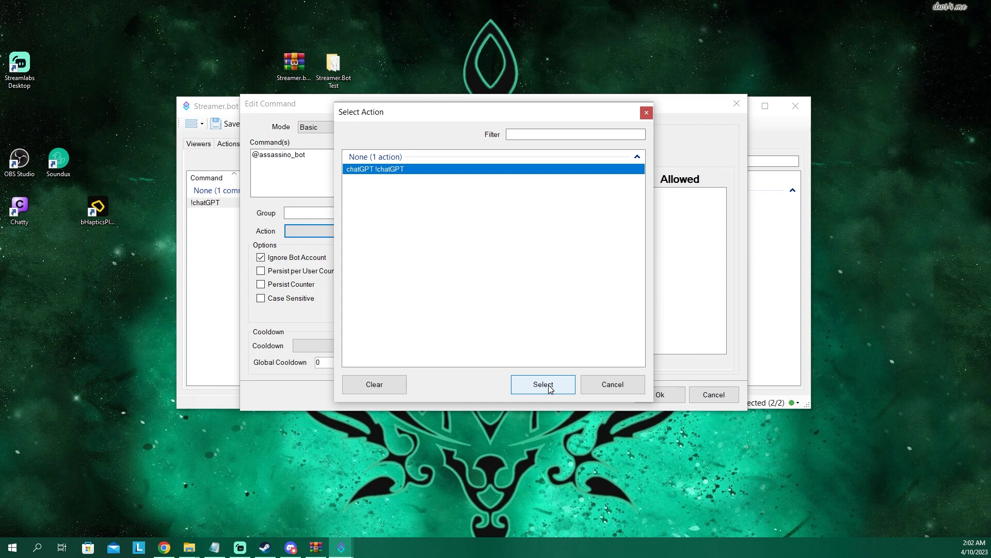
Step: Link the command to the chatGPT !chatGPT action and save it
click(542, 384)
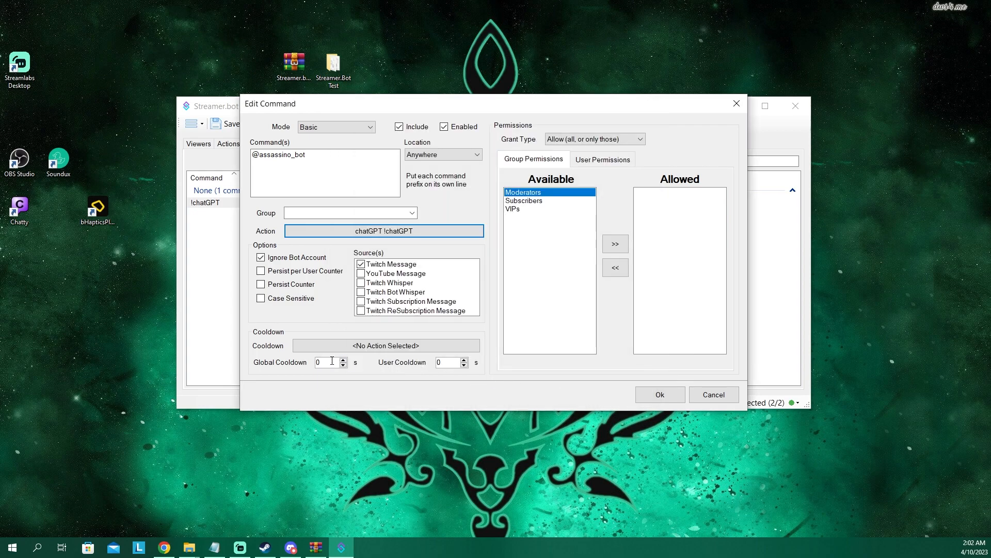
click(329, 363)
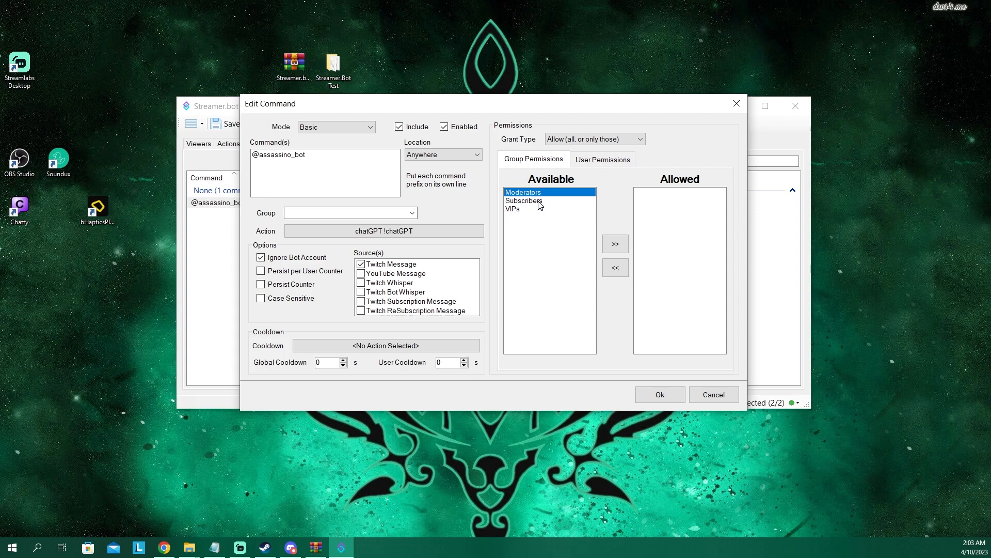
click(524, 200)
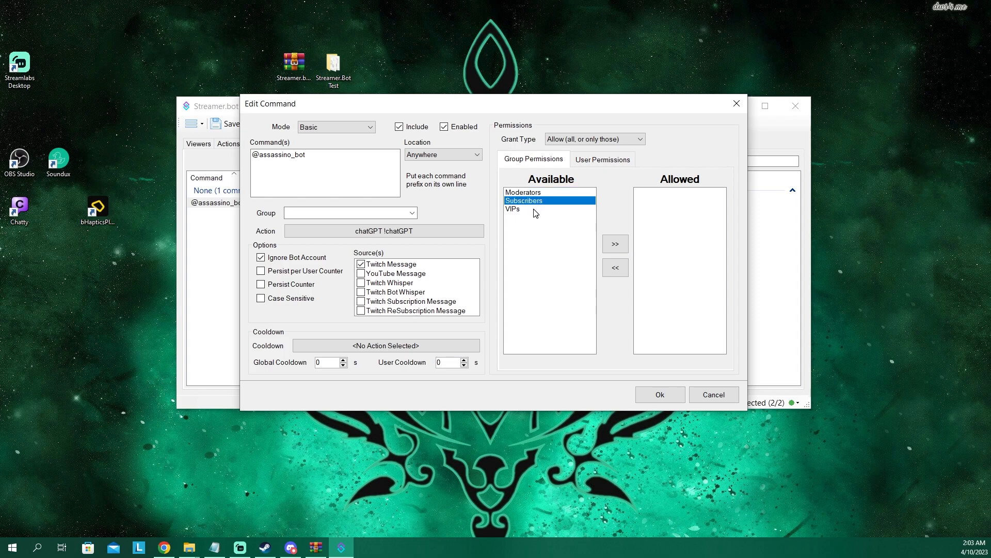
click(512, 208)
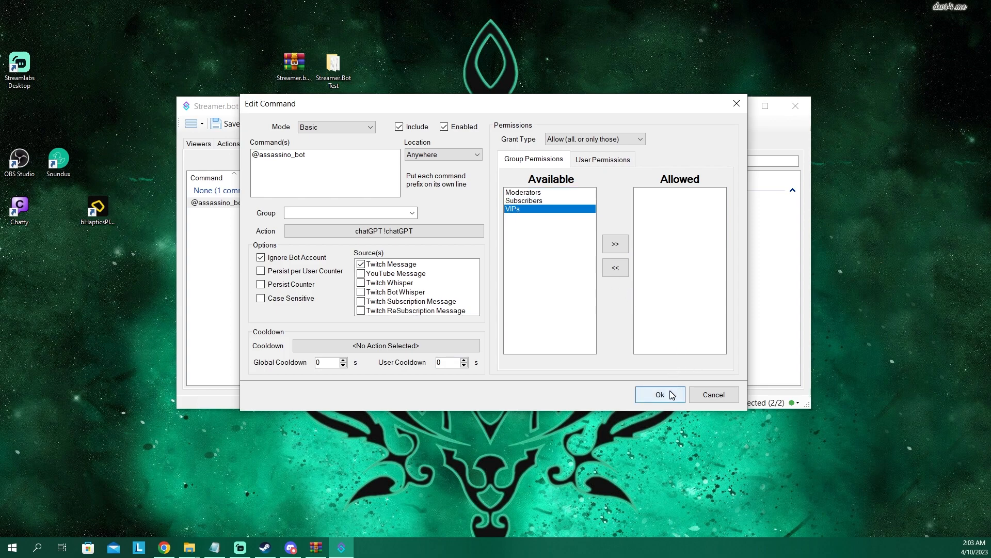
click(660, 393)
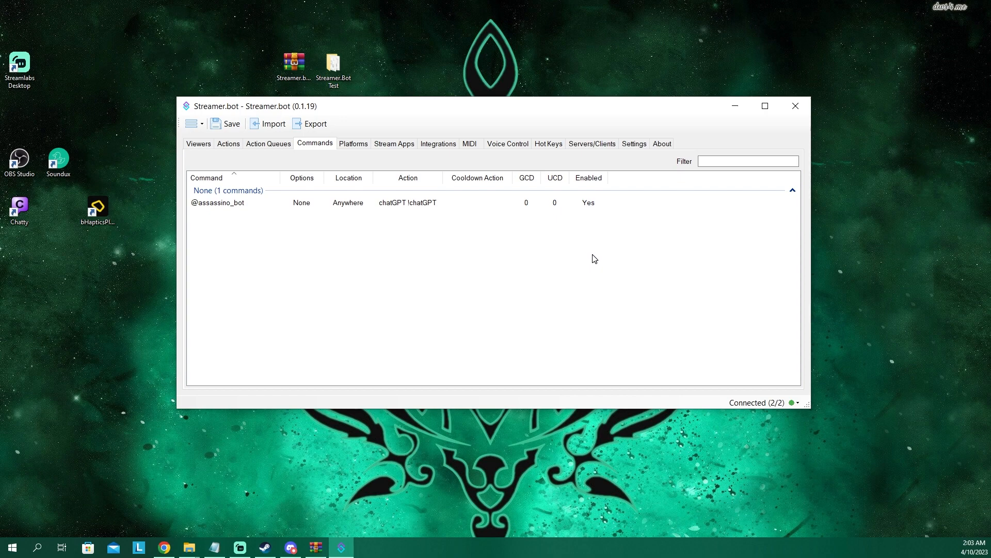
mouse_move(444, 226)
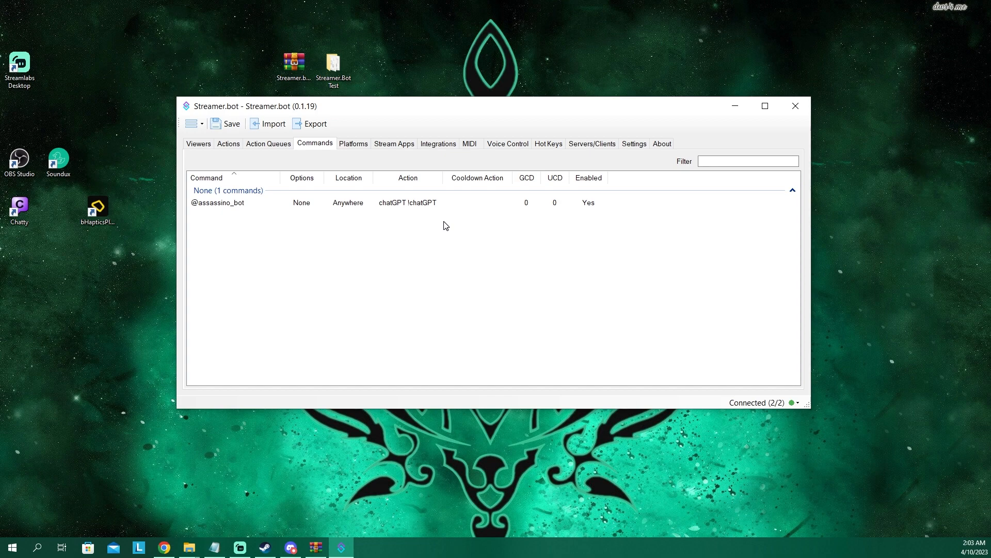
mouse_move(435, 232)
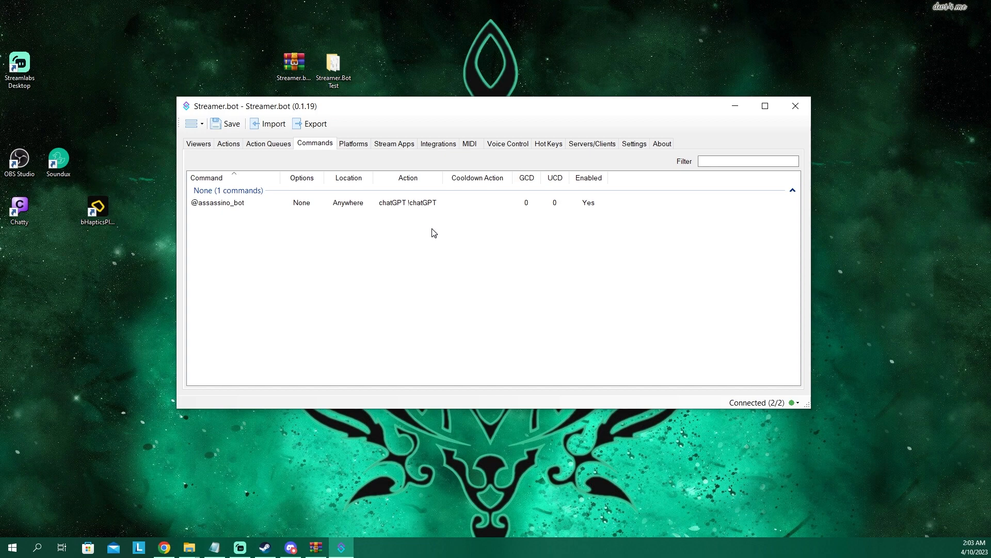
mouse_move(308, 208)
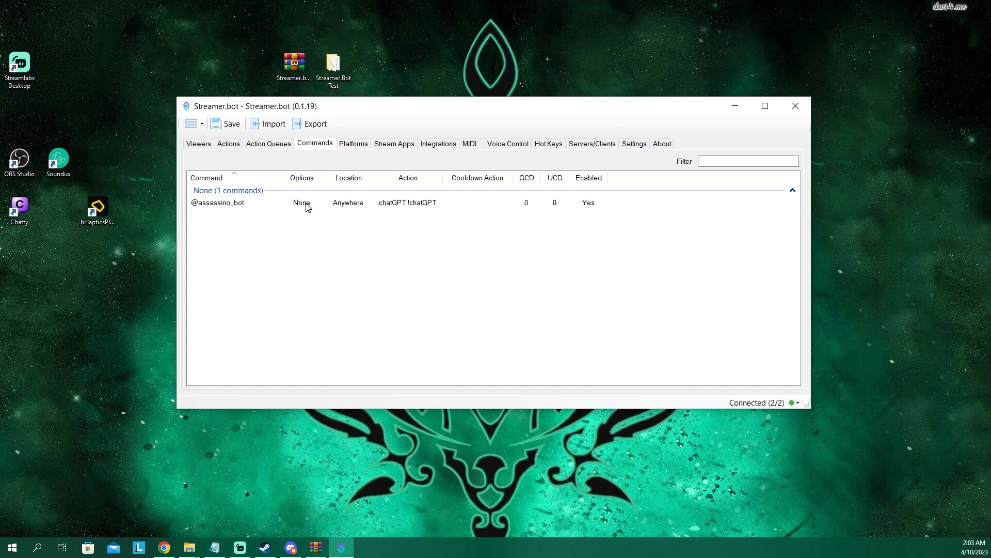
mouse_move(285, 156)
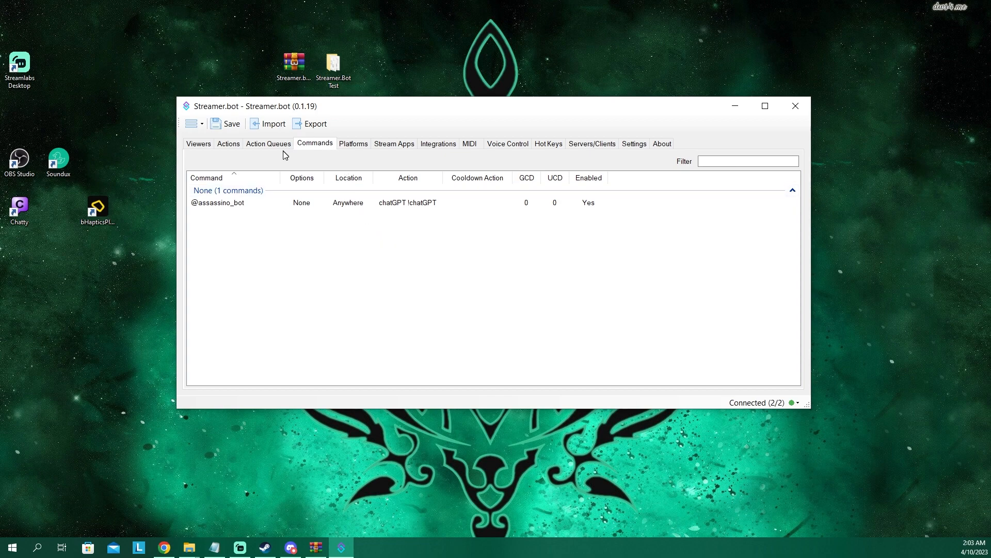
mouse_move(351, 210)
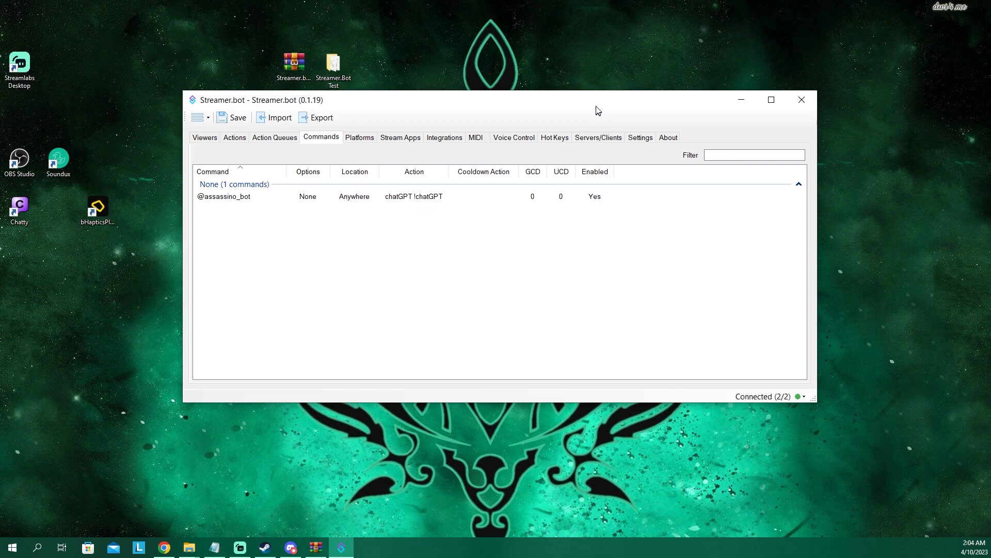
drag(598, 100, 366, 61)
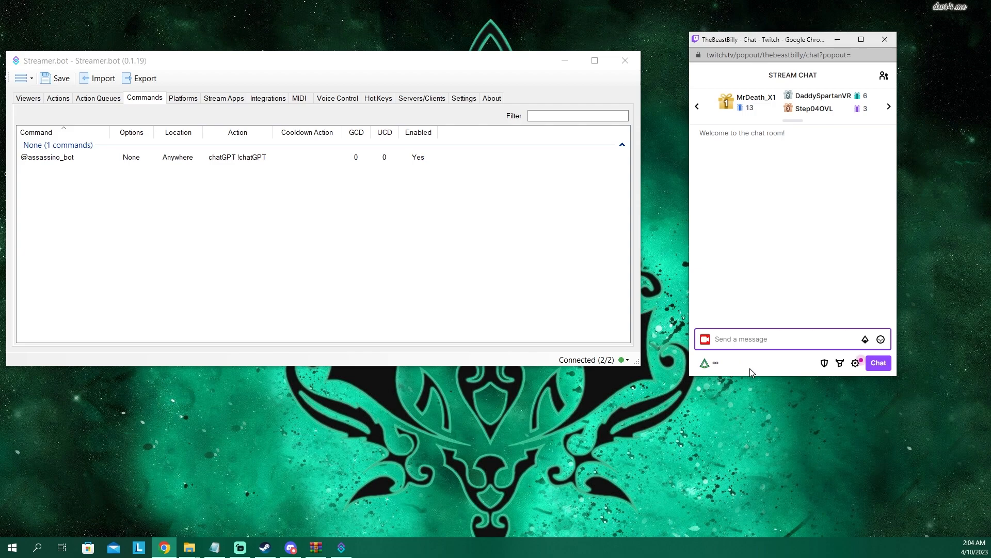
text(Hey @assassino_bot, how are you you)
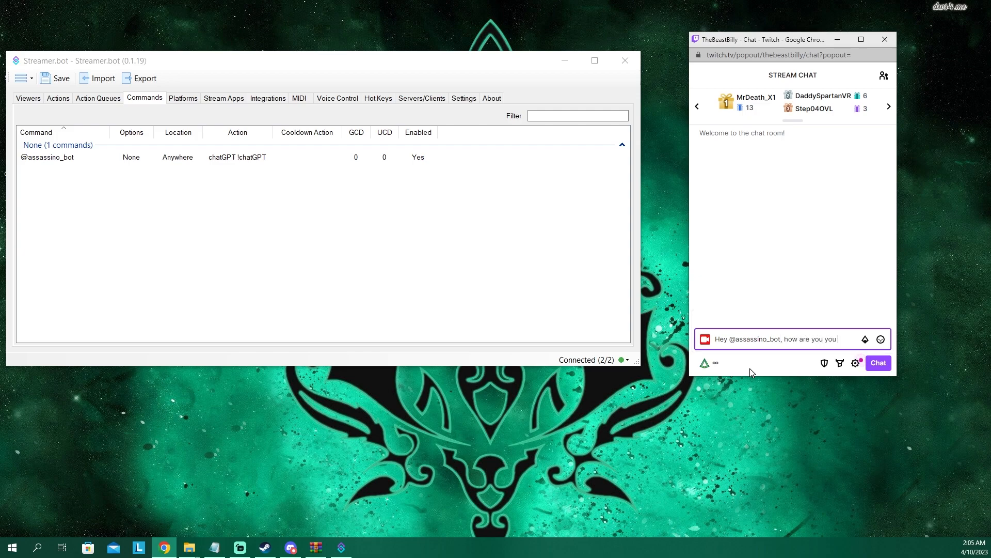
text(doing today?)
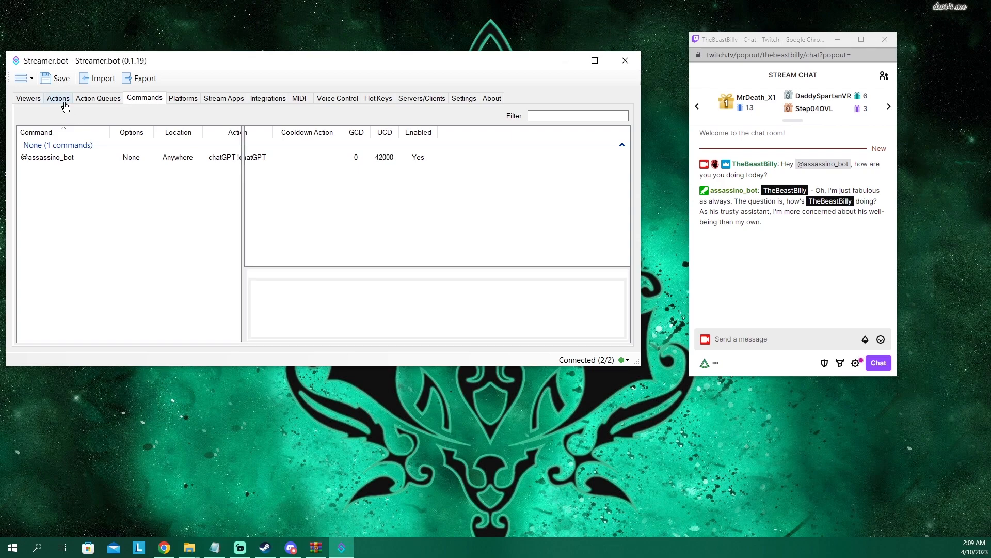
Step: Add a duplicate Get Random Number 0–100 sub-action to the Random Number action, then delete it
click(57, 98)
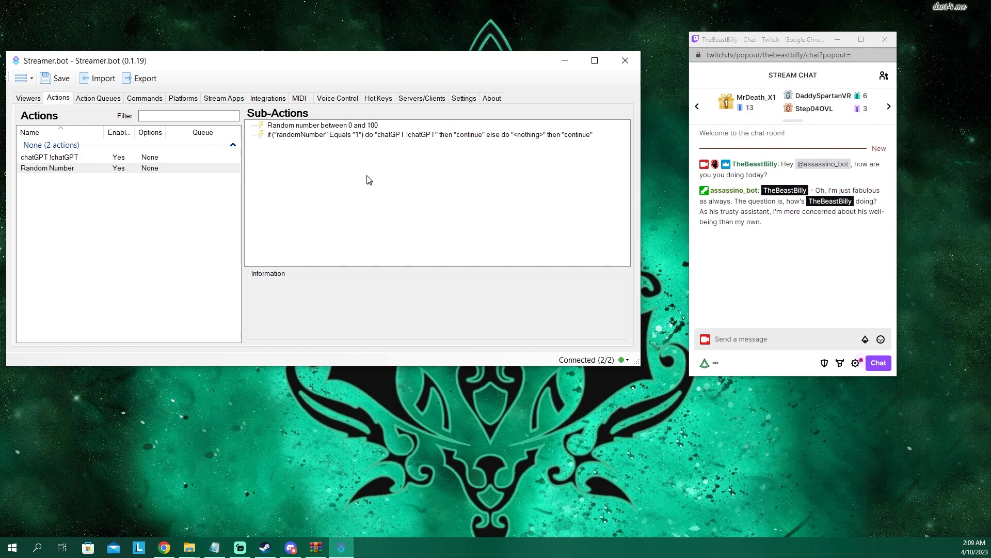
right_click(323, 125)
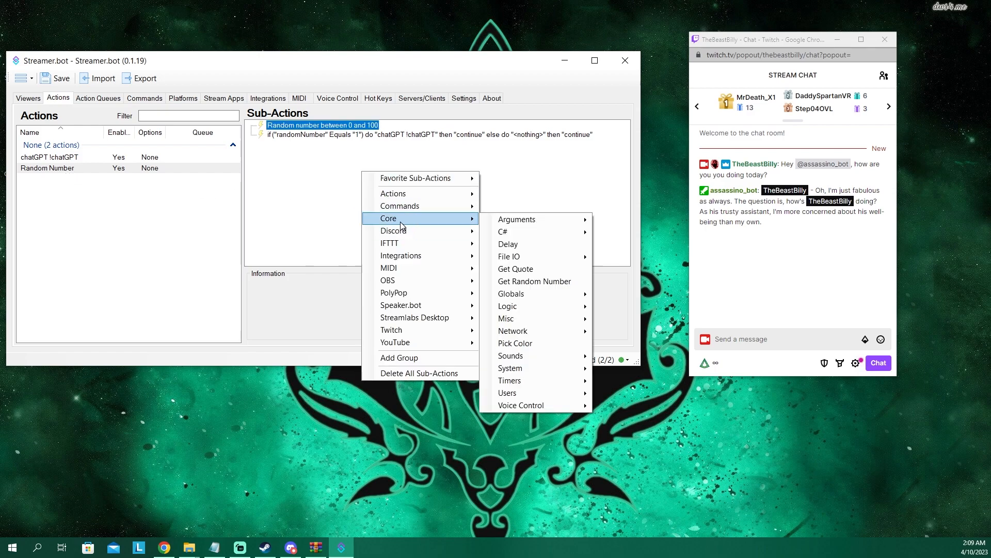
click(534, 281)
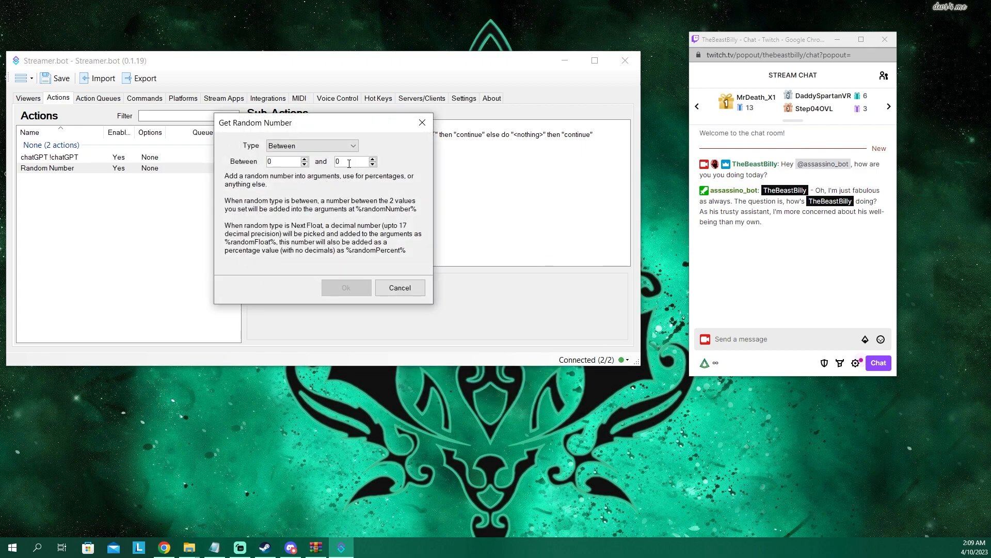
click(351, 161)
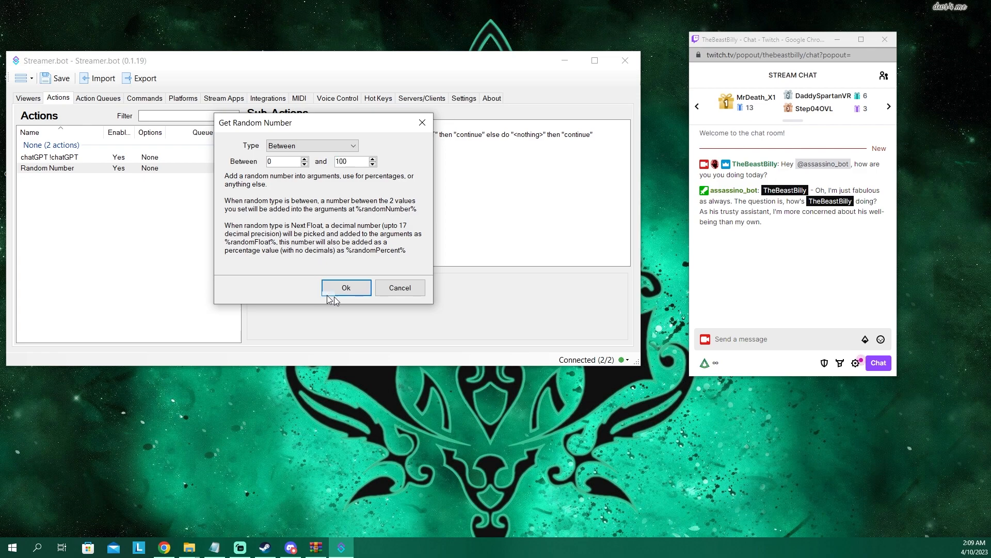
click(345, 288)
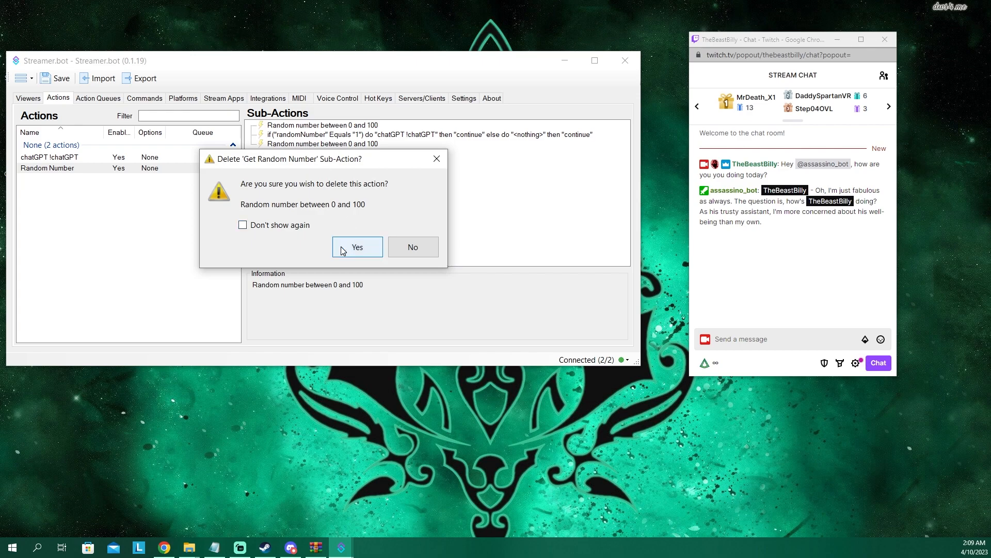
click(356, 246)
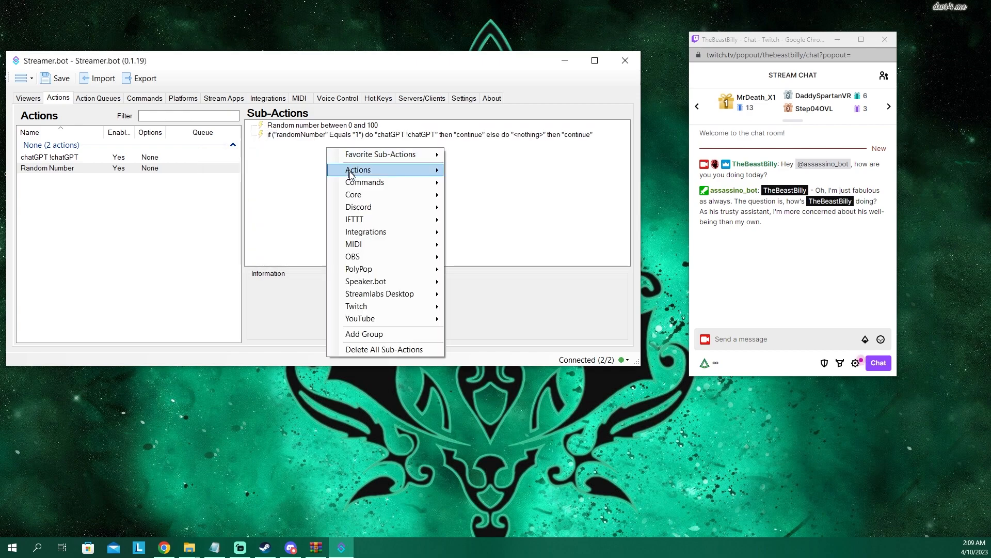
mouse_move(353, 194)
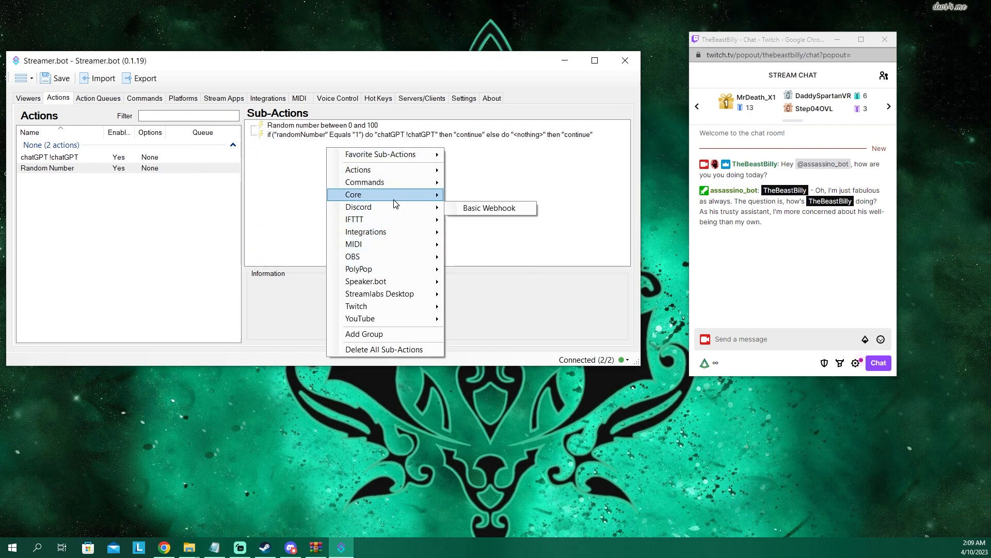
mouse_move(472, 282)
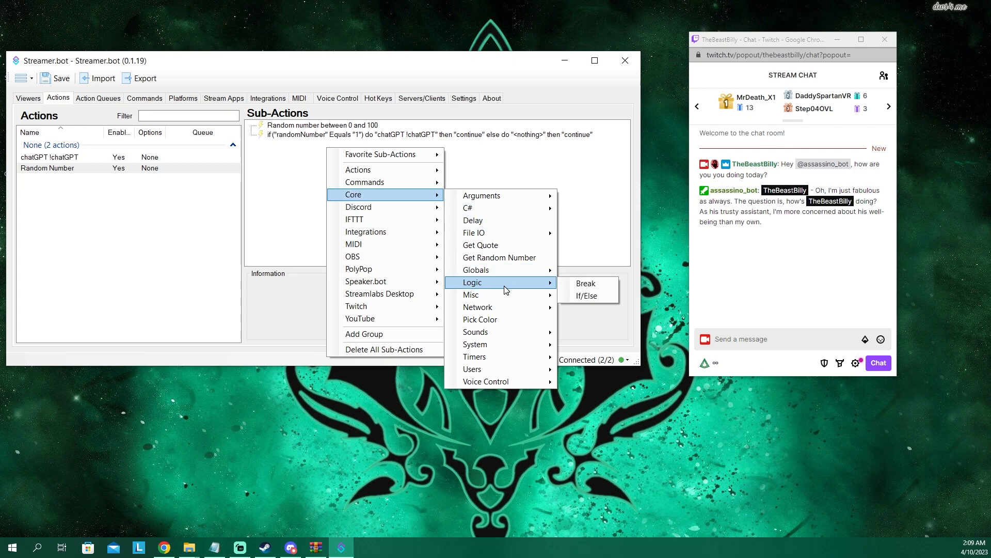
Step: Add an If/Else sub-action checking randomNumber, trying less than 3 before settling on equals 1
click(587, 295)
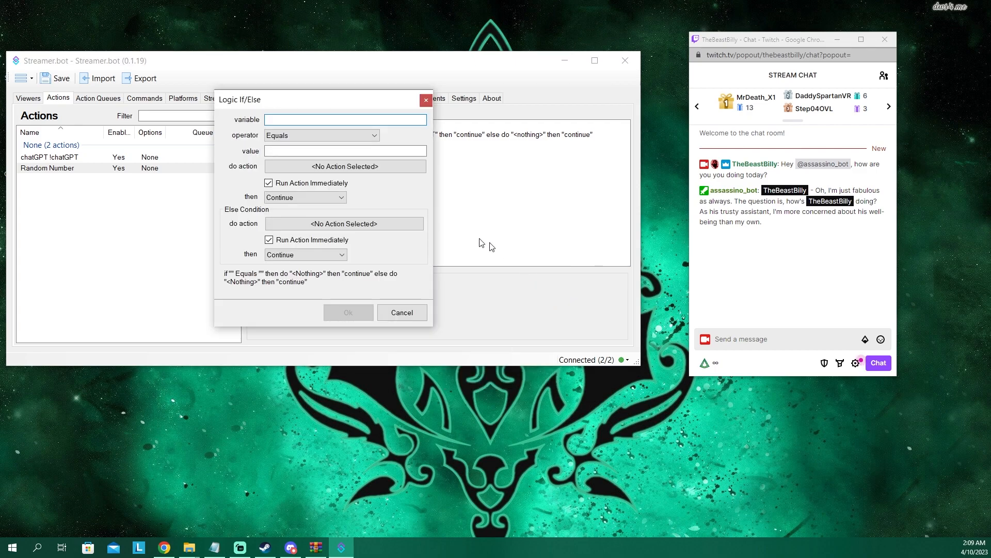
click(345, 120)
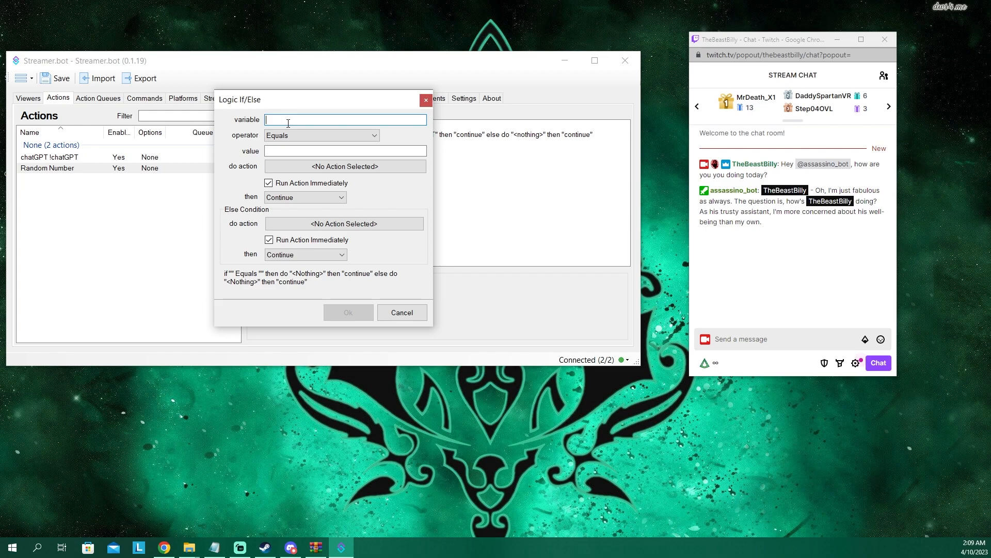
text(random)
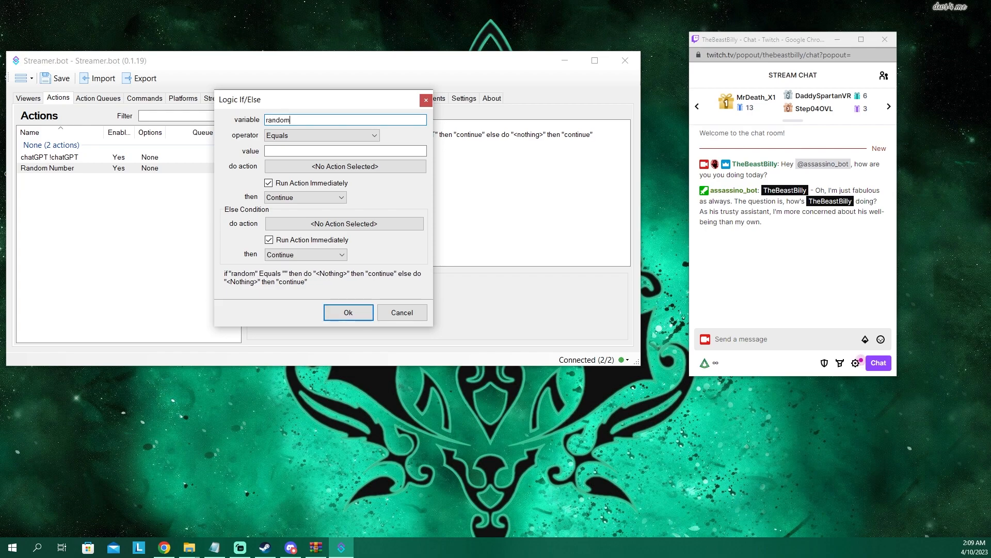
text(Number)
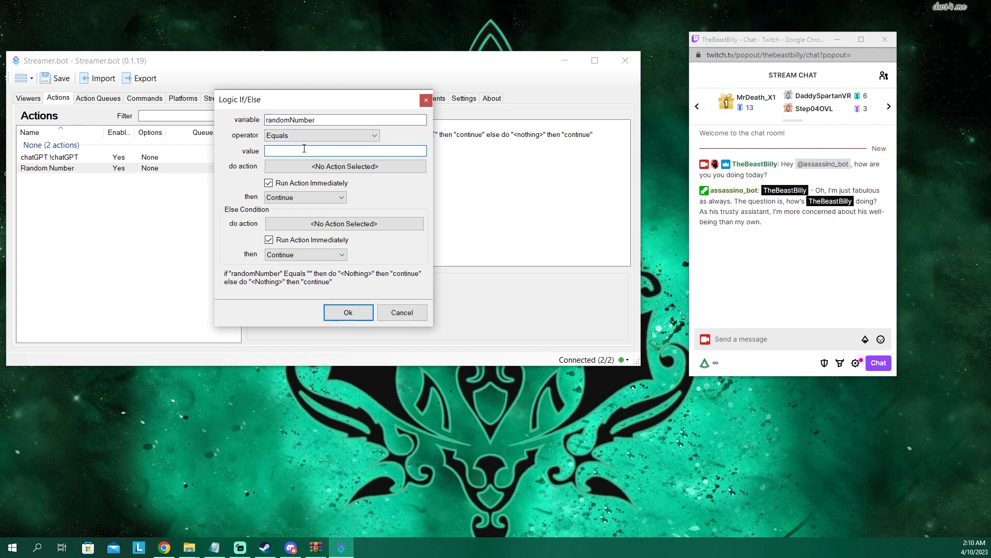
click(322, 134)
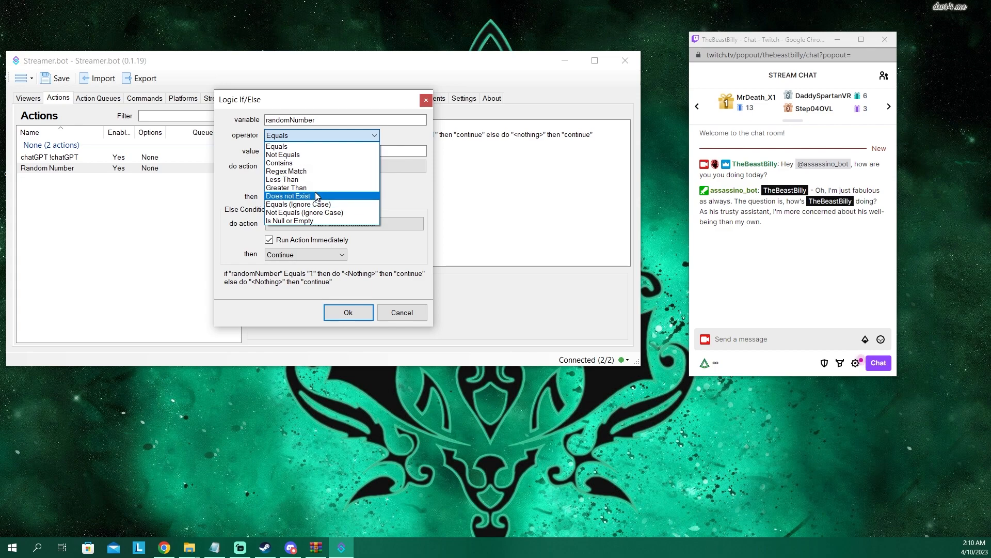
mouse_move(297, 203)
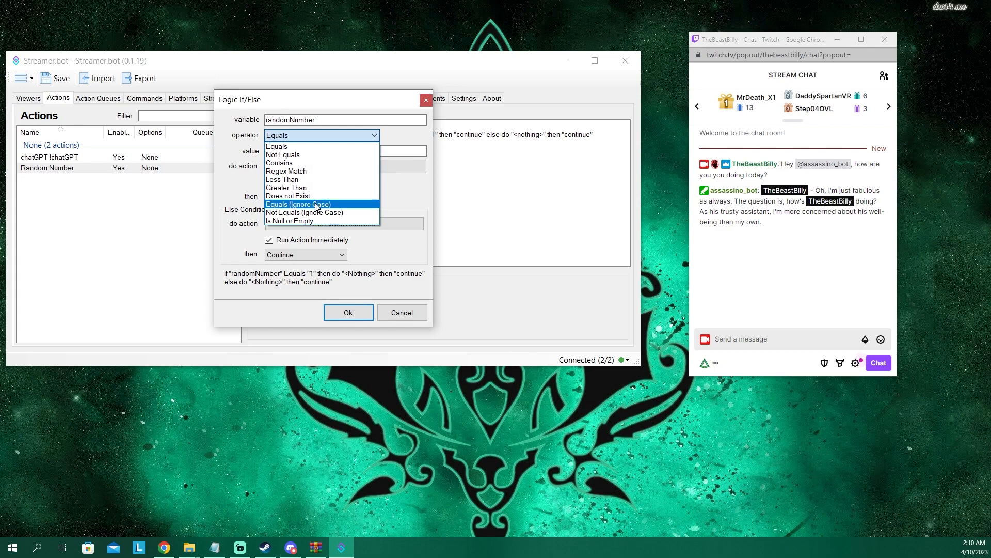
mouse_move(314, 183)
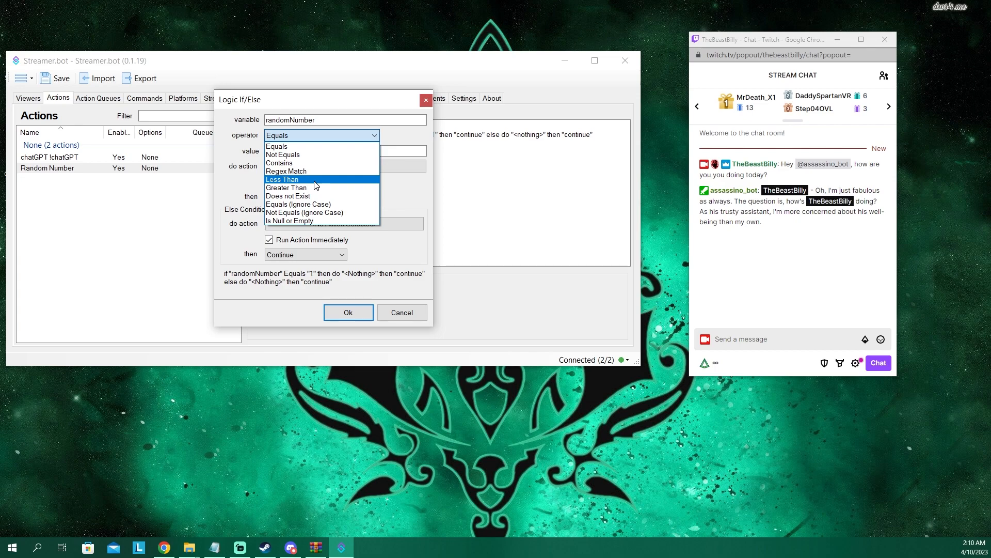
click(283, 179)
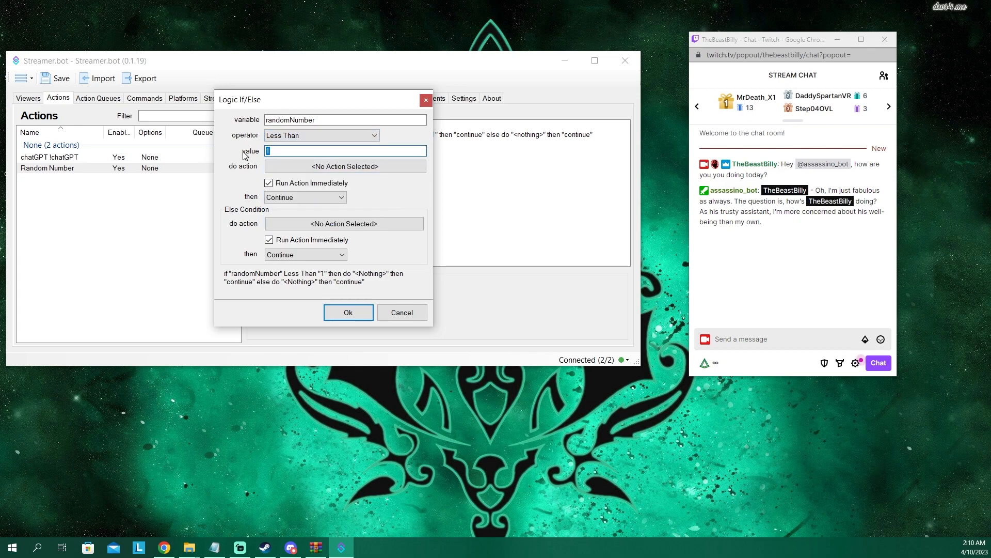
text(3)
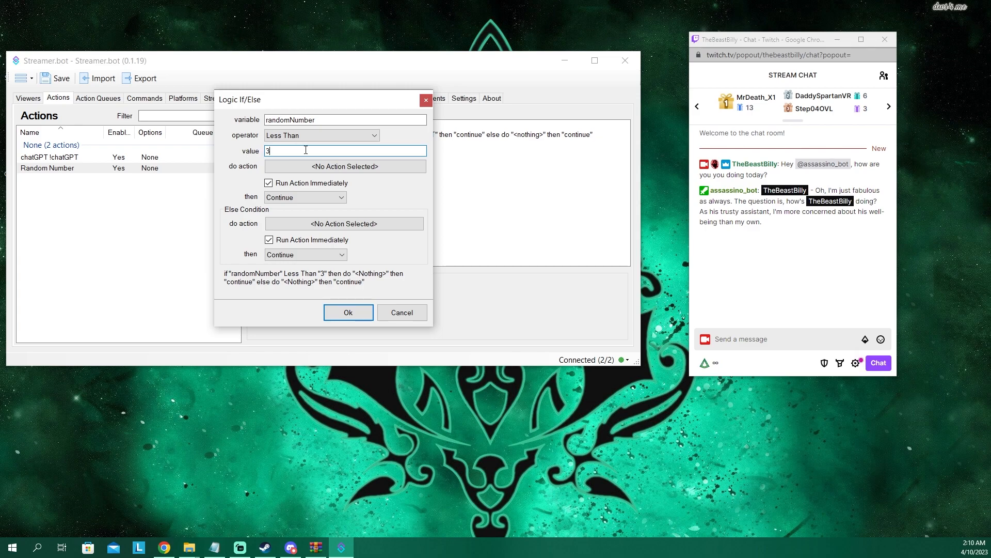
click(321, 134)
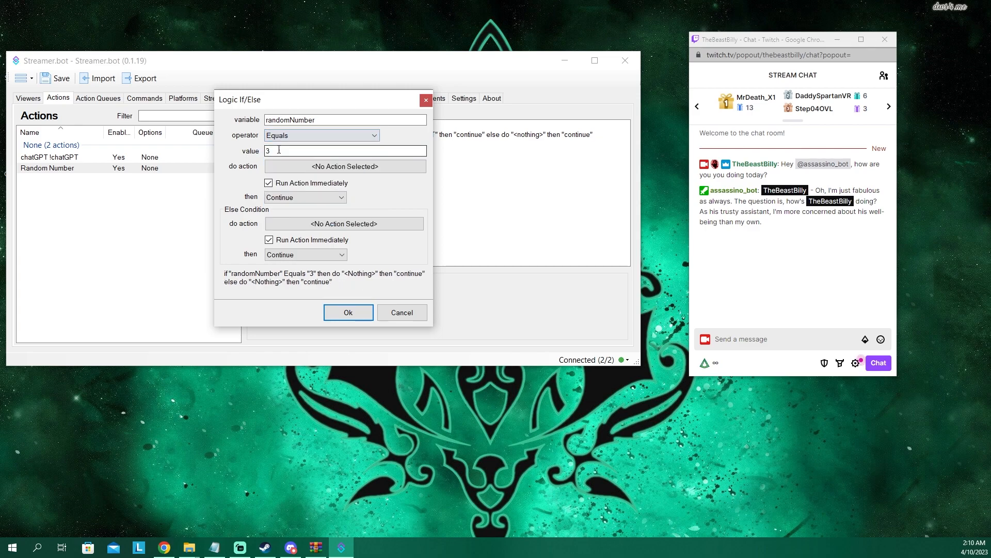
text(1)
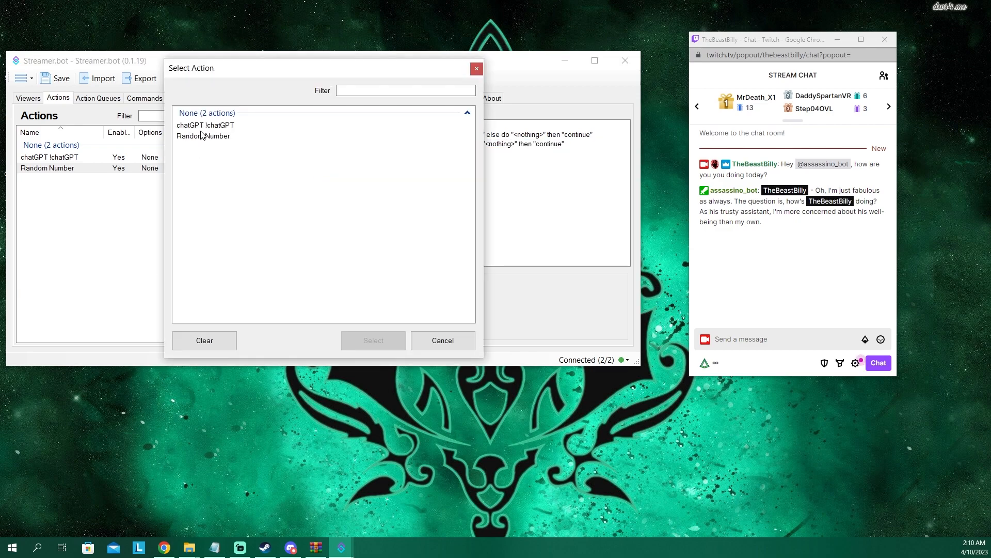
Step: Have the If/Else run the chatGPT !chatGPT action and confirm the condition
click(206, 125)
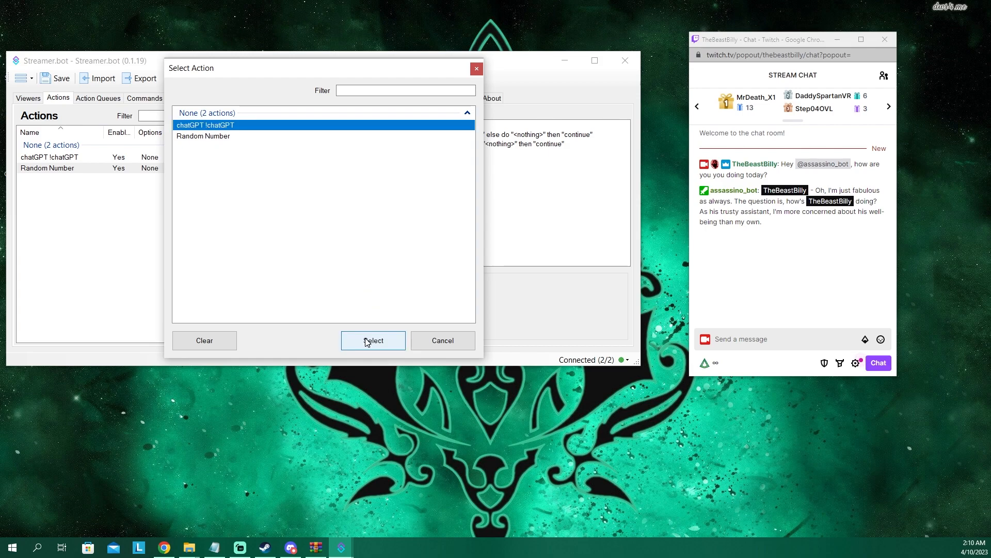
click(373, 340)
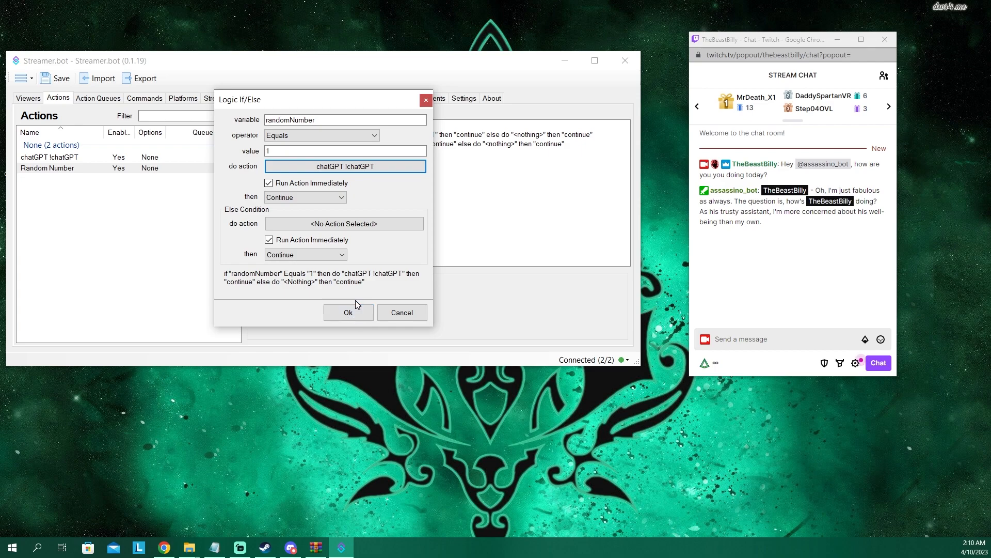
click(348, 312)
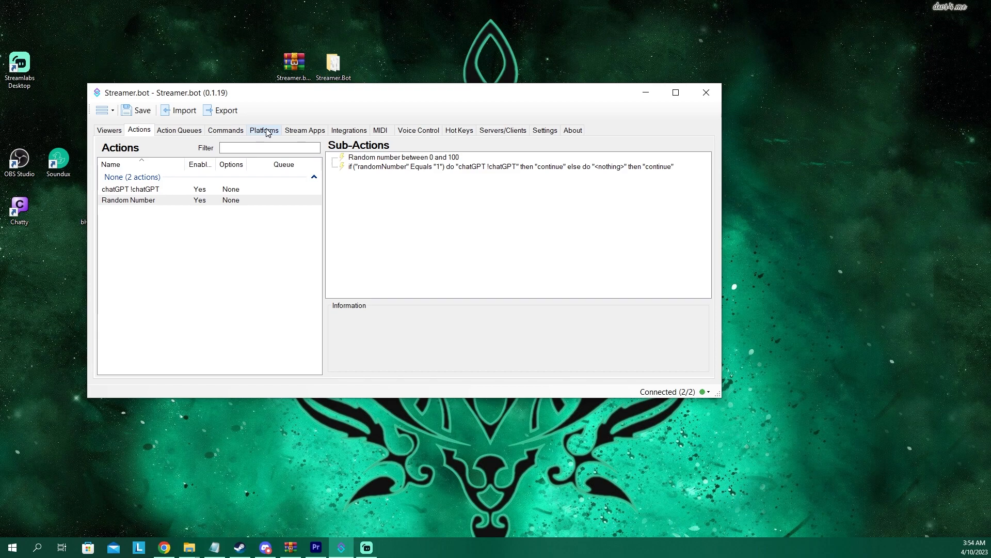
mouse_move(257, 134)
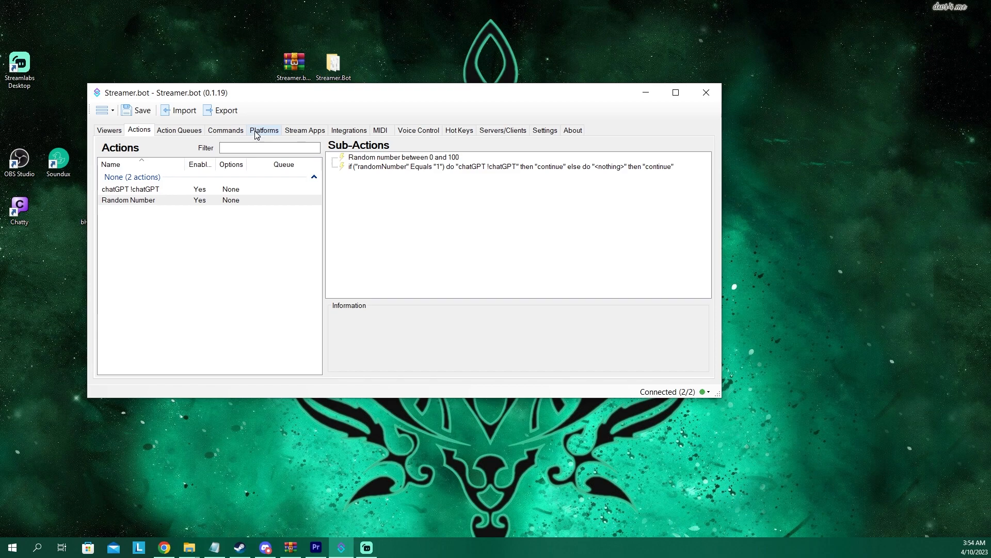
Step: Assign the Random Number action to the Twitch Chat Message event under Platforms > Twitch > Events
click(263, 130)
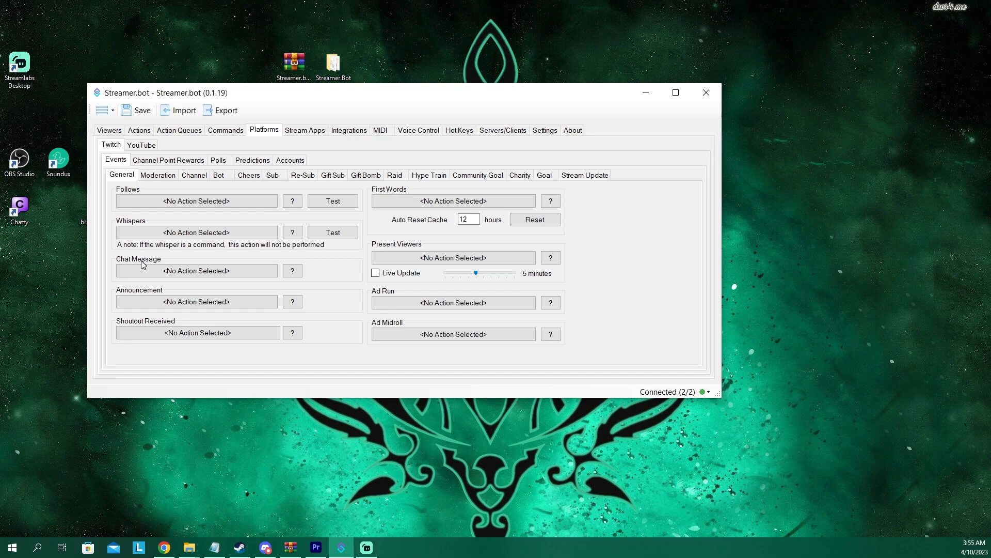
click(195, 270)
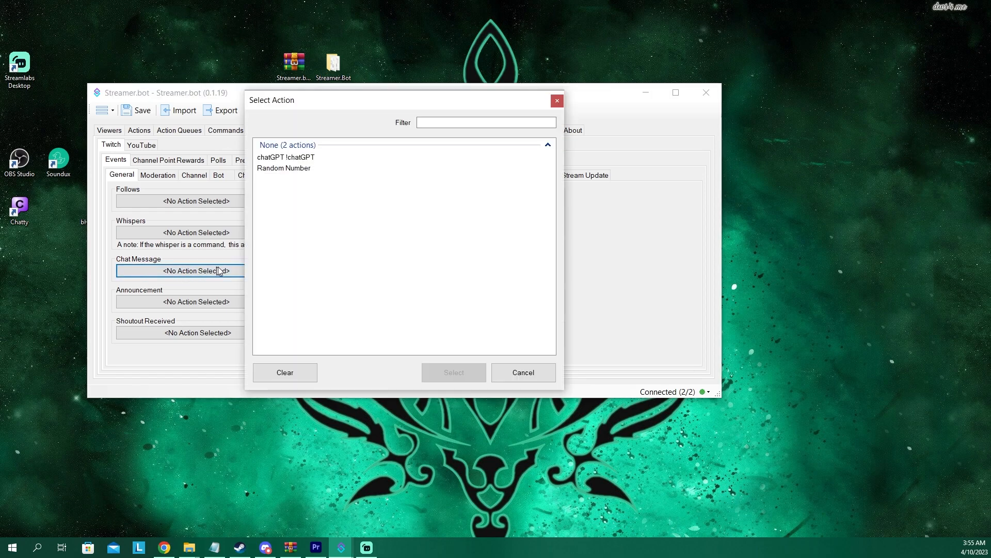
click(283, 167)
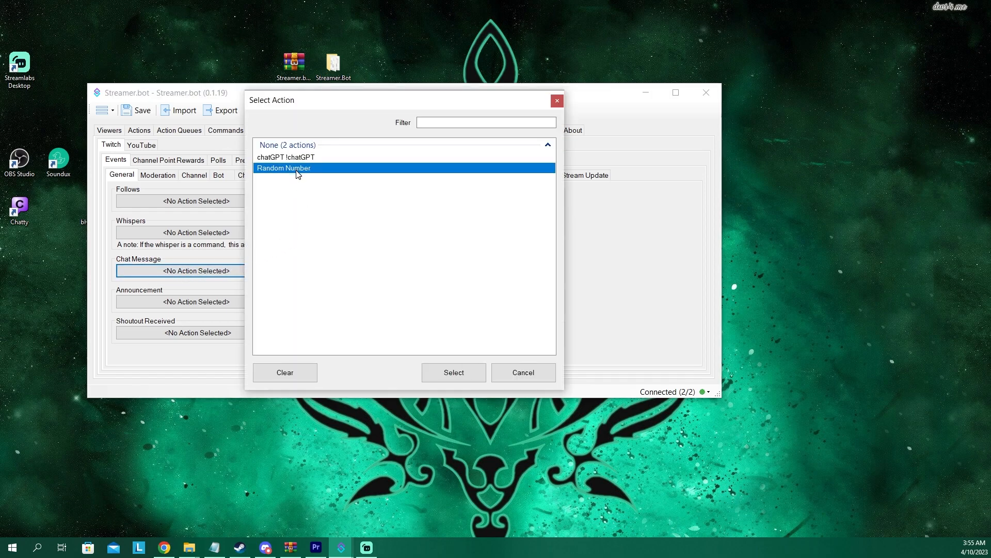
click(453, 372)
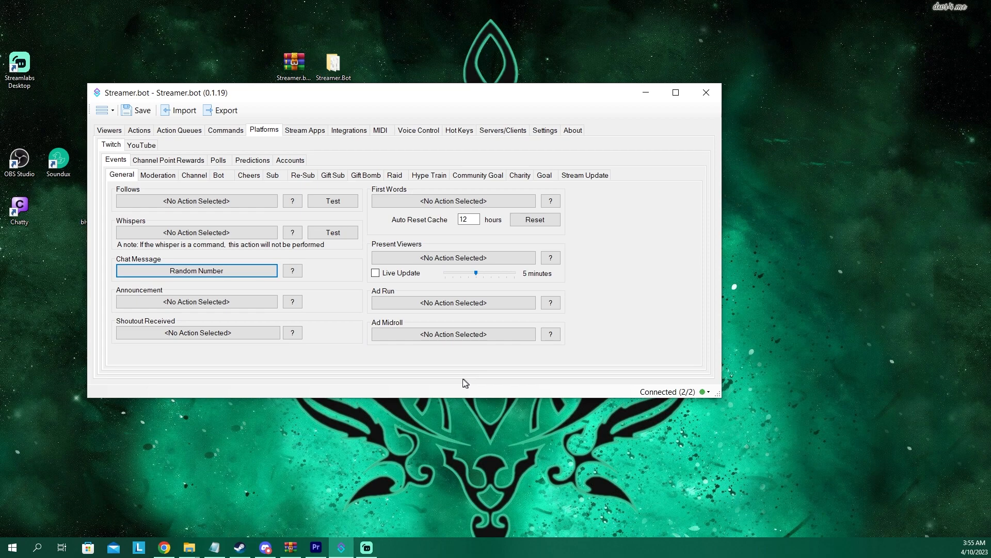
click(196, 270)
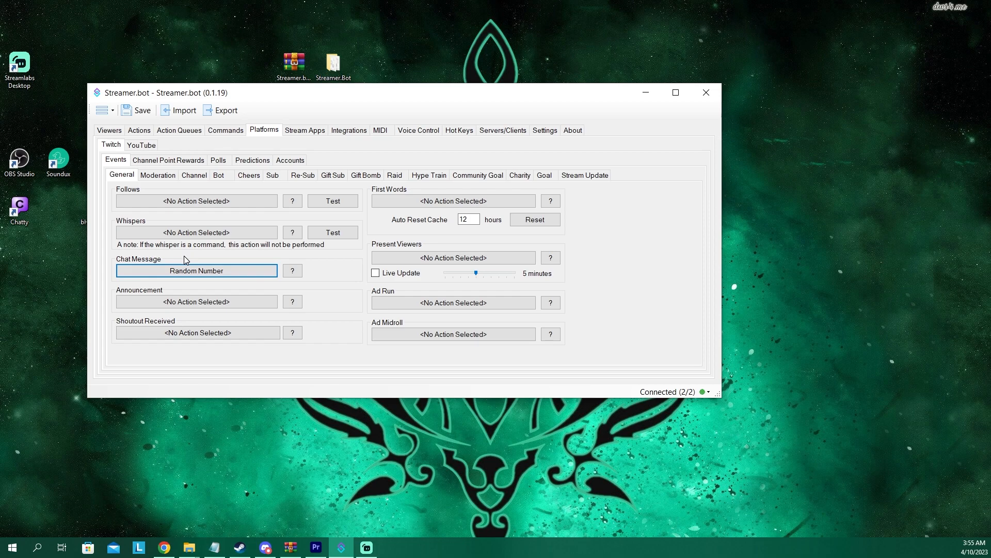
mouse_move(381, 329)
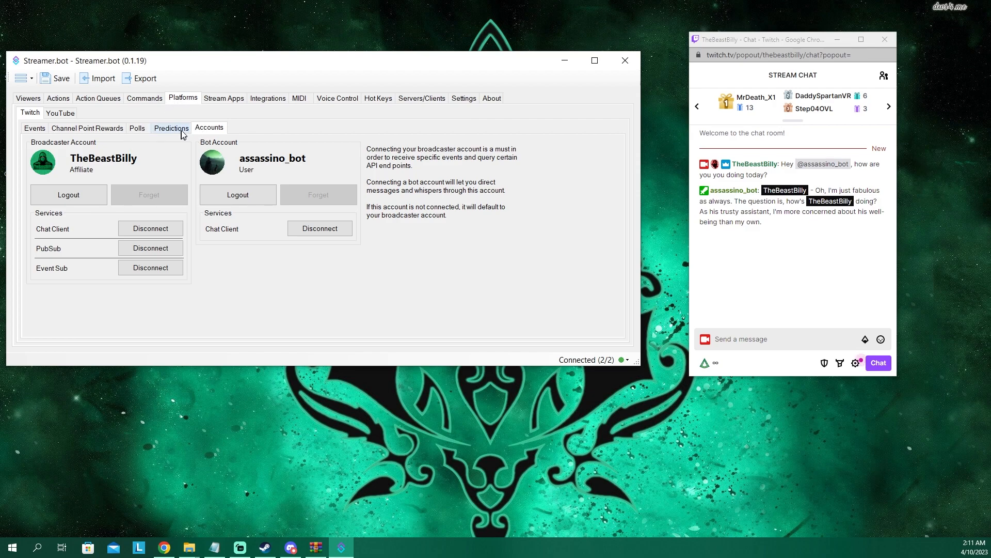
Step: Show the Twitch Channel Point Rewards list and scroll to find AI Takeover
click(87, 128)
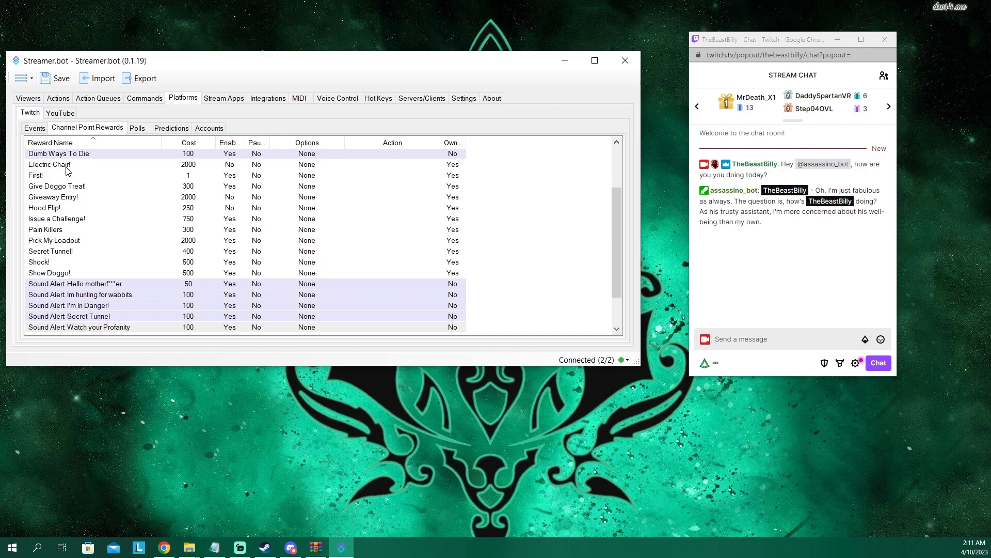
mouse_move(499, 246)
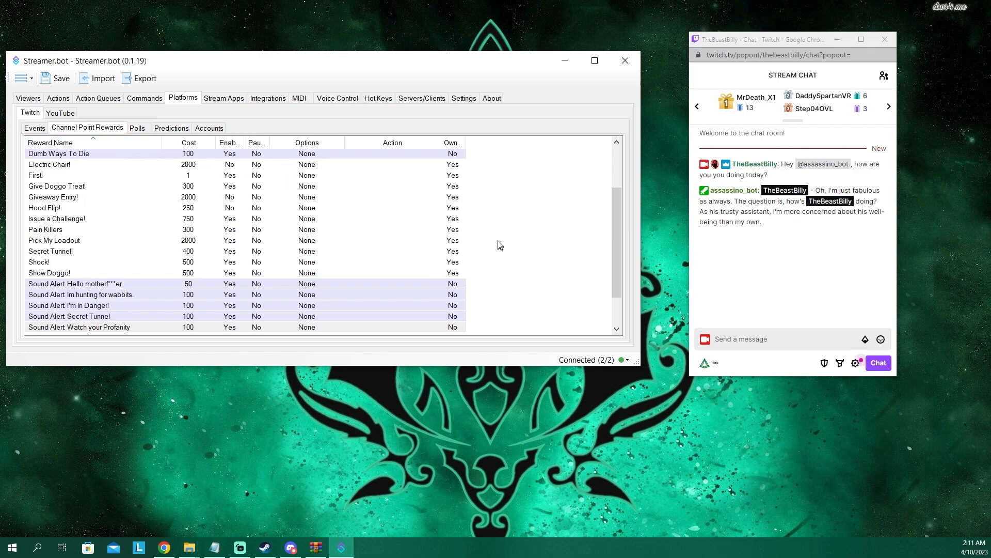
mouse_move(489, 236)
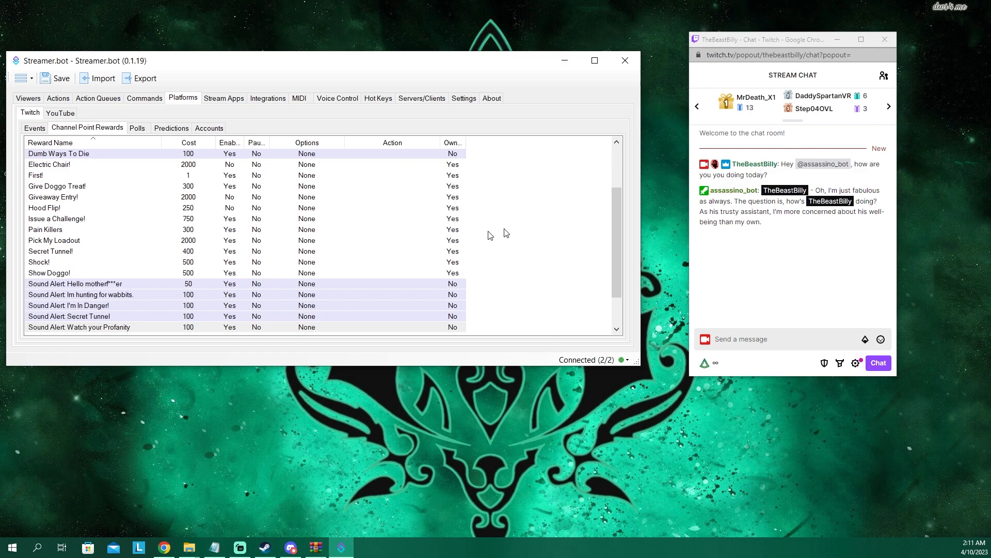
mouse_move(95, 210)
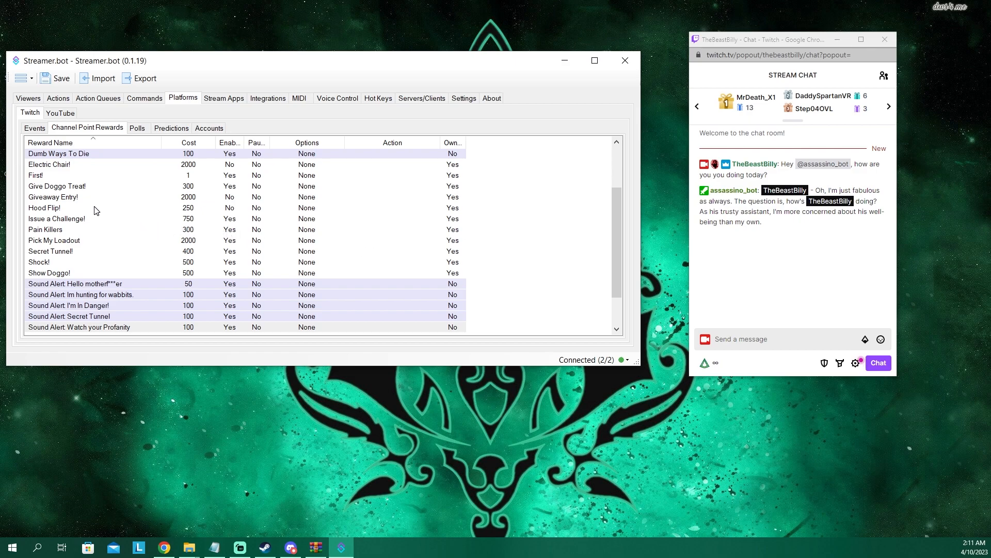
scroll(down, 3)
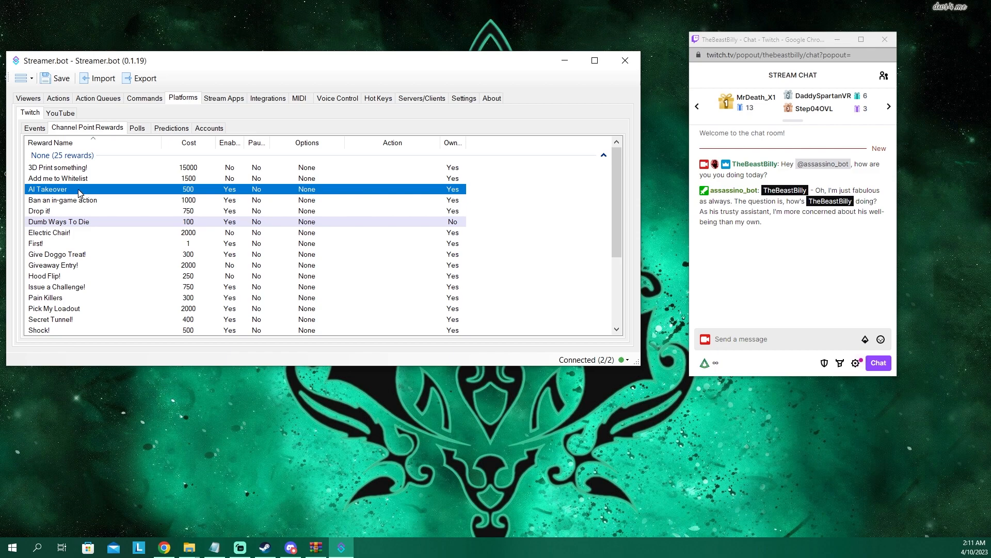
Step: Set the AI Takeover reward's action to chatGPT !chatGPT and save the reward
double_click(48, 189)
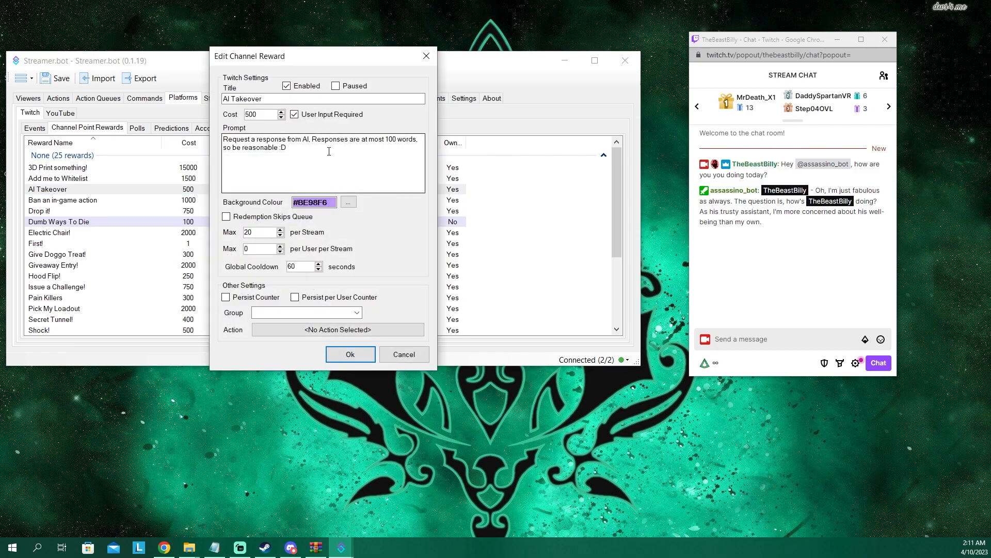
triple_click(322, 142)
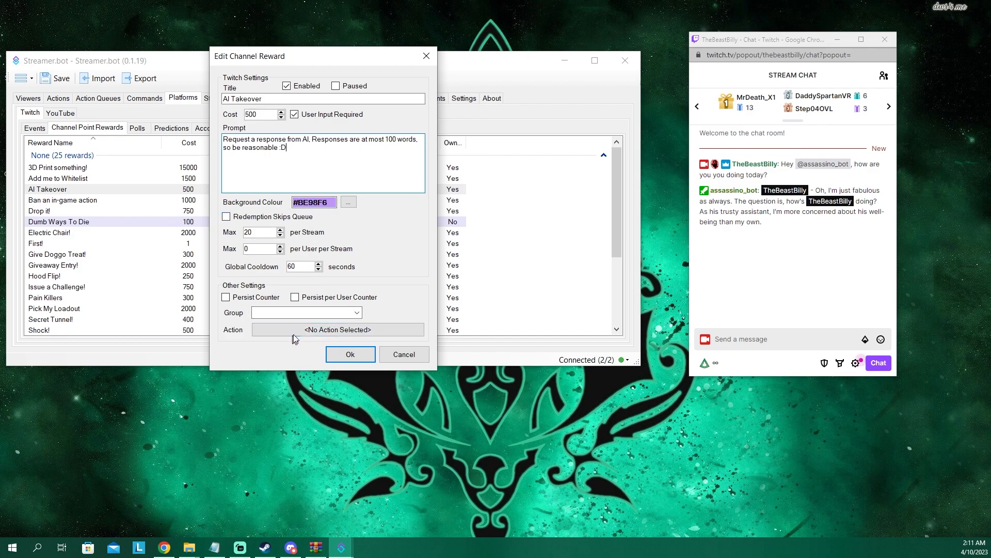
click(338, 330)
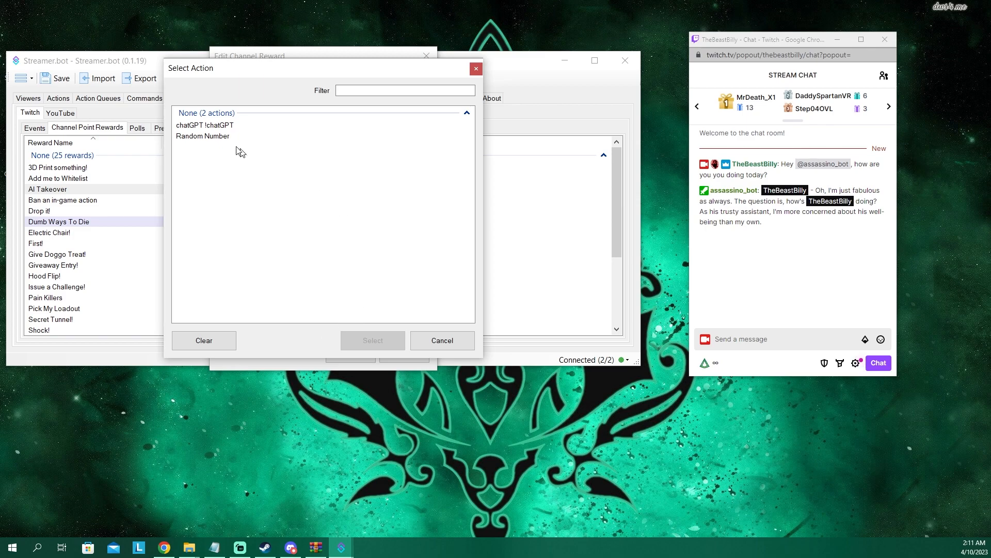
click(205, 125)
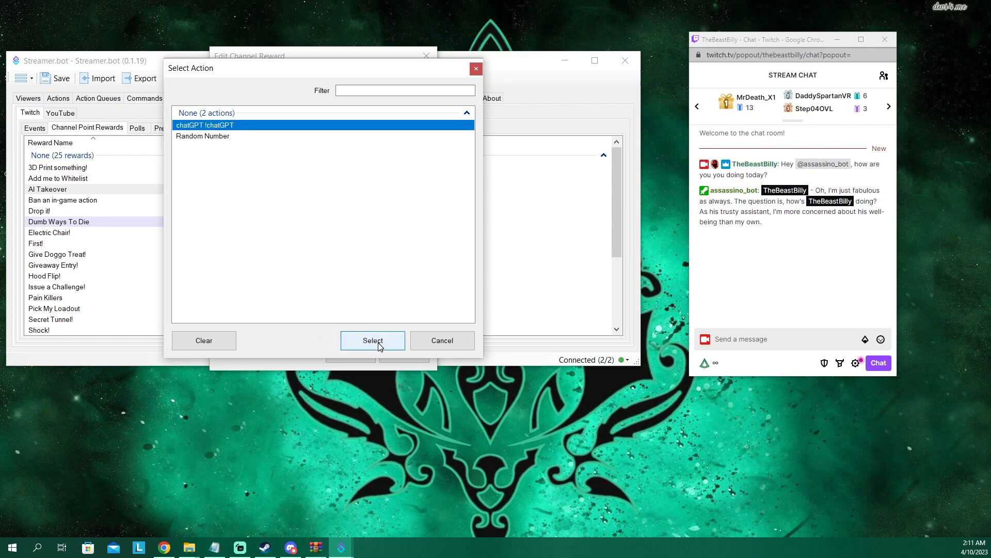
click(372, 339)
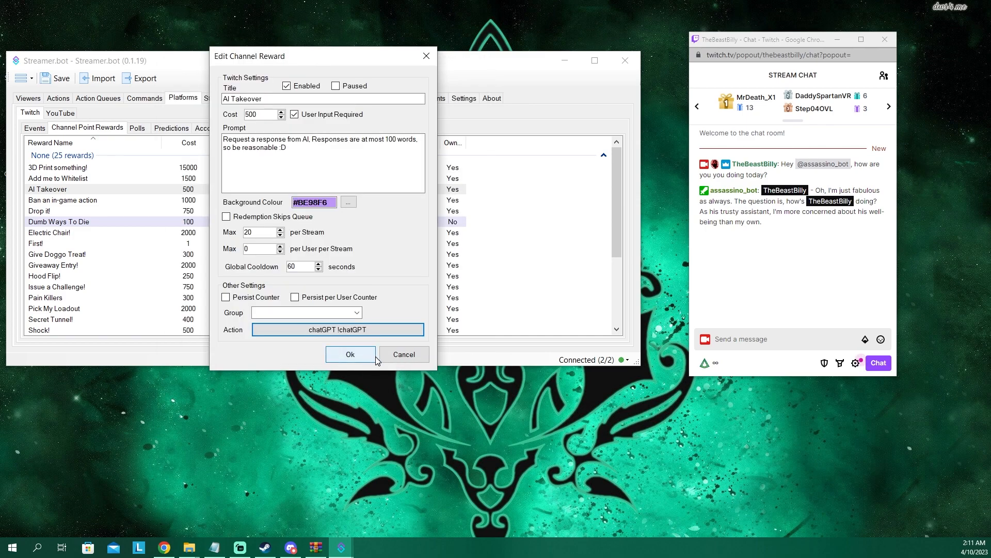
click(351, 355)
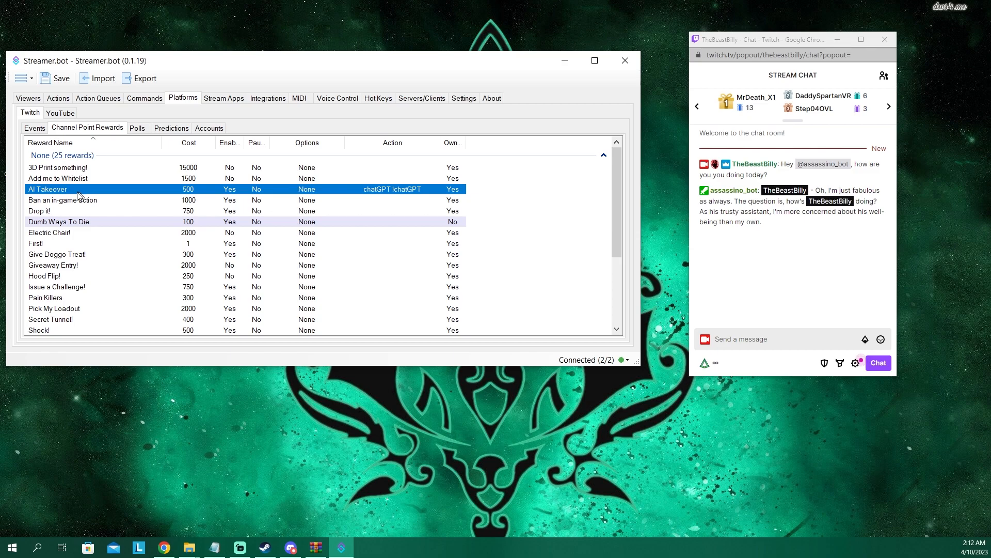
click(58, 98)
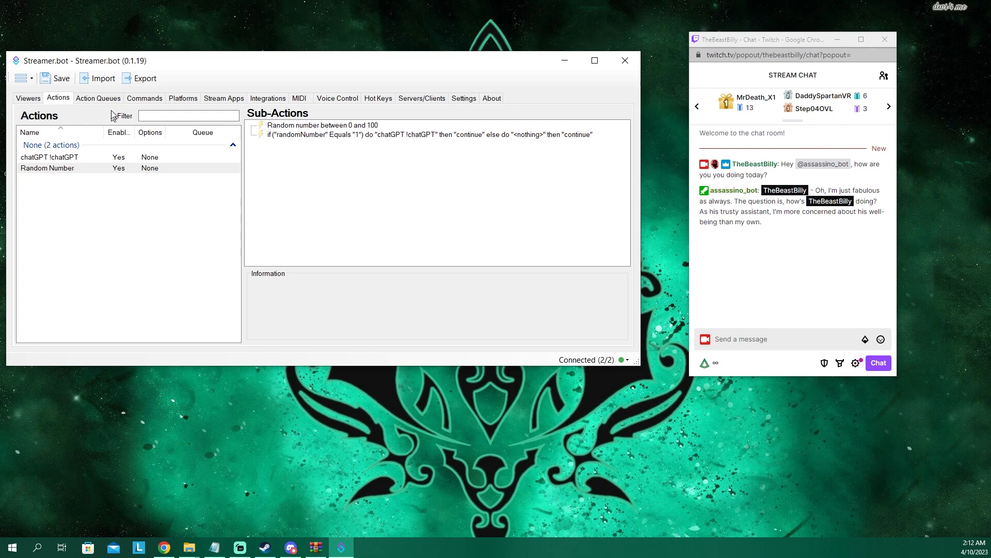
Step: Browse the Commands, Stream Apps, Action Queues and Actions tabs, returning to Channel Point Rewards
click(144, 99)
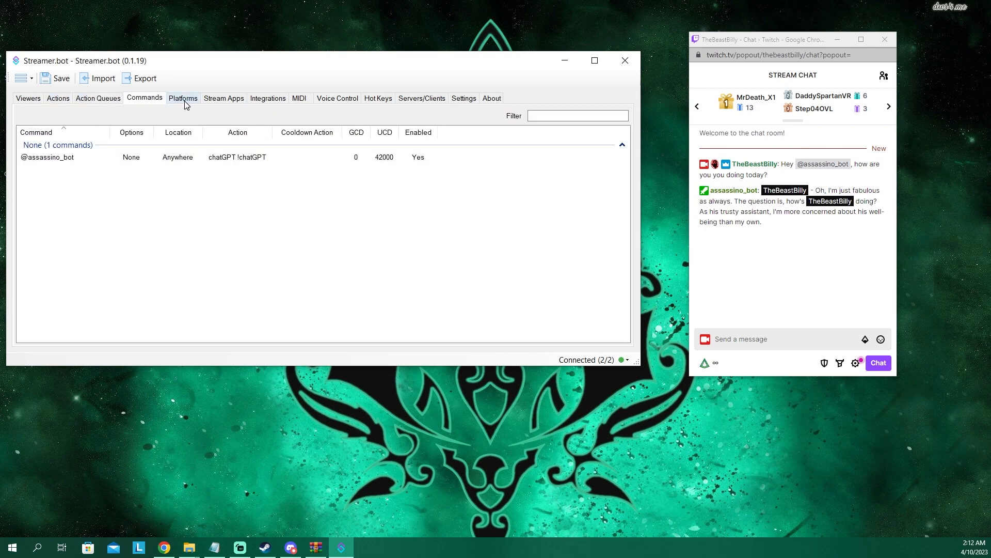
mouse_move(223, 102)
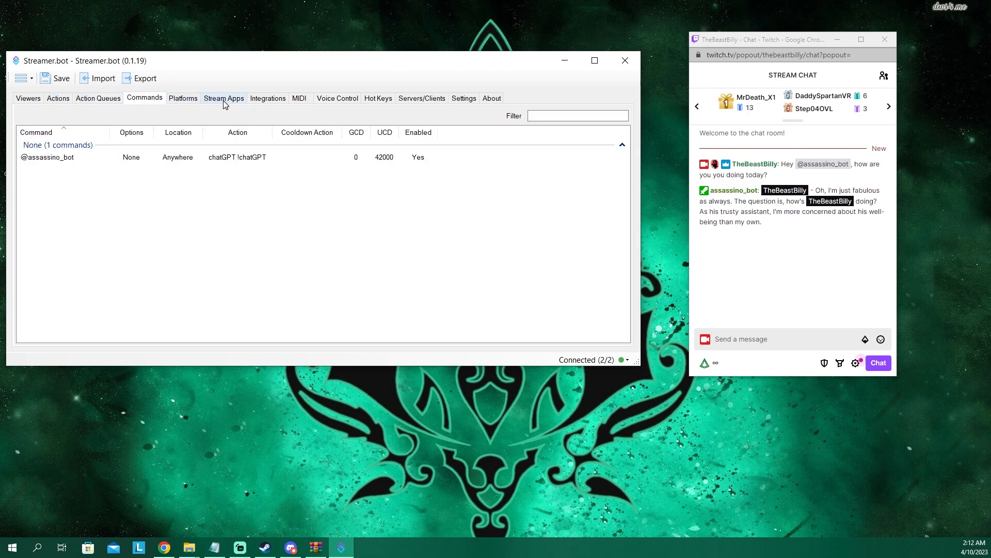
click(224, 98)
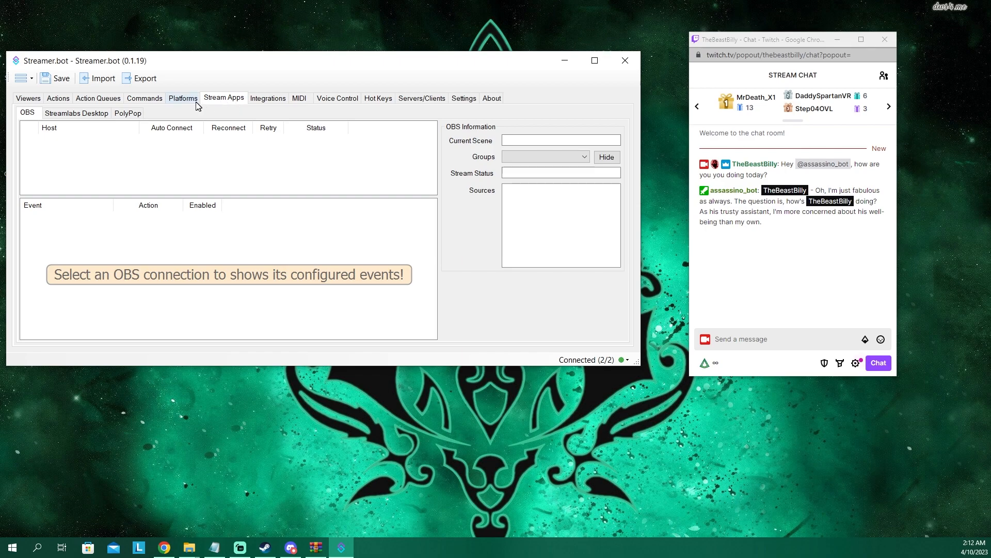
click(183, 98)
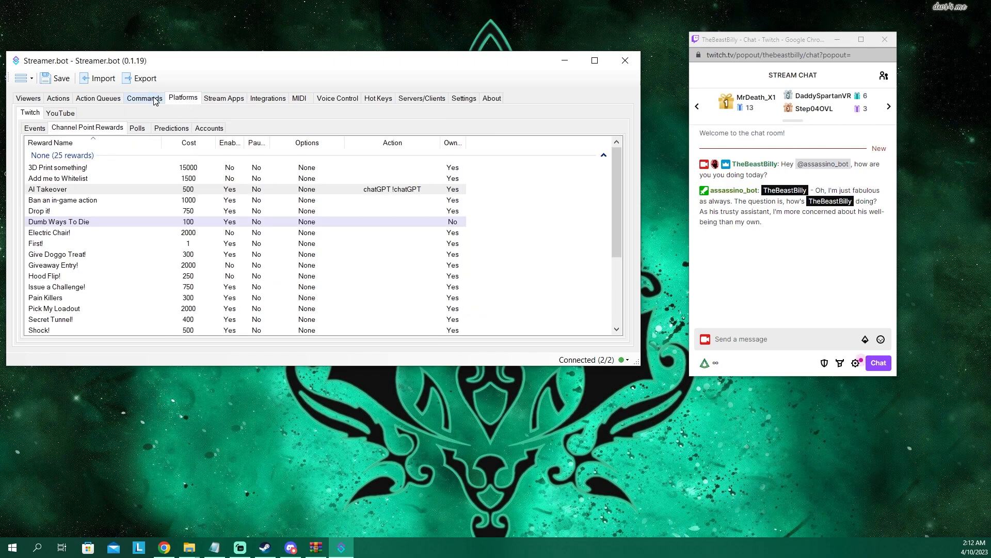
click(58, 98)
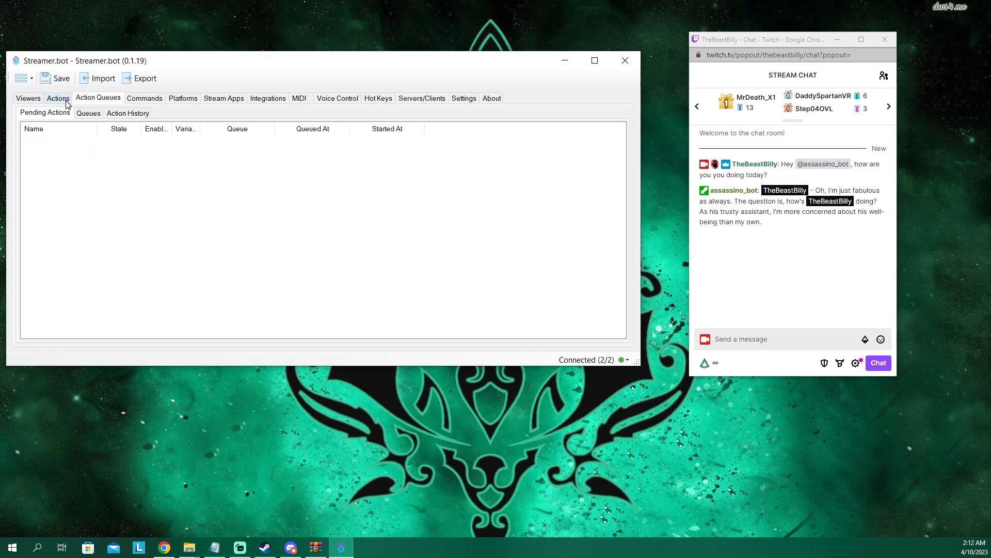
click(58, 98)
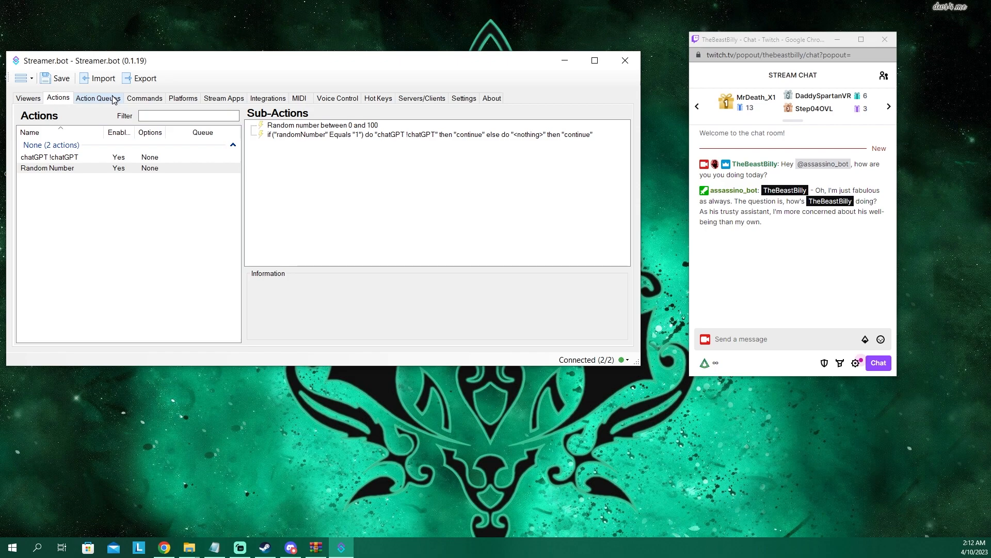
click(145, 98)
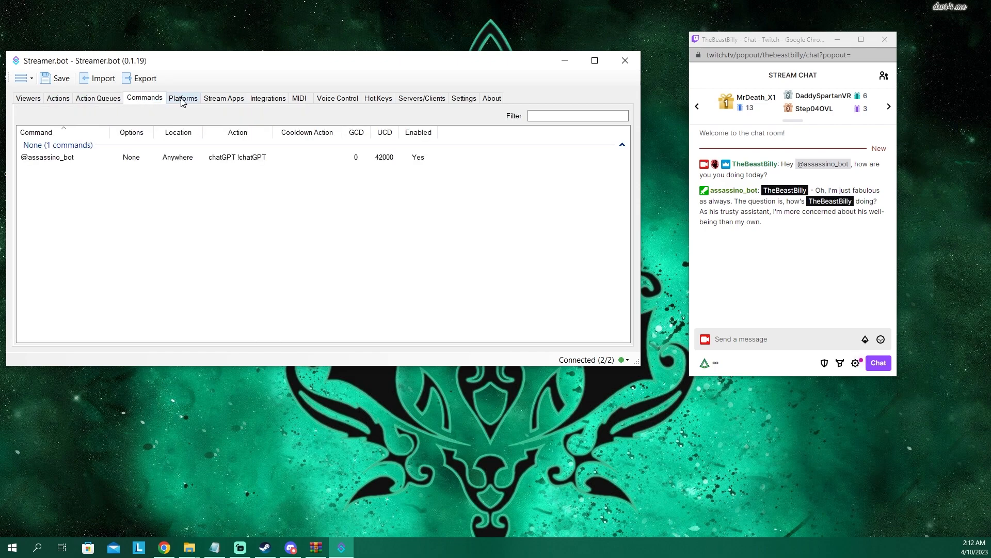
click(184, 99)
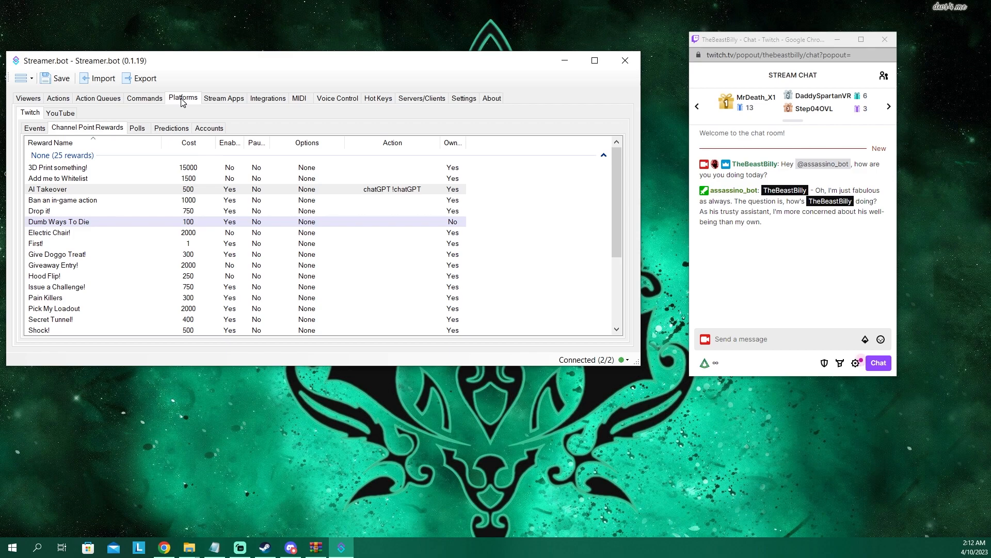
mouse_move(333, 329)
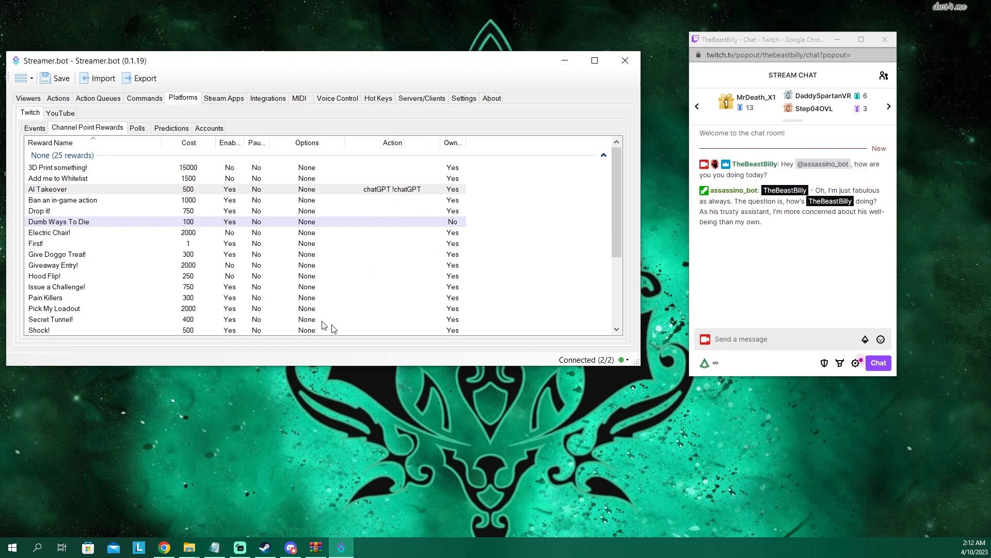